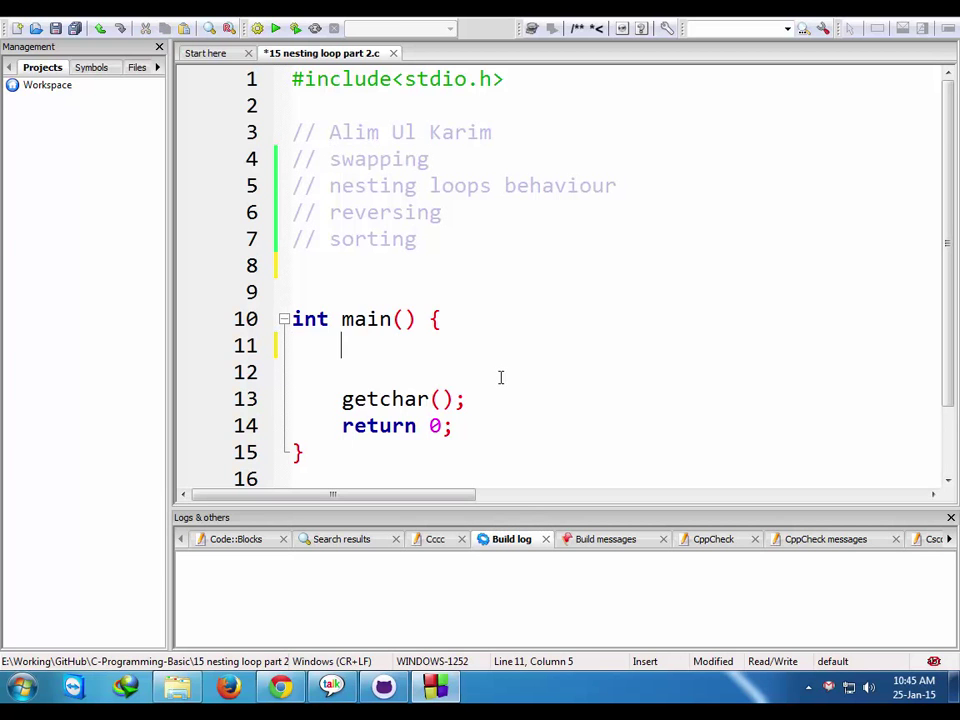
- Declare int x = 5, y = 9 in main
text(int x)
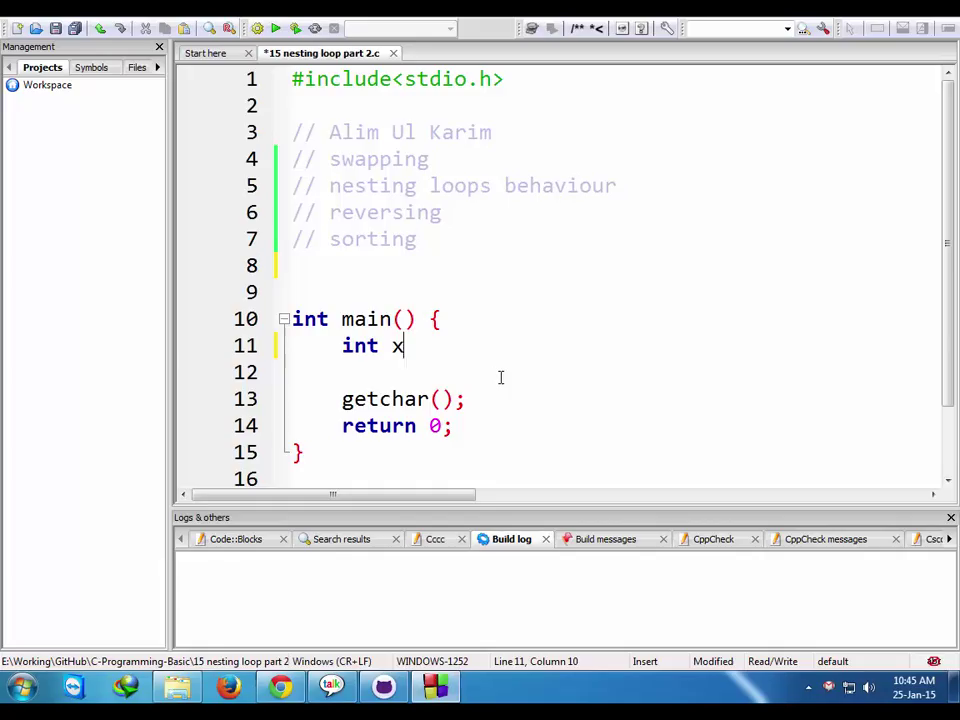
text(, y=)
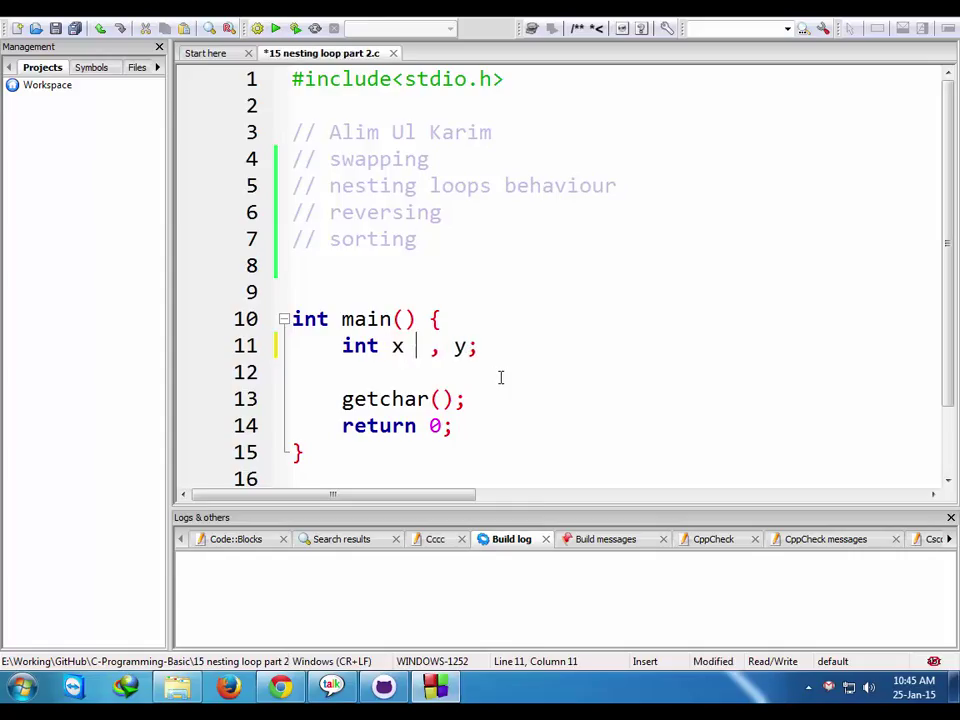
text(=)
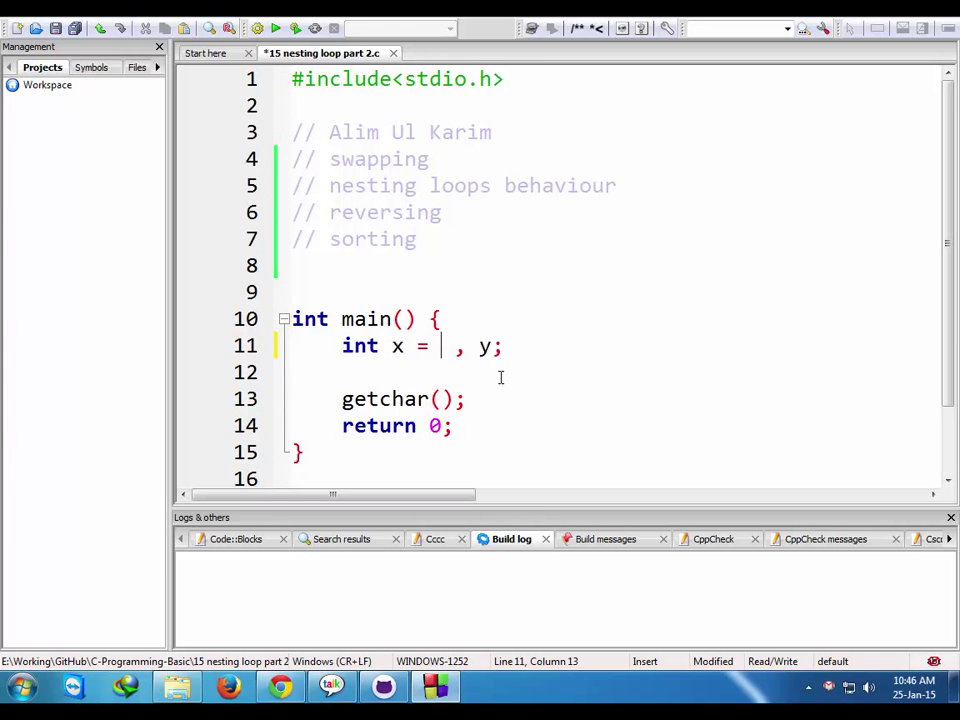
text(5 =)
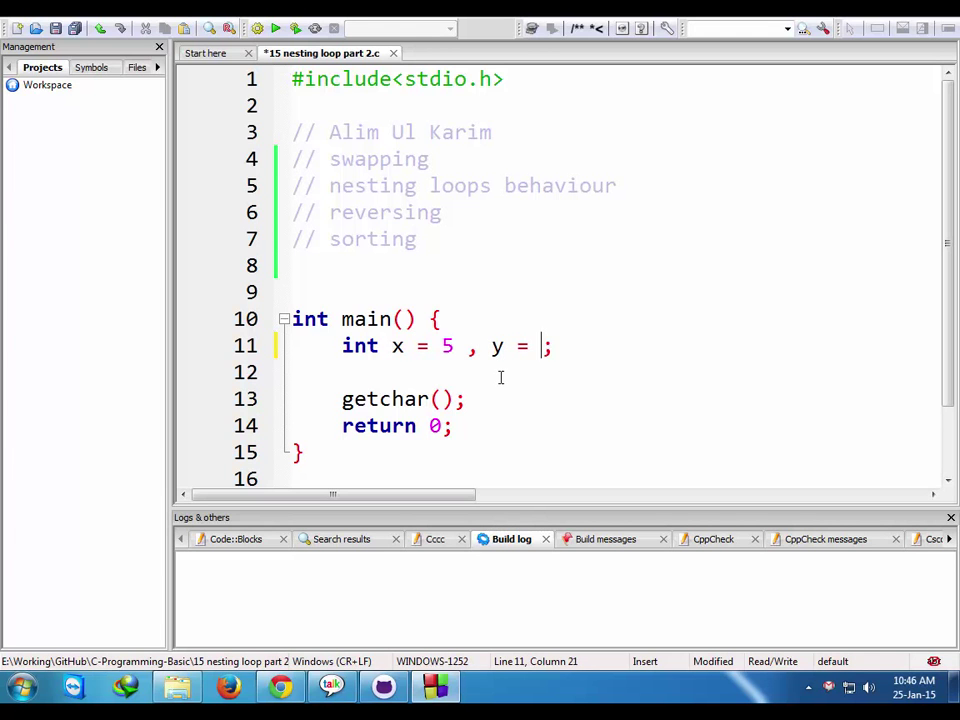
text(9)
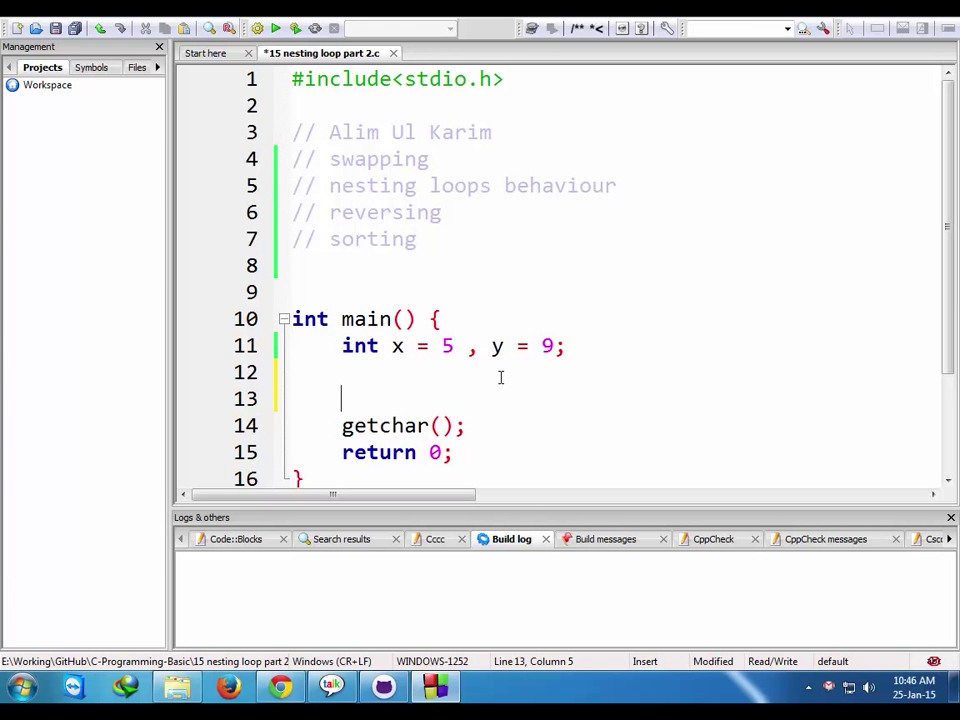
- Swap x and y through a temp variable: temp = x; x = y; y = temp
text(int)
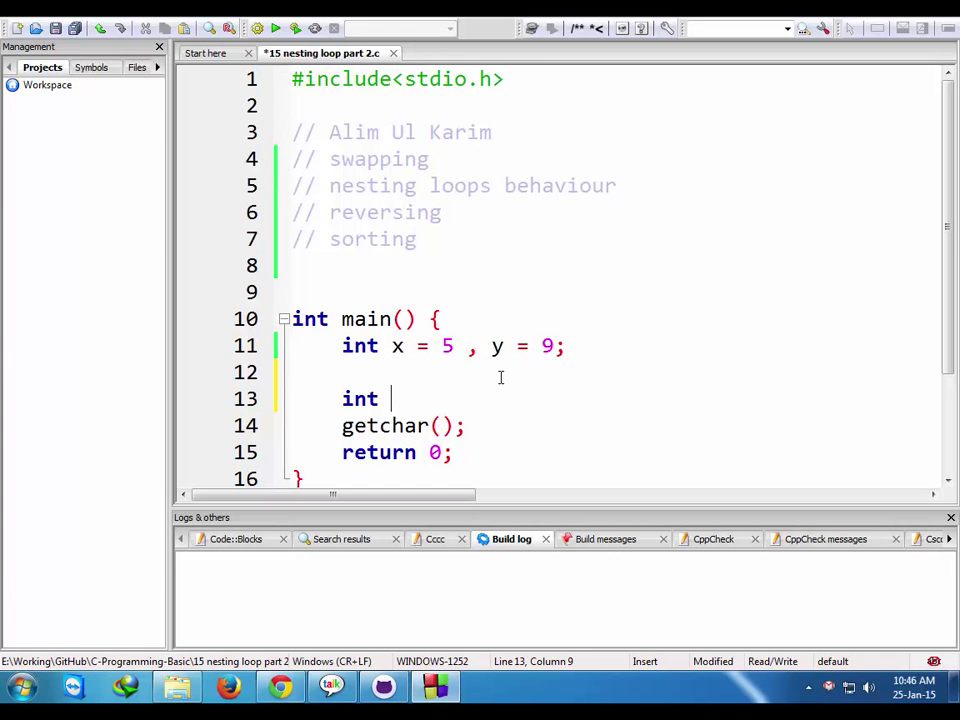
text(temp;)
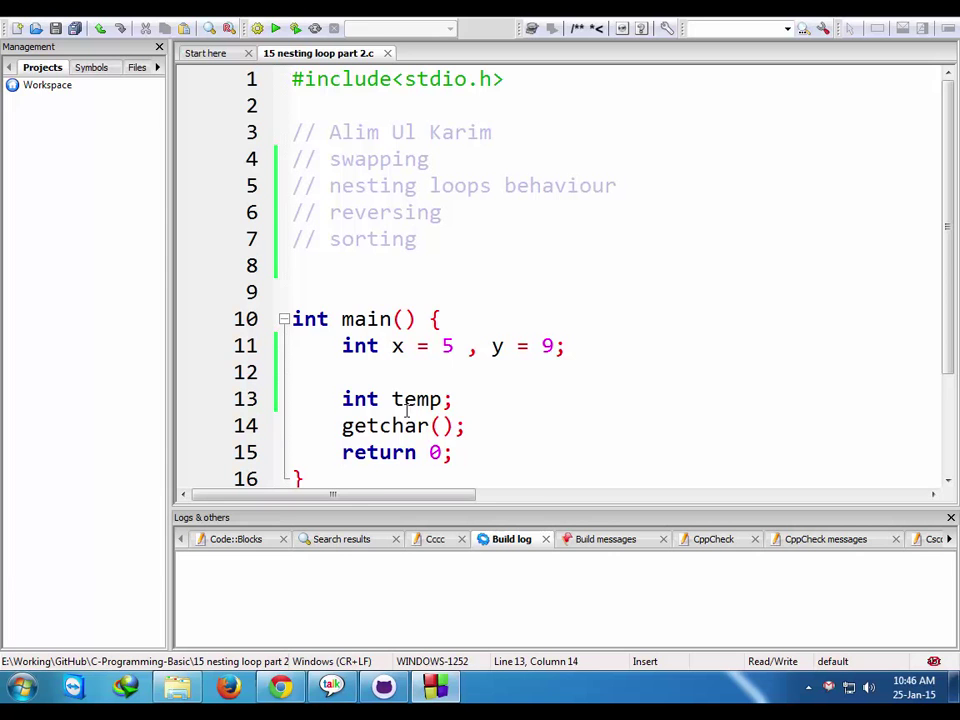
text(temp = x;)
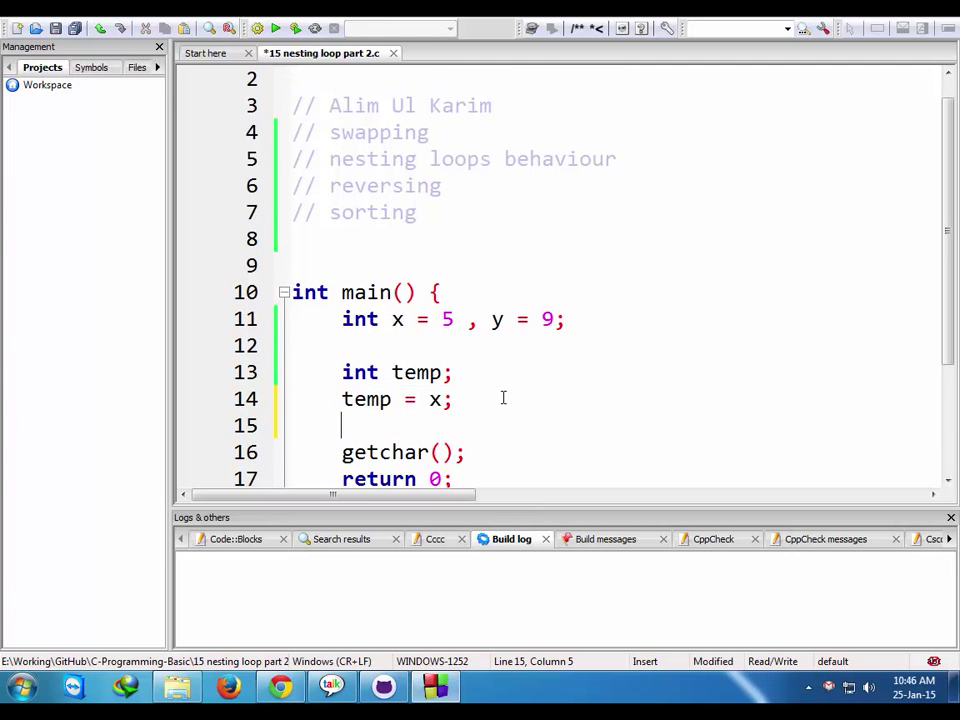
text(x=)
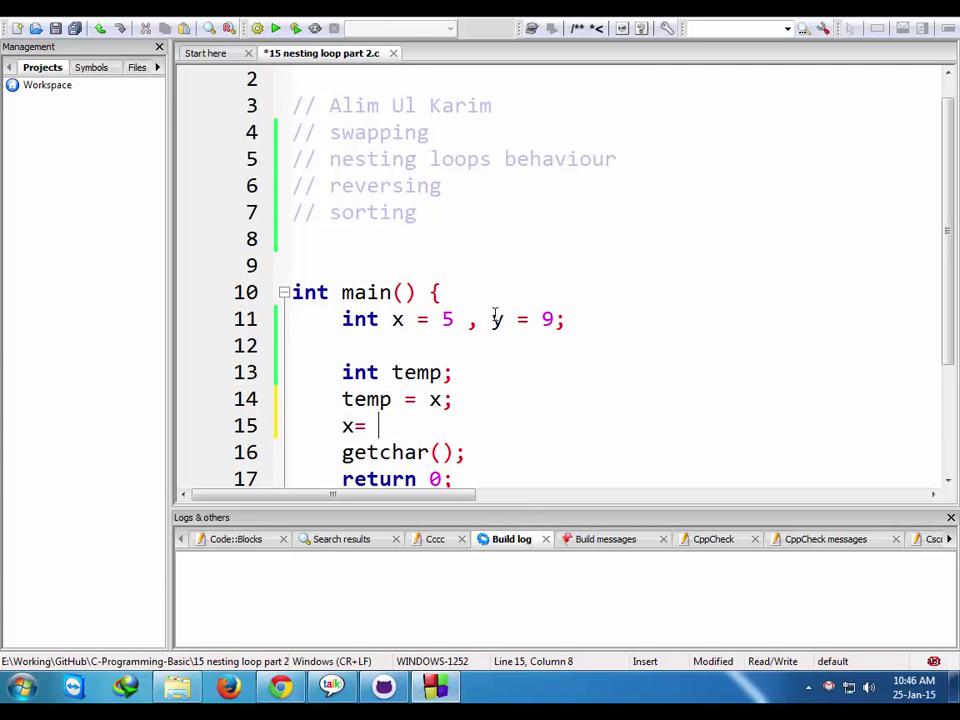
text(y;)
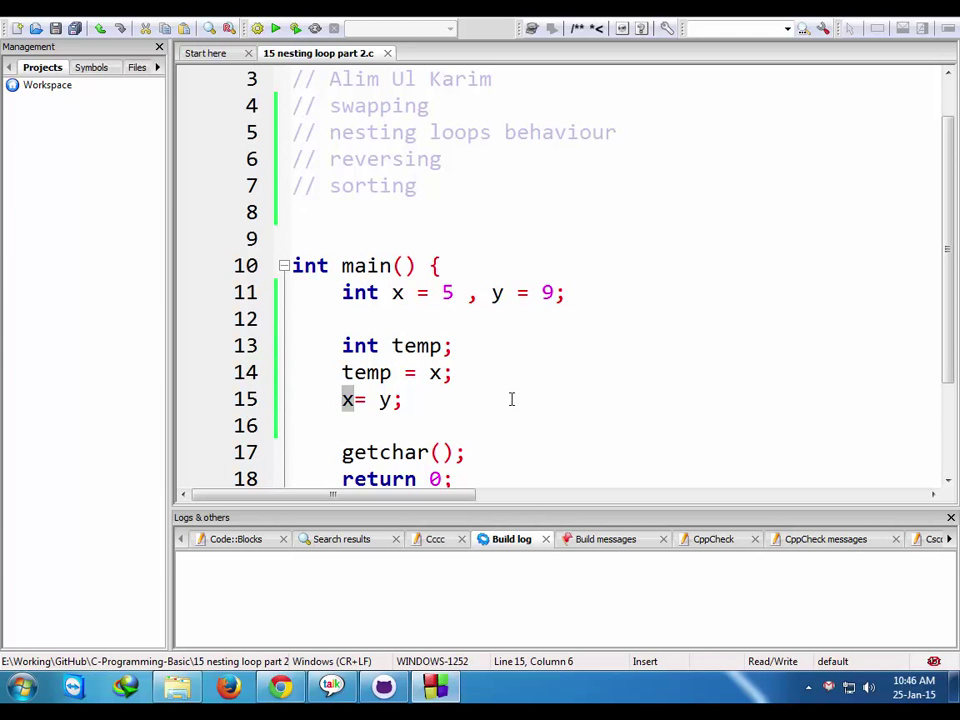
double_click(366, 372)
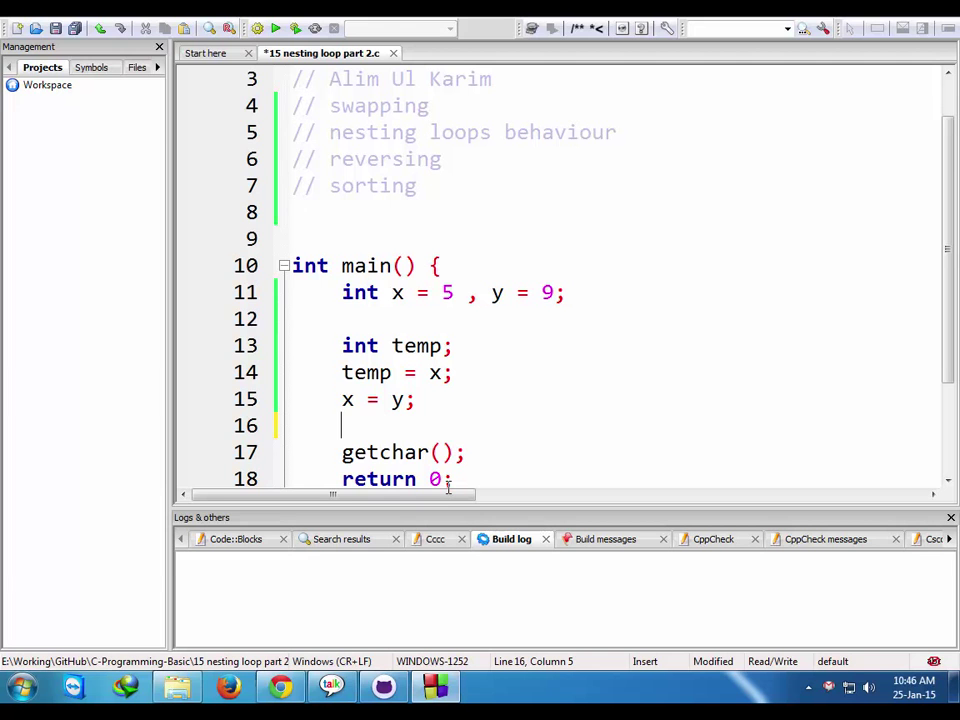
text(y =)
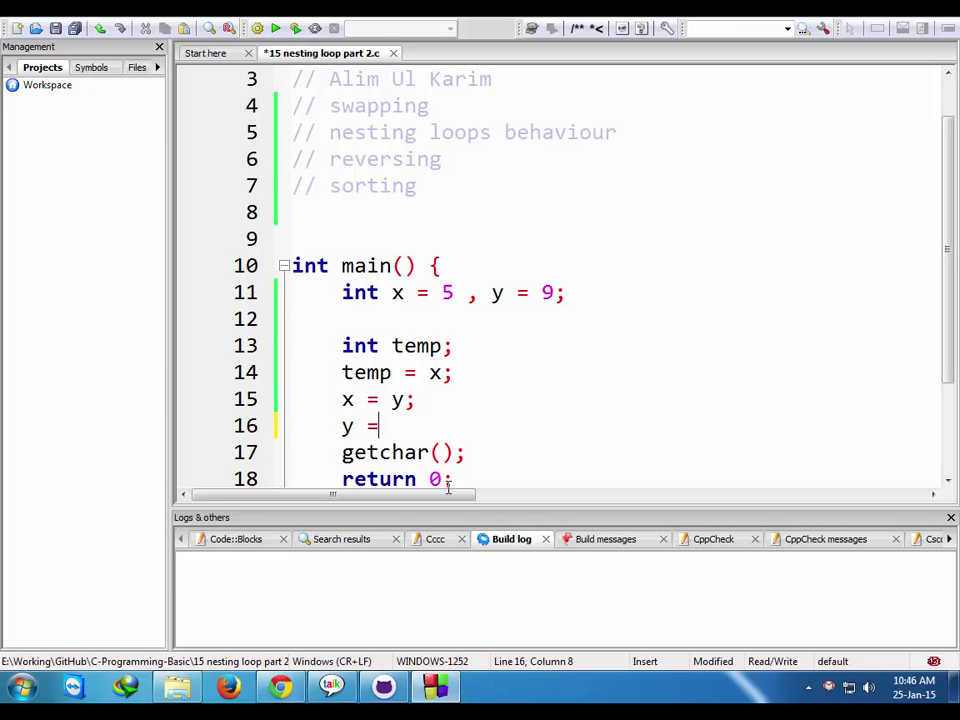
text(temp;)
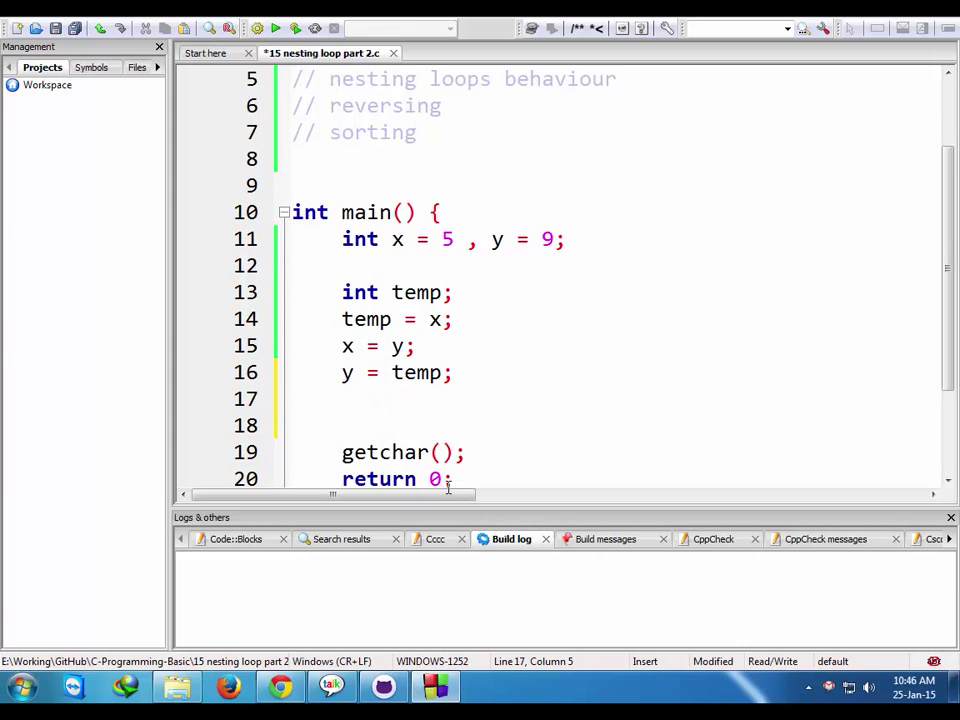
- Add printf("x:%d y:%d", x, y) after the swap, then build and run the program
text(printf")
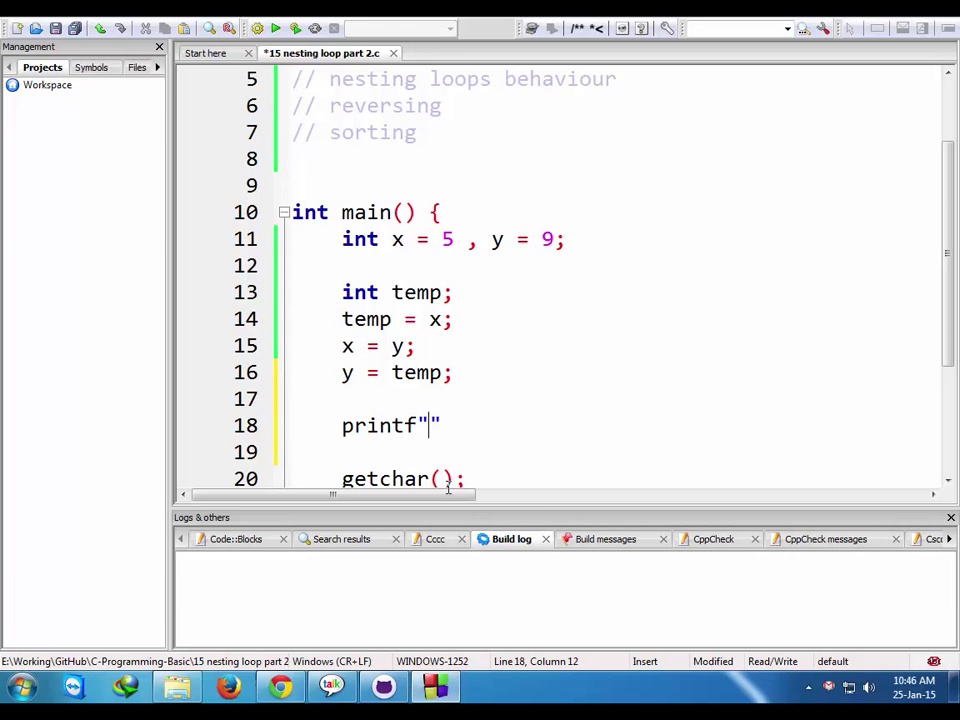
text(())
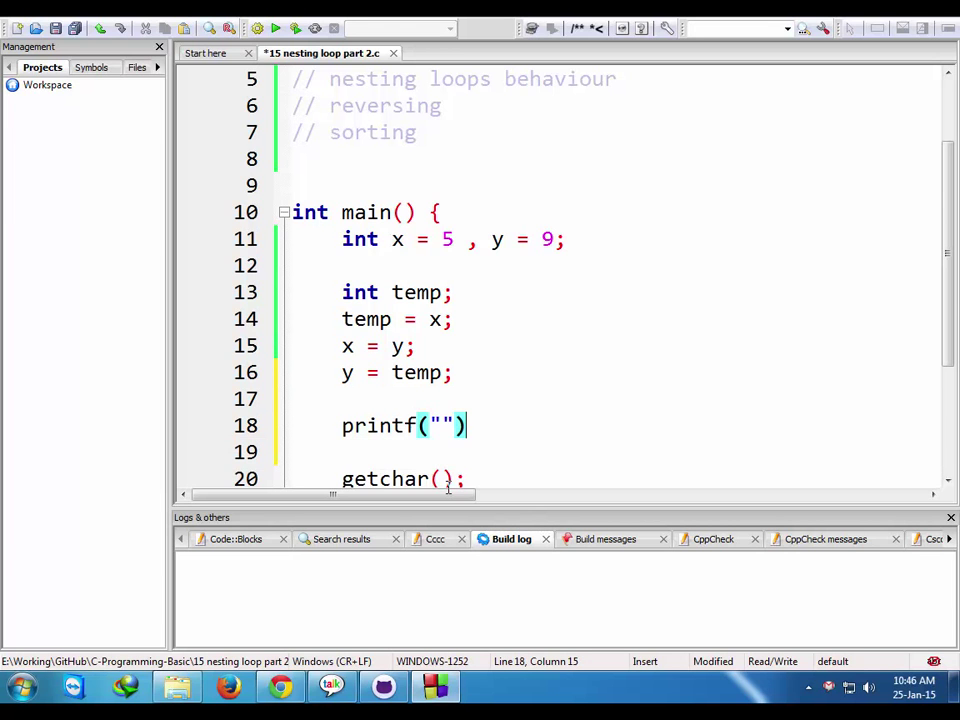
text(x: y%:)
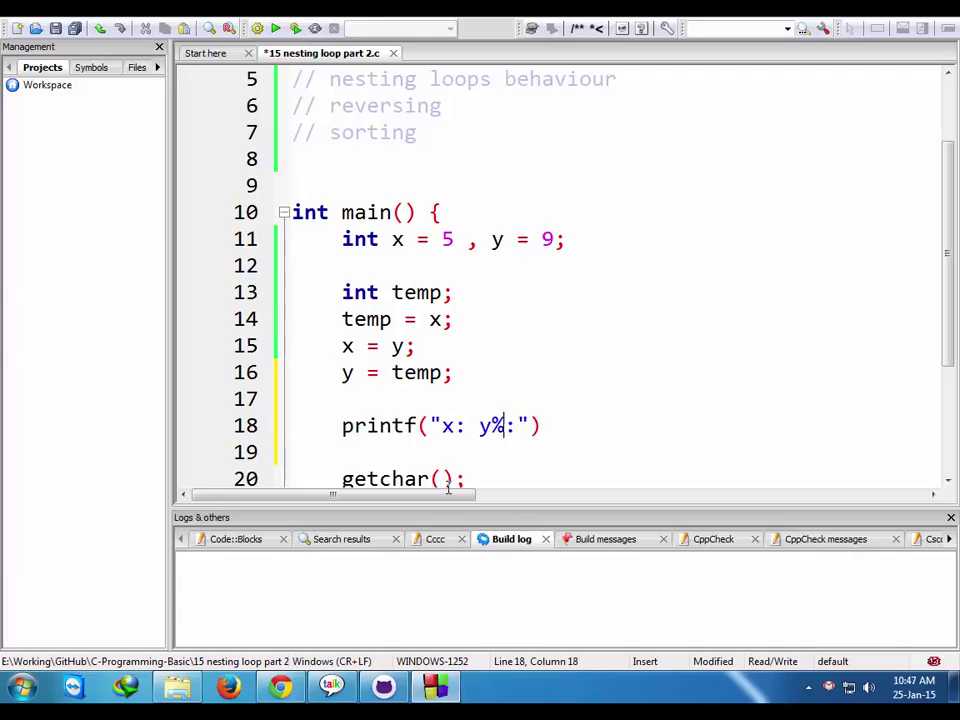
text(d)
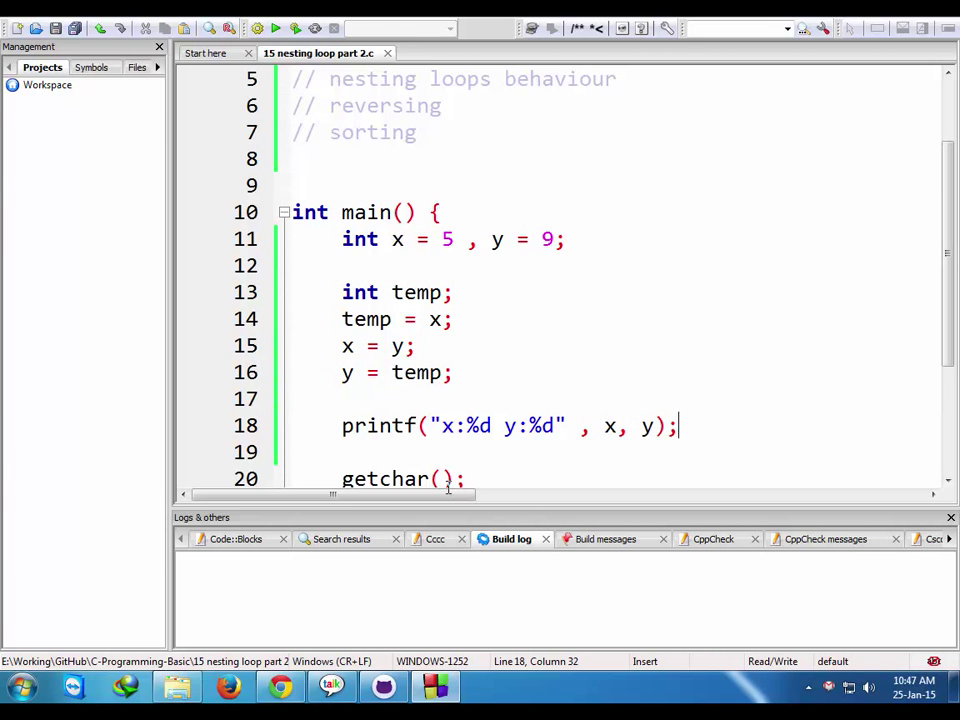
click(276, 28)
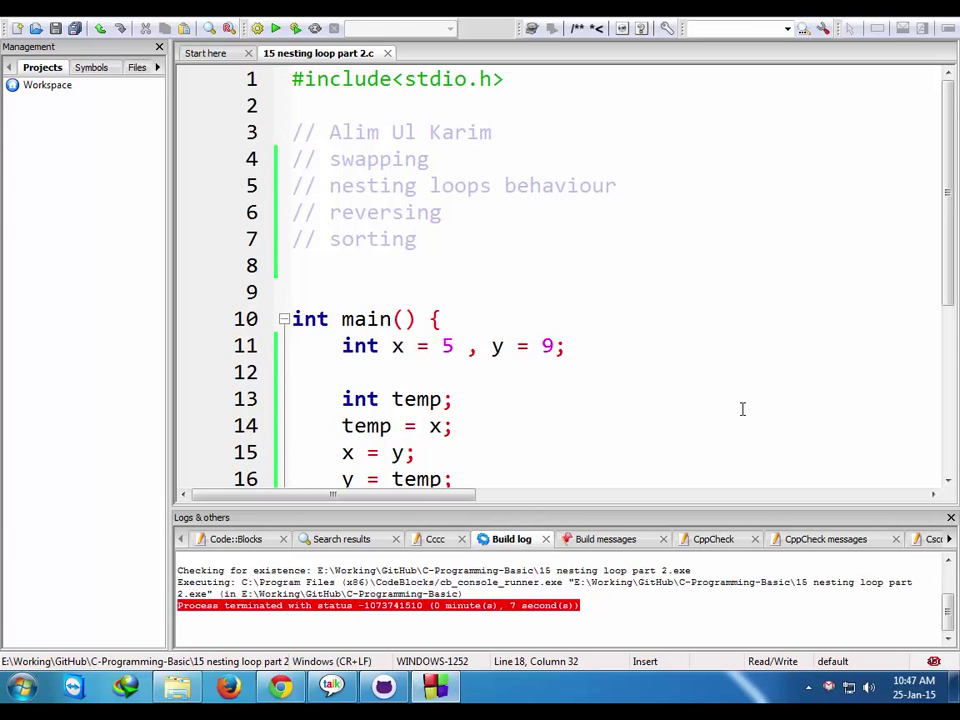
- Comment out the x, y declaration and add int numbers = {1,4,5,6,7,10} in main
click(452, 400)
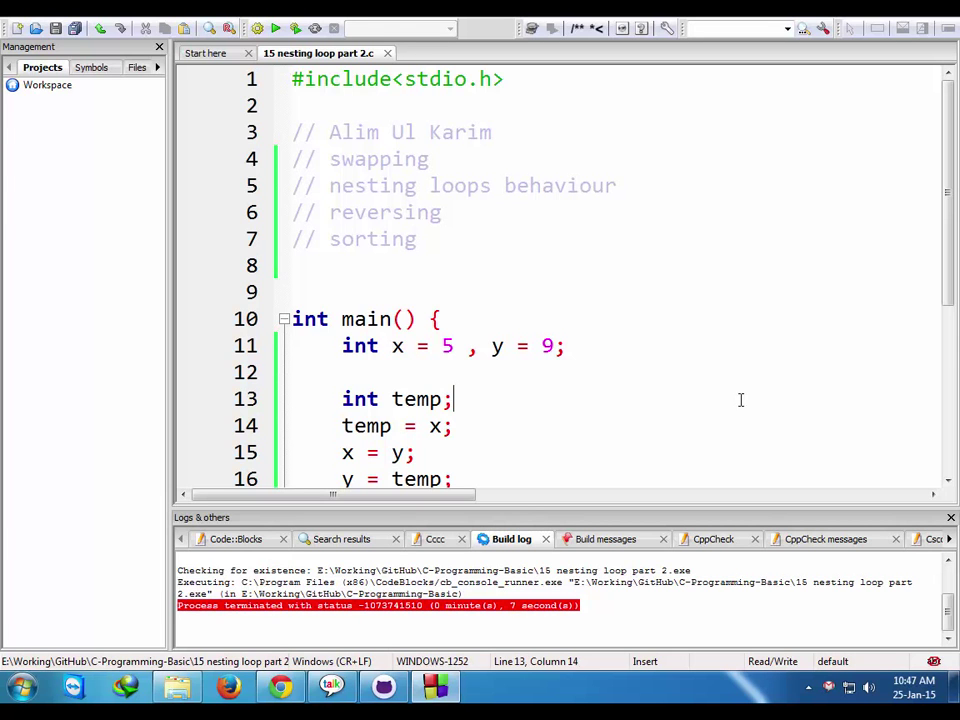
text(int)
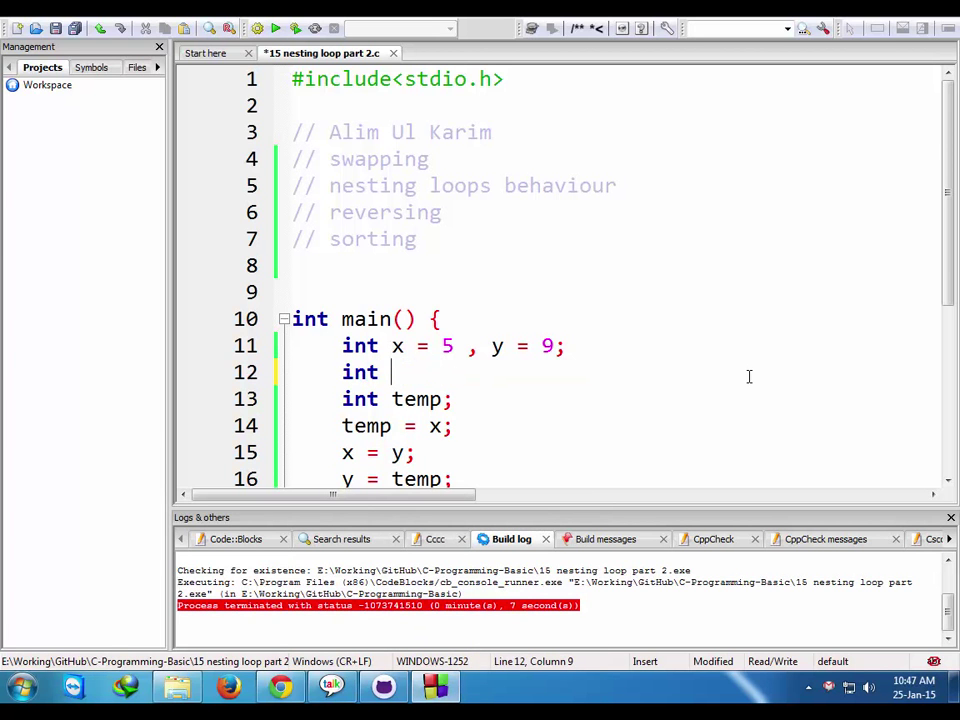
text(numbers)
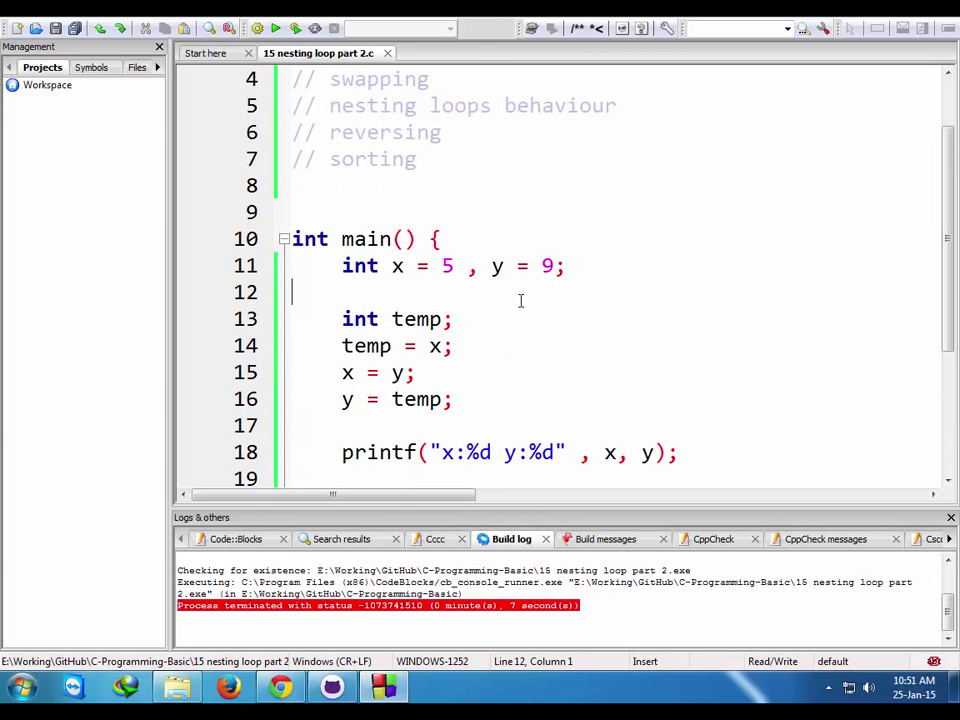
mouse_move(560, 302)
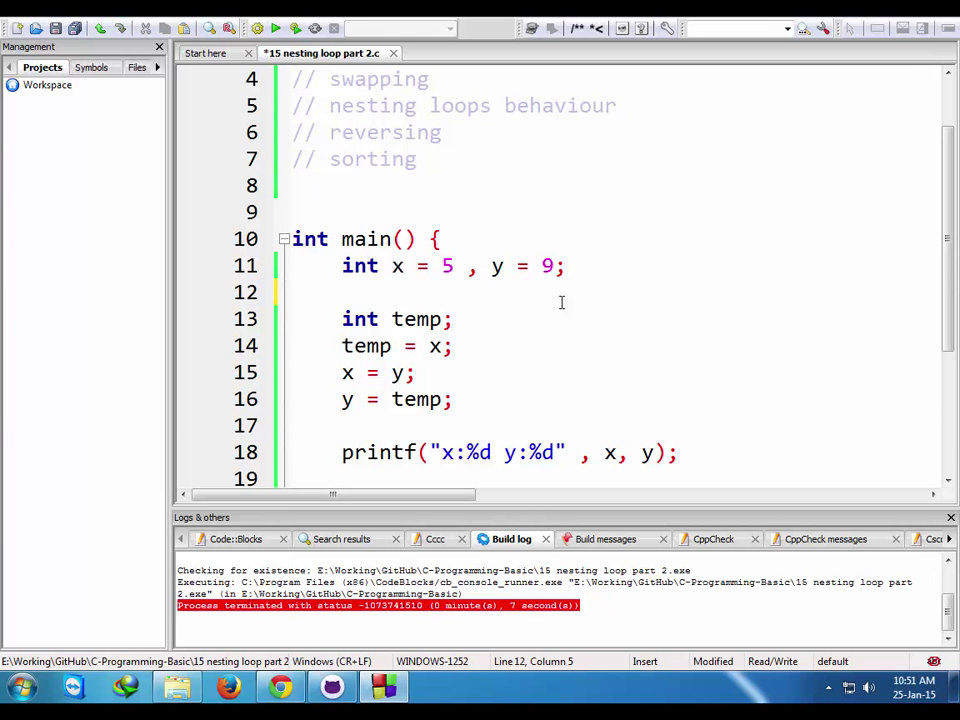
text(int numbers = {1,4,5,6,7,10};)
click(614, 212)
text(void)
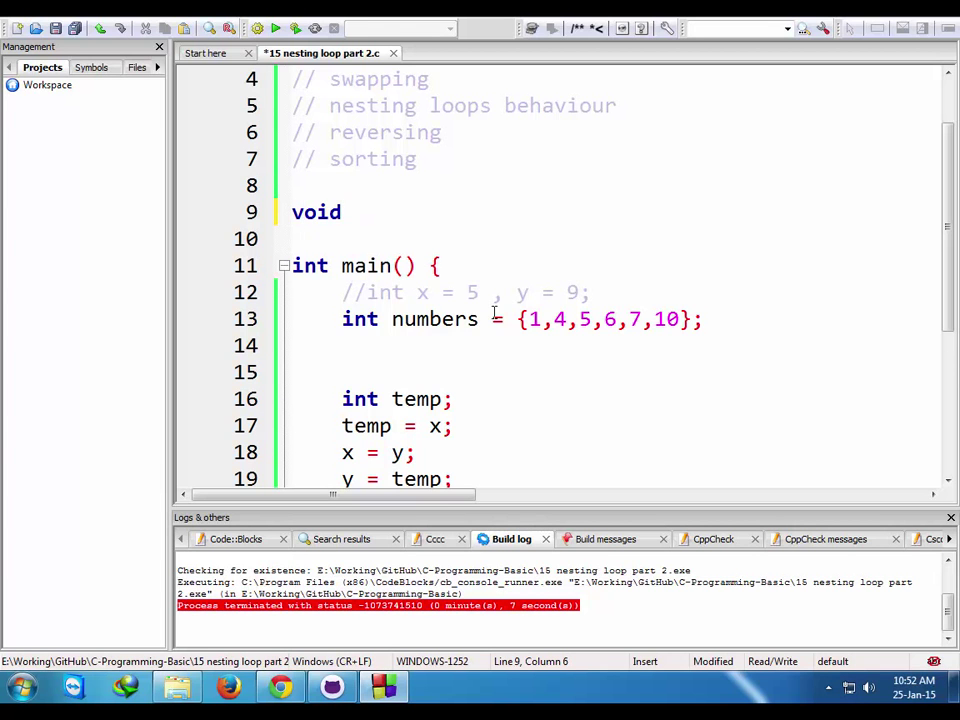
- Start a void reverse_array function declaration above main
click(350, 212)
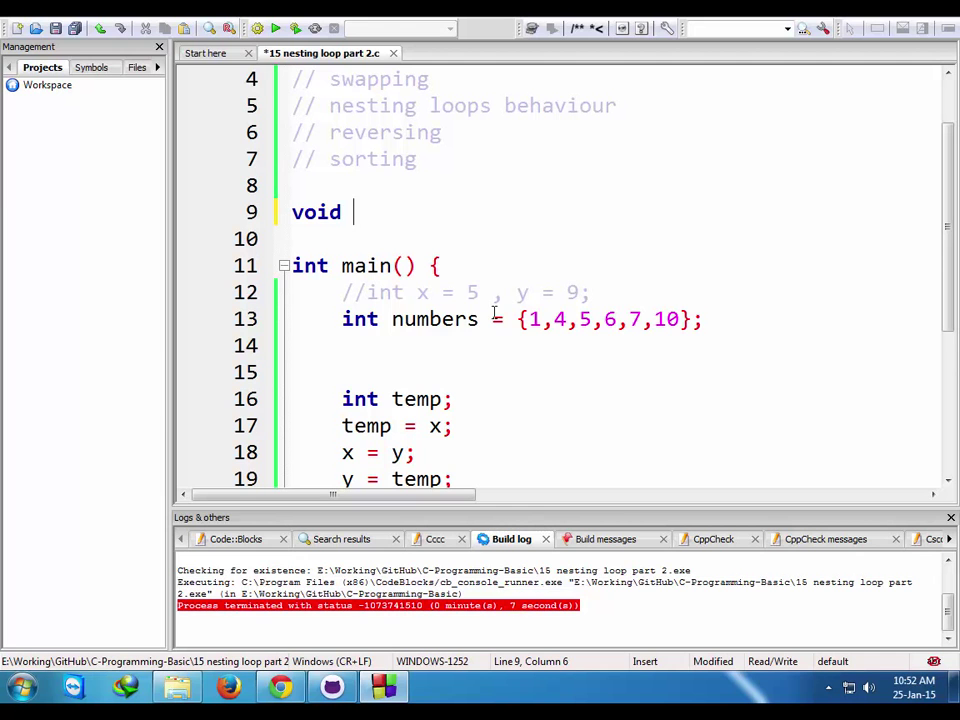
text(rintf("x:%d y:%d" , x, y);)
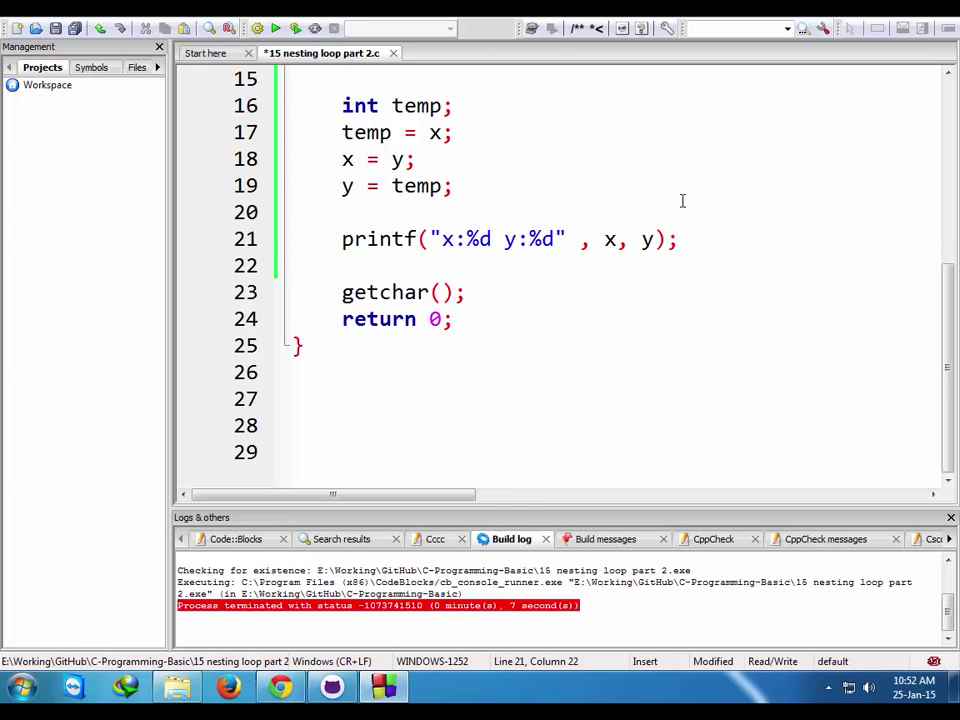
text(void r)
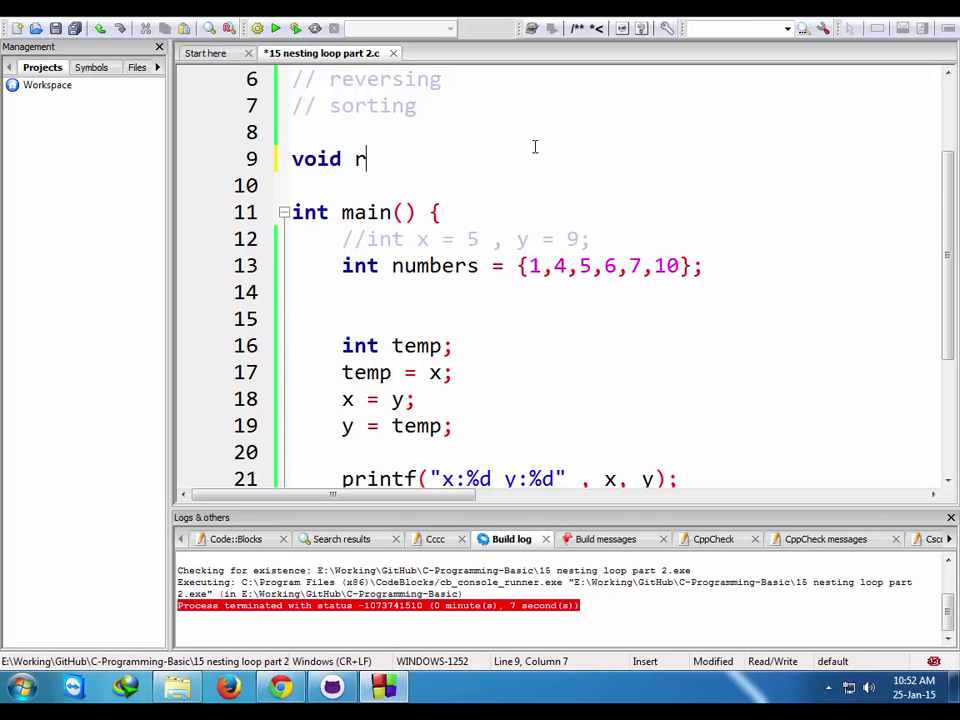
mouse_move(348, 276)
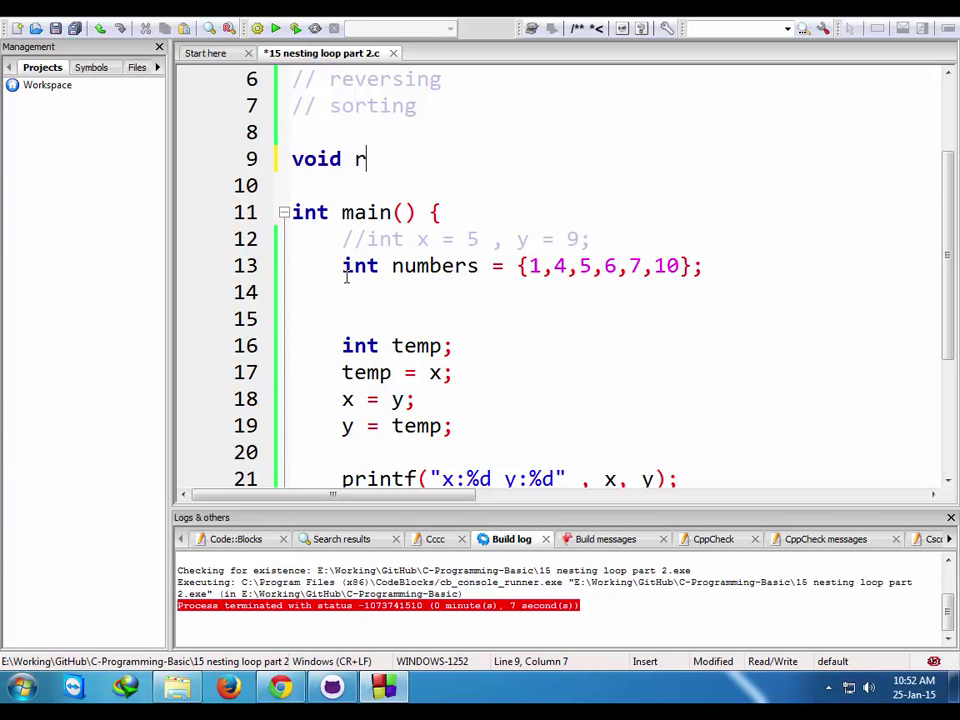
text(evers)
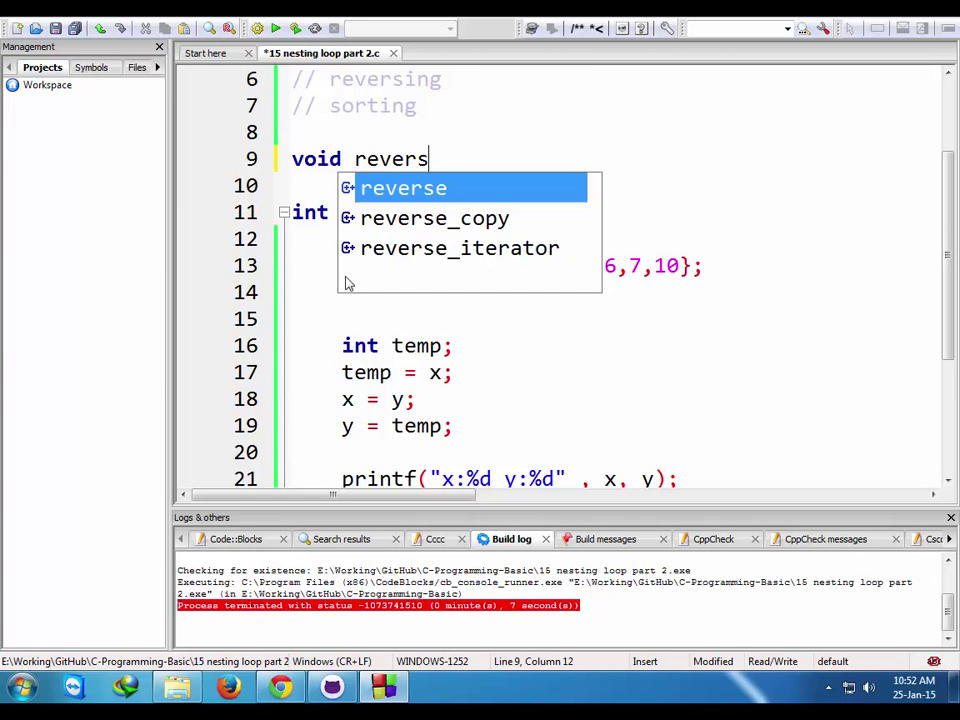
text(eArray)
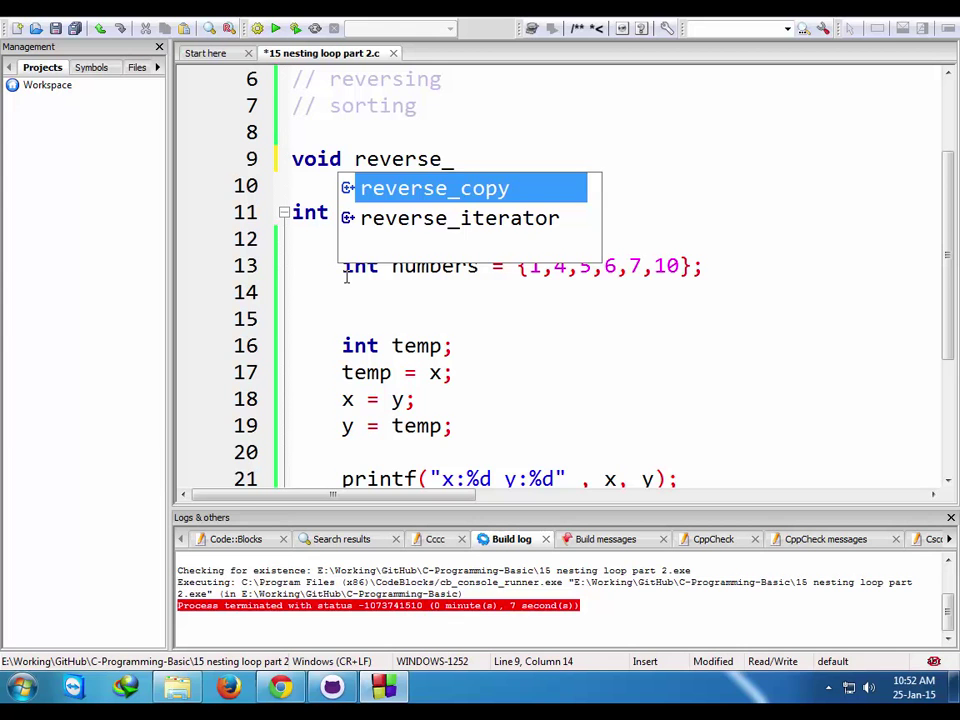
text(_array)
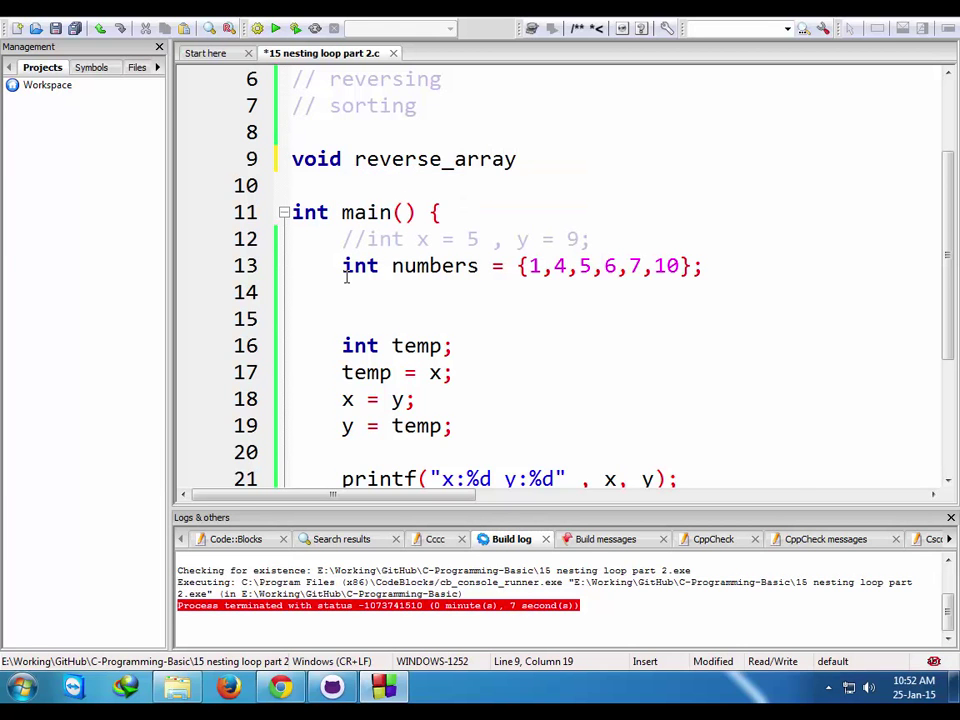
- Give reverse_array the parameters (int num[], int size) and an empty body
text((int num[)
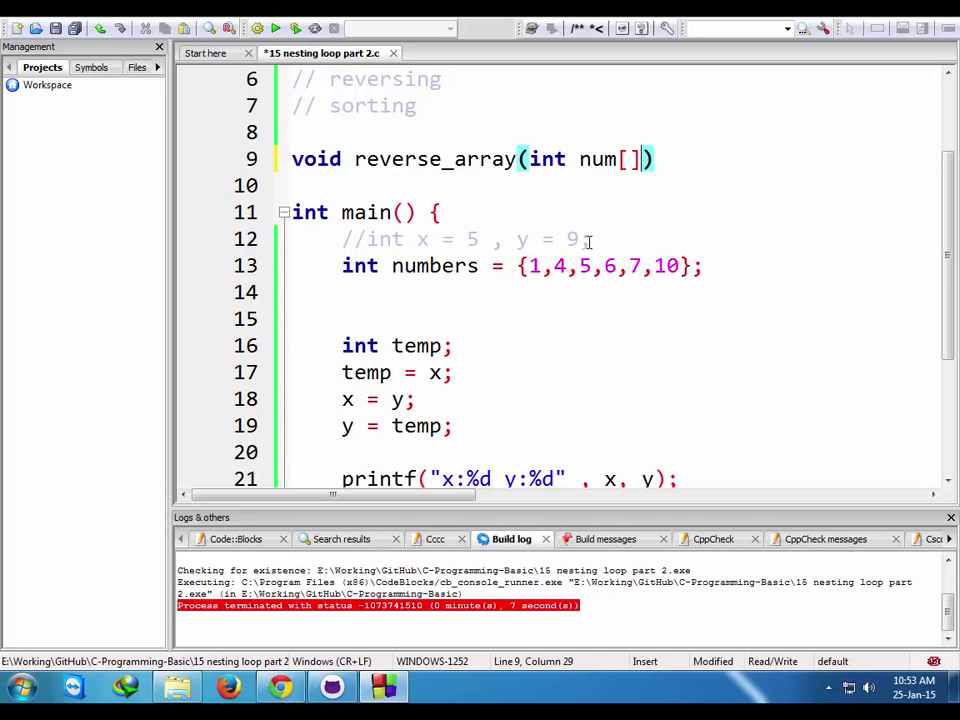
text(,)
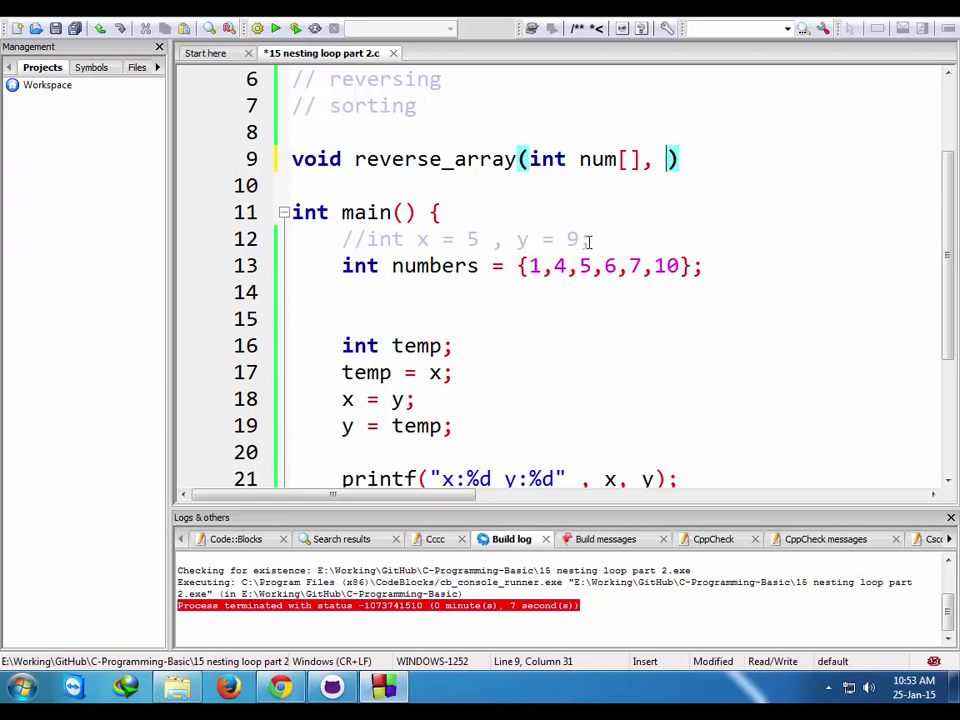
text(int size)
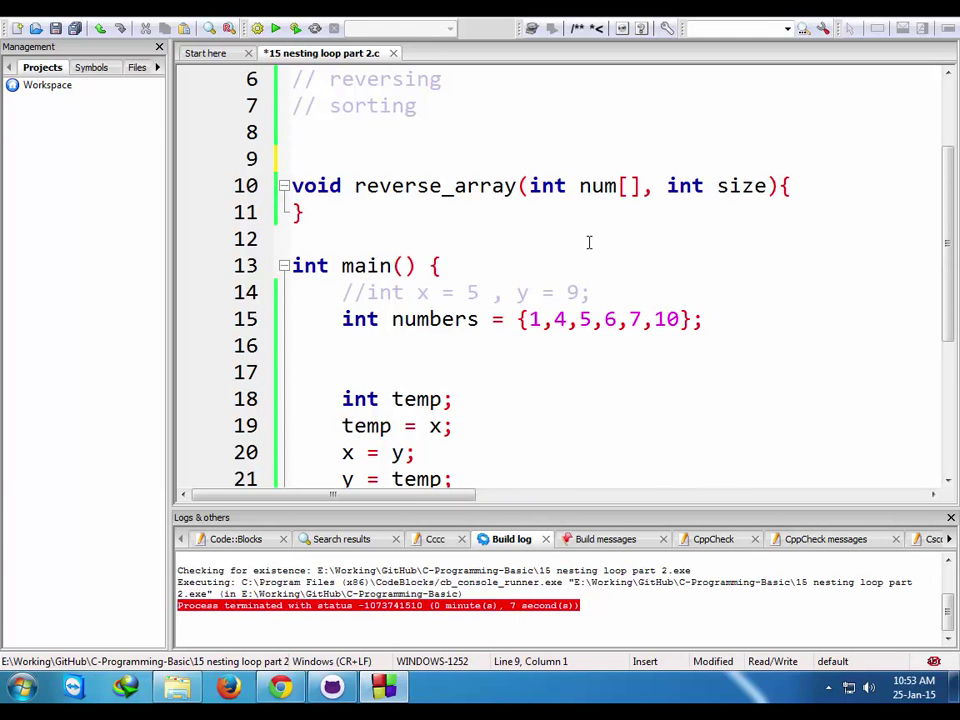
- Add an empty void swapping(int num[], int index1, int index2) function above reverse_array
text(void sw)
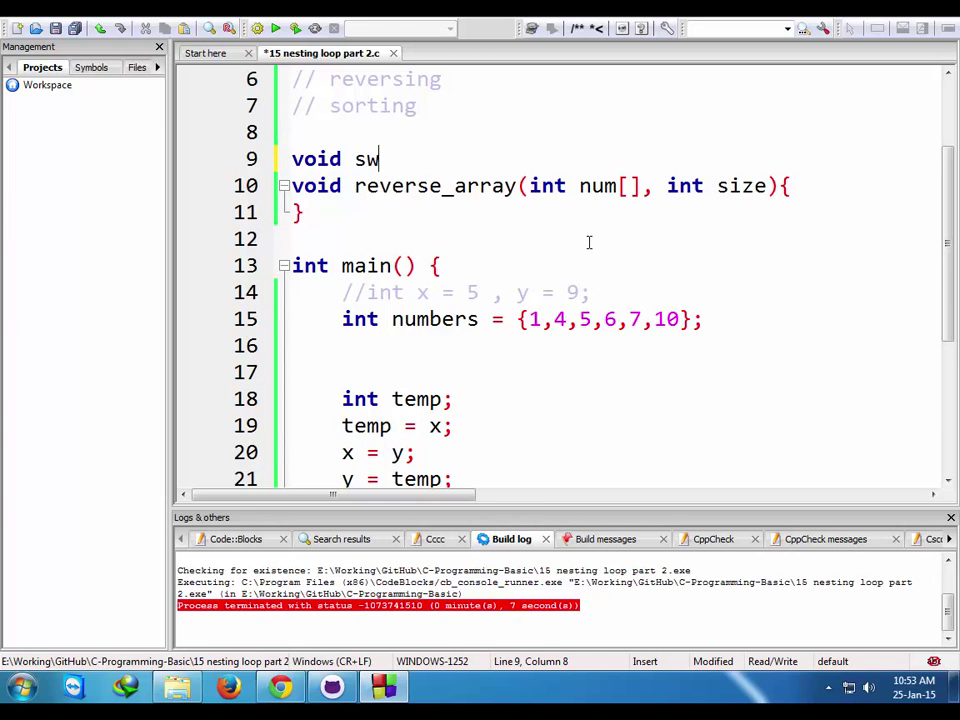
text(apping()
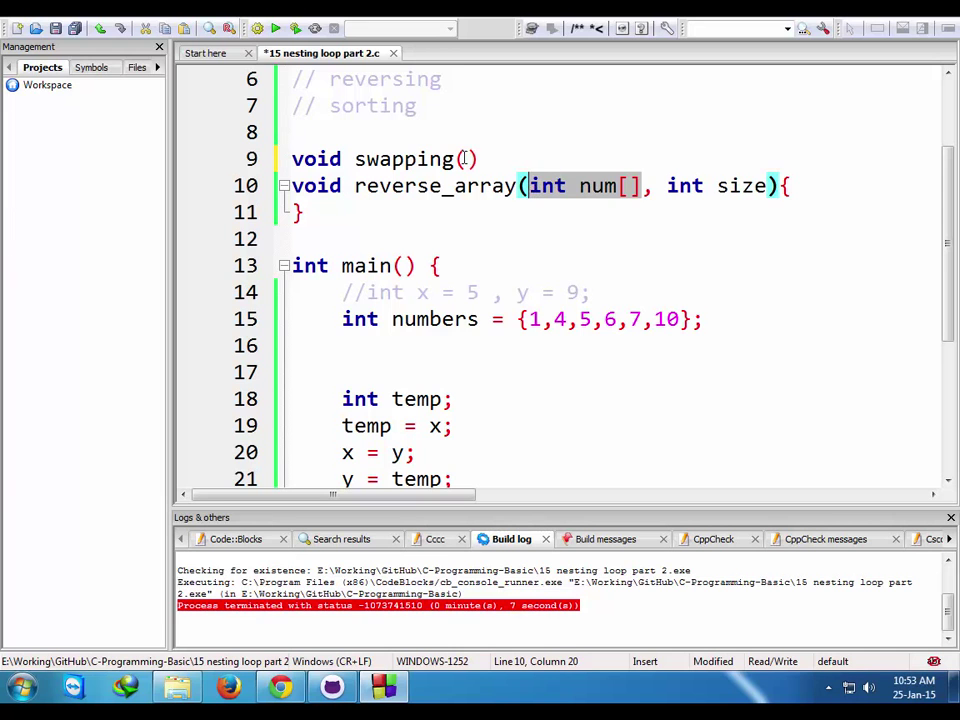
text(int num[],)
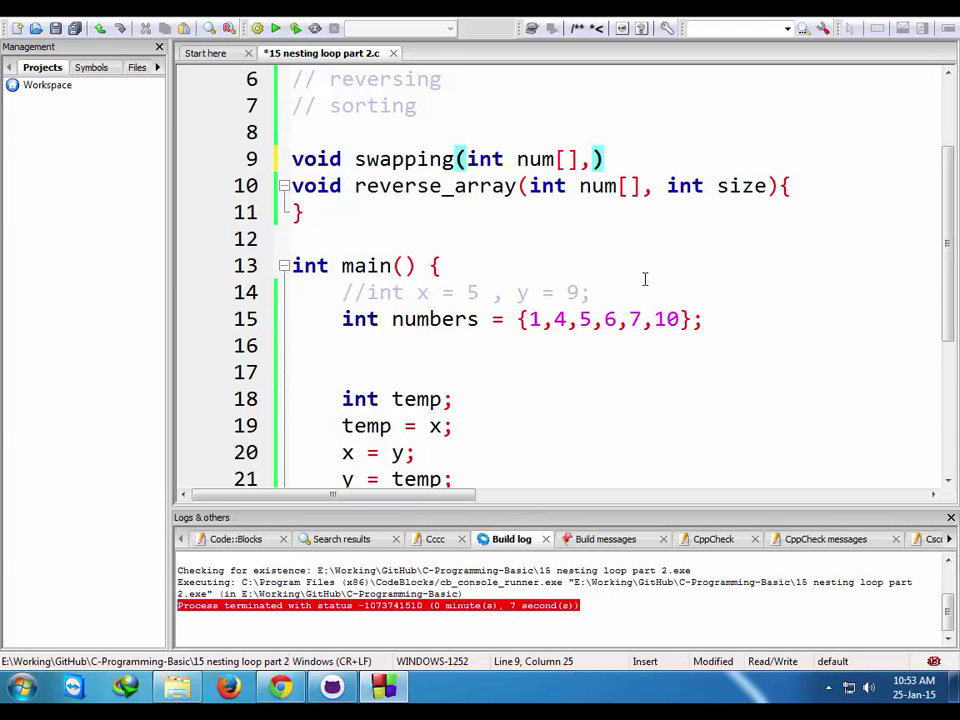
text(index)
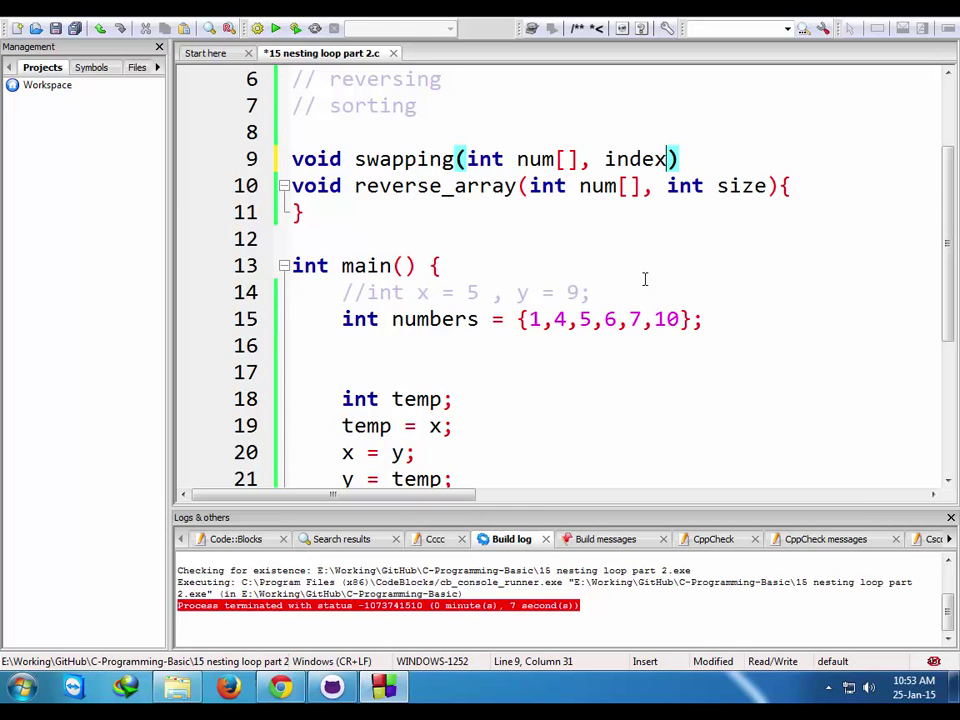
text(int i)
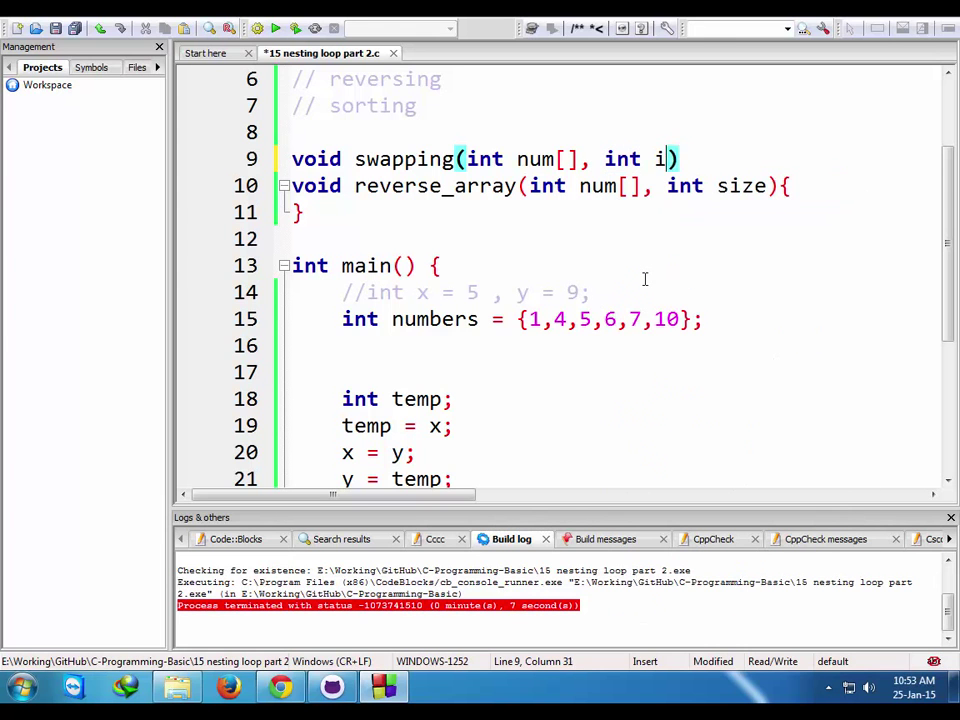
text(ndex1, ind)
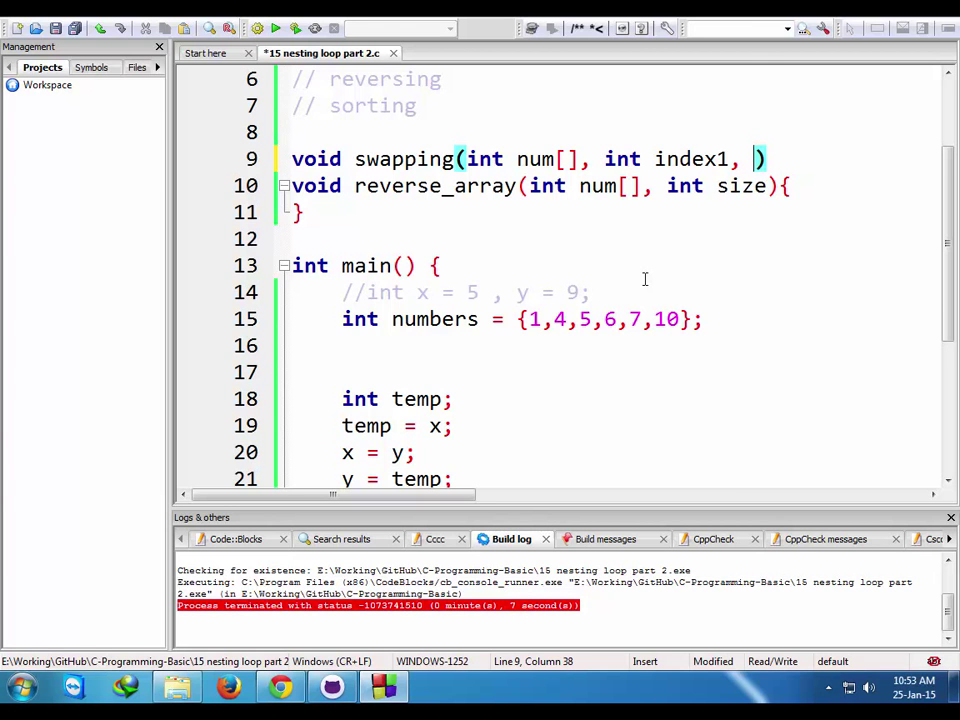
text(int index2)
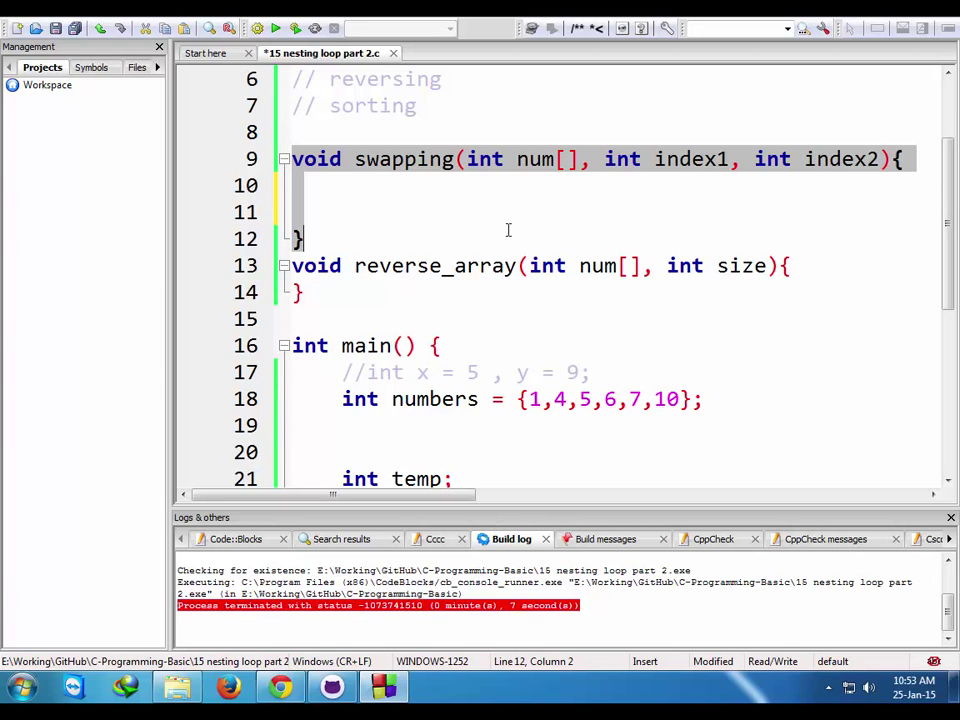
mouse_move(406, 206)
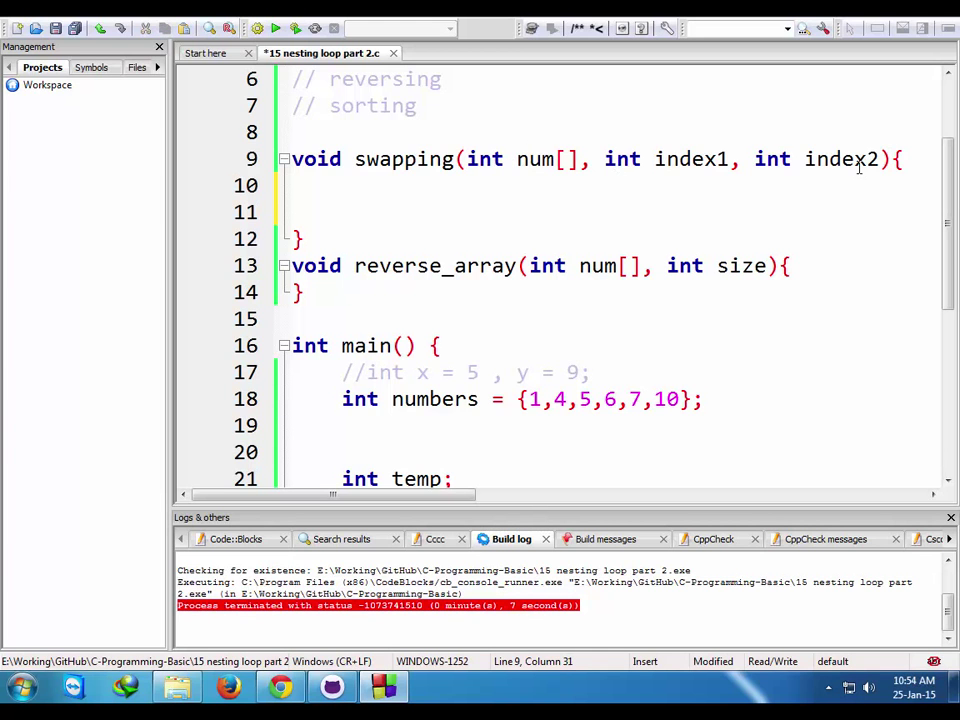
mouse_move(858, 160)
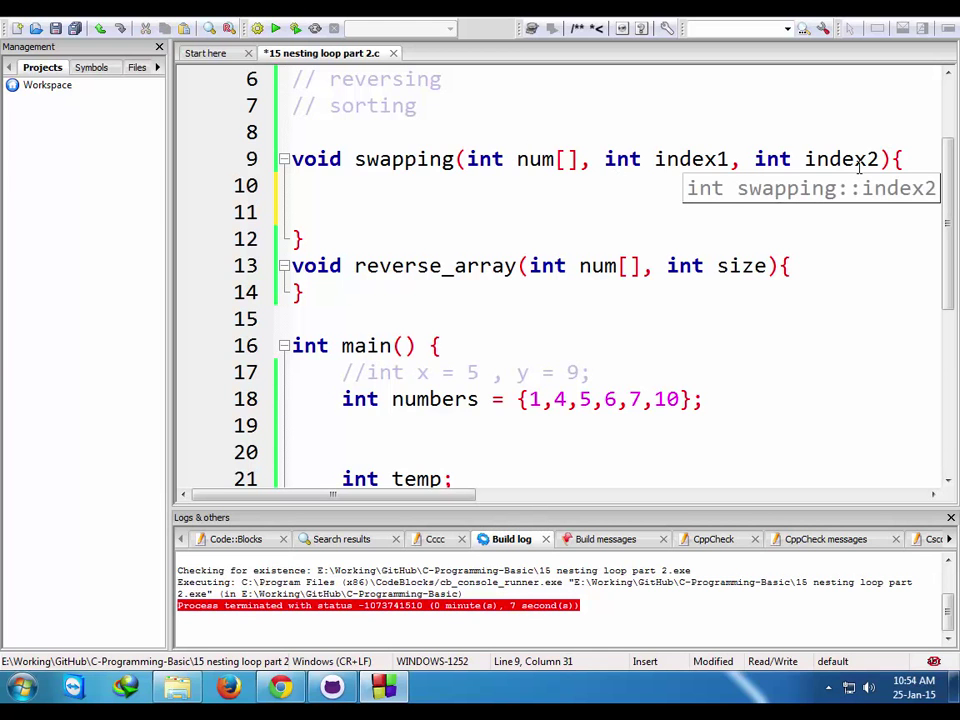
scroll(down, 3)
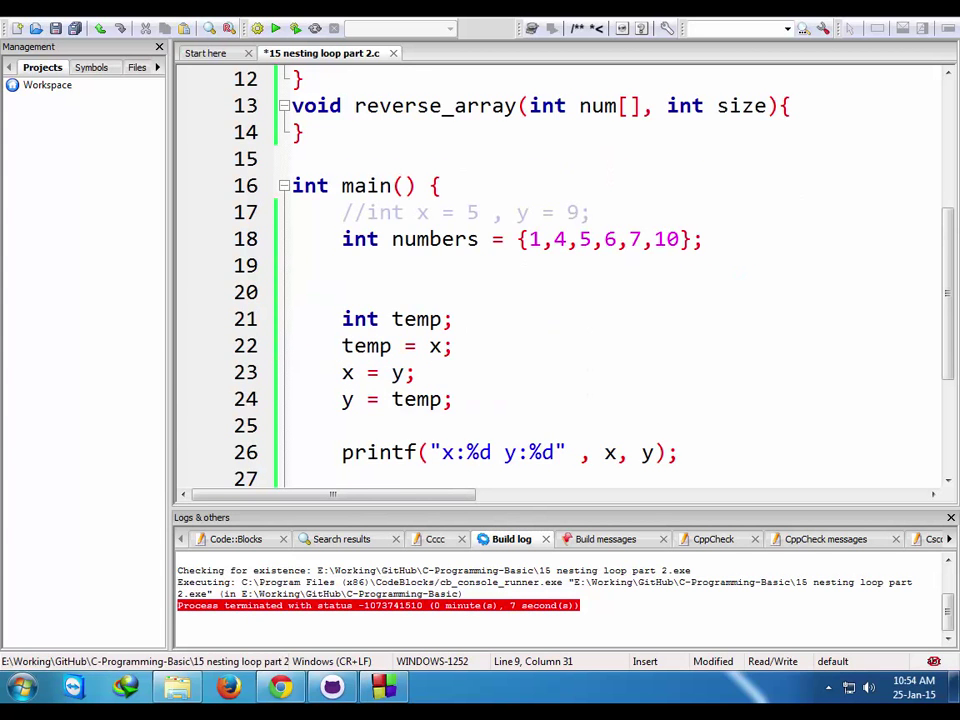
- Save the program as a new file, 15.2 nesting loop reversing.c, in C-Programming-Basic
click(12, 28)
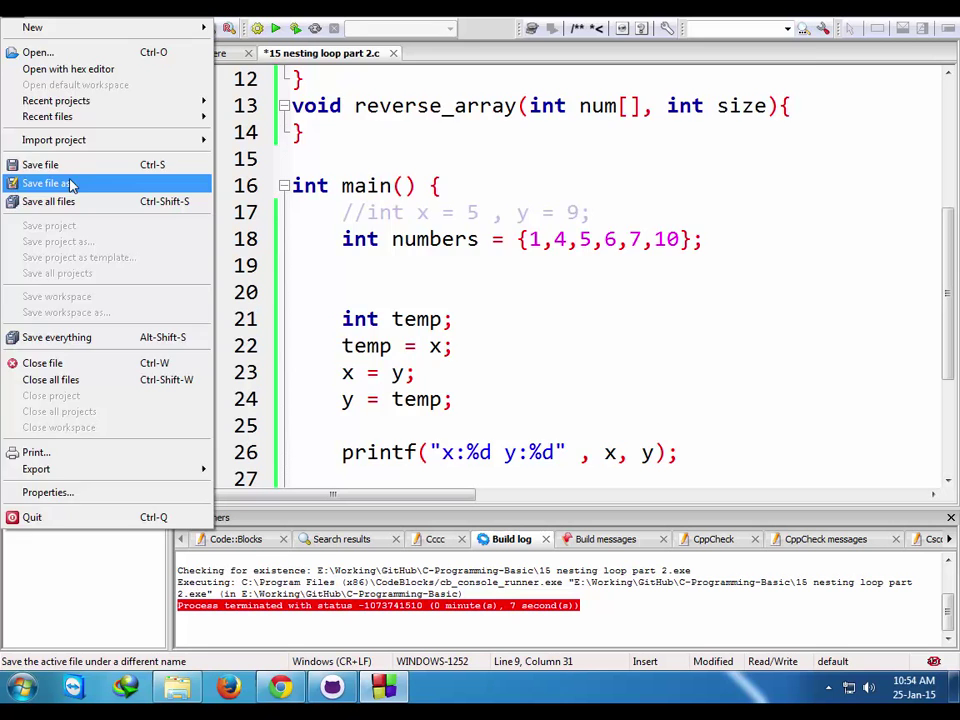
click(44, 184)
text(15.2 nesting loop re.c)
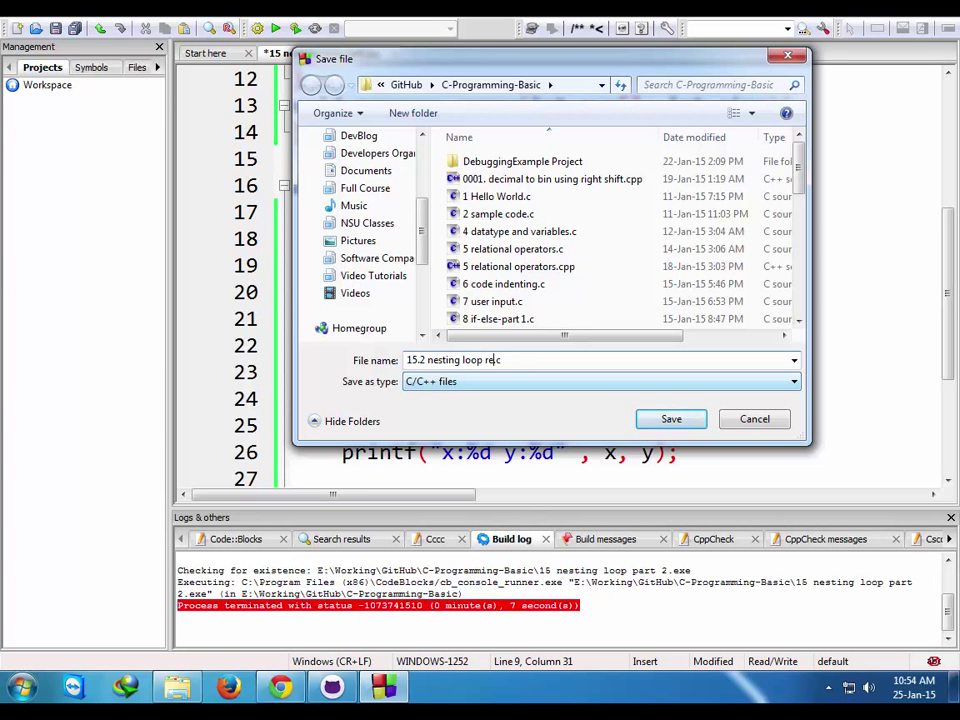
click(672, 420)
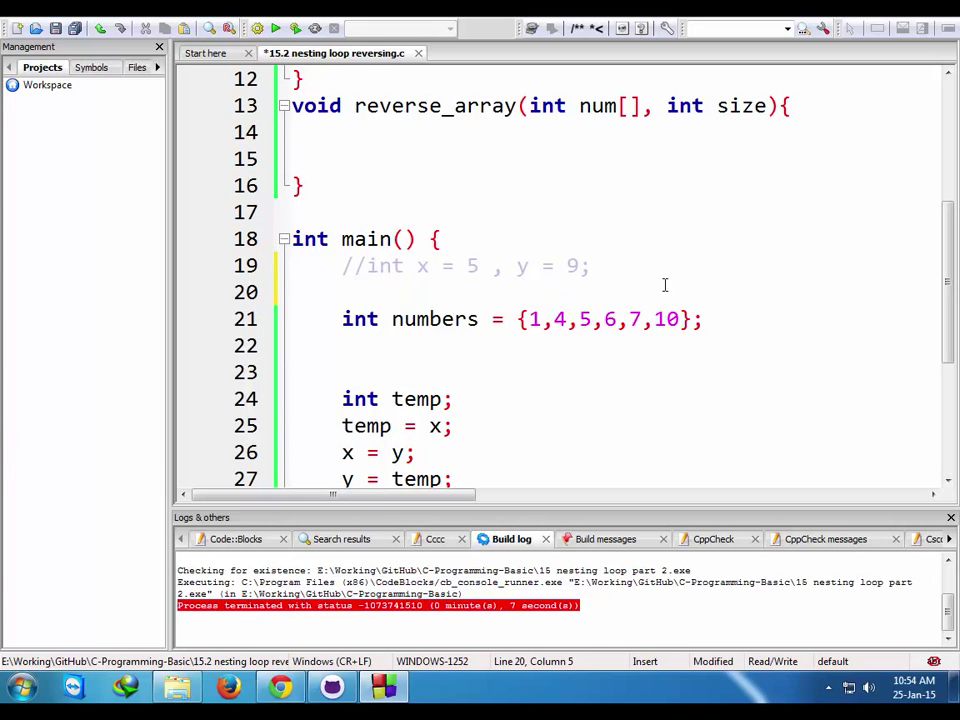
- Add a count comment and insert -1 after 5, making the array {1,4,5,-1,6,7,10}
text(// 6)
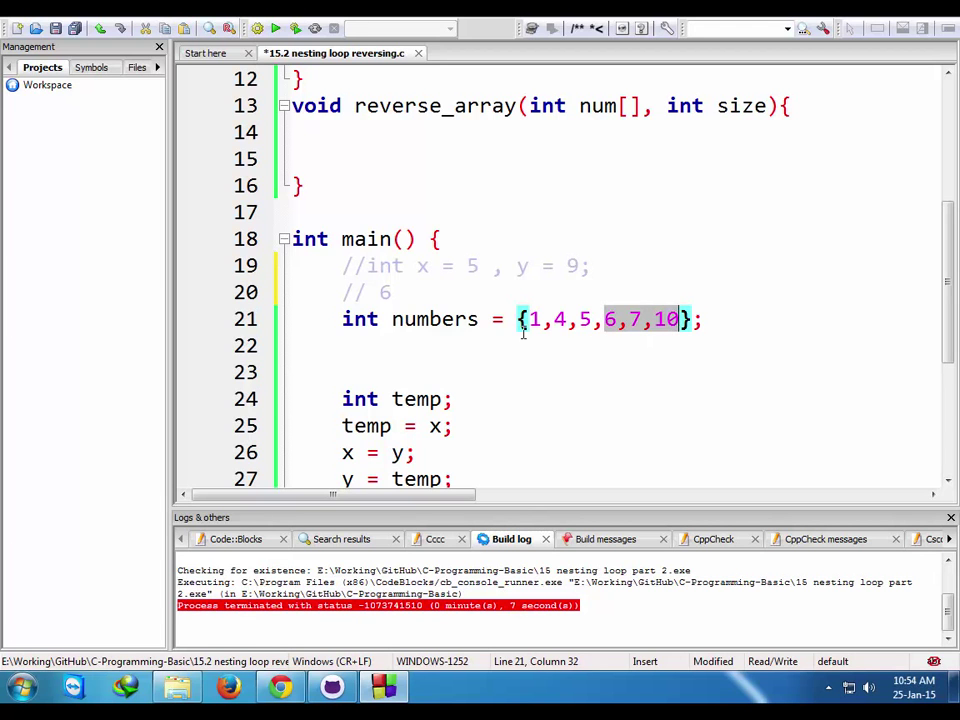
click(536, 320)
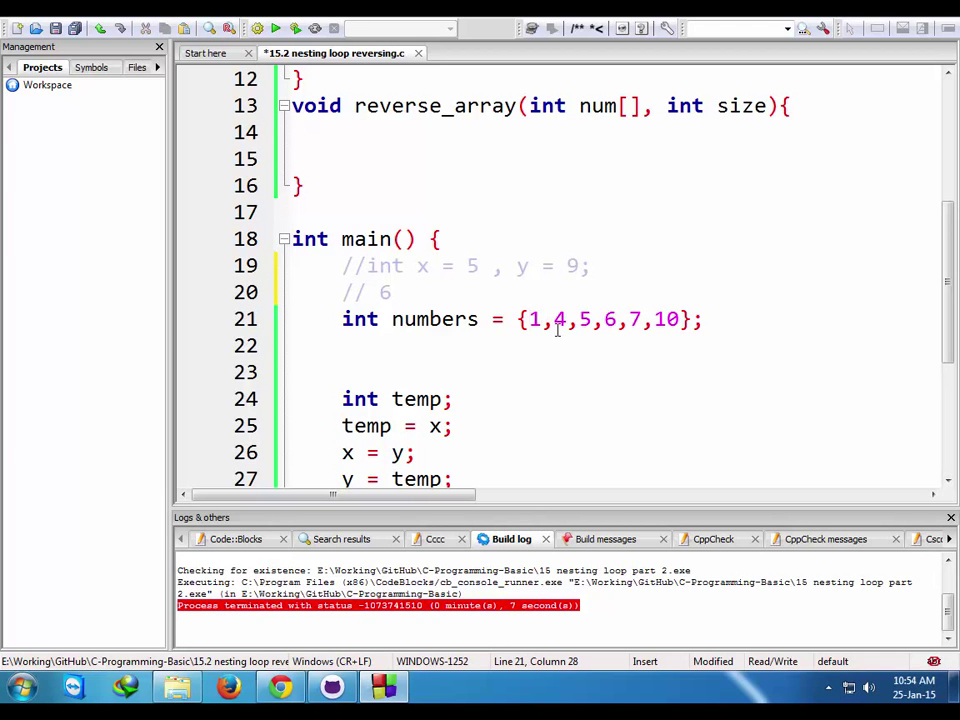
click(600, 318)
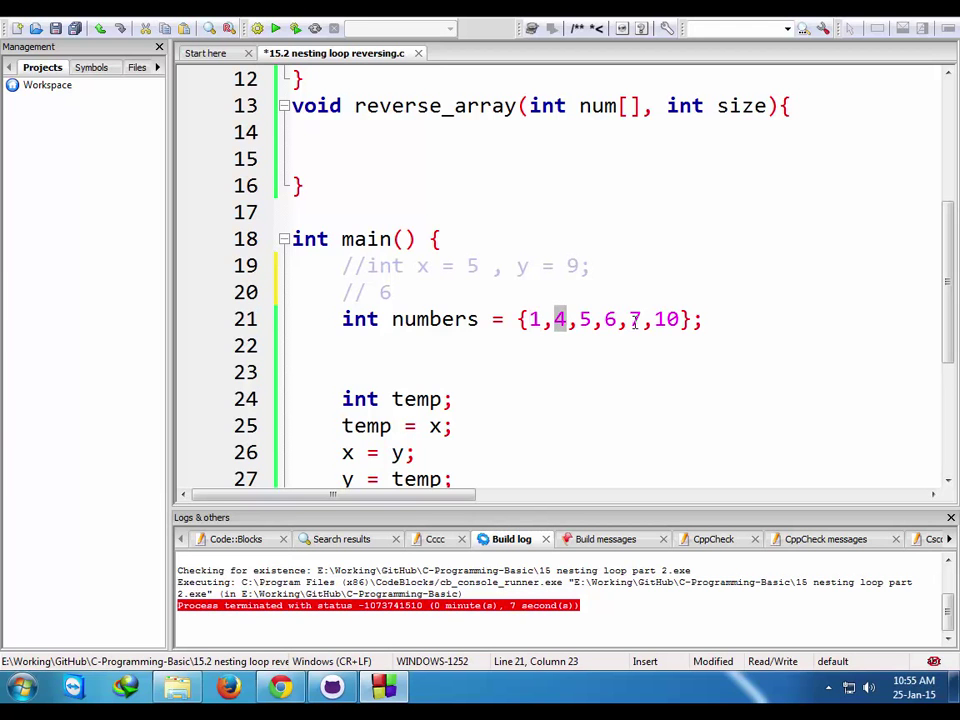
click(612, 320)
text(,)
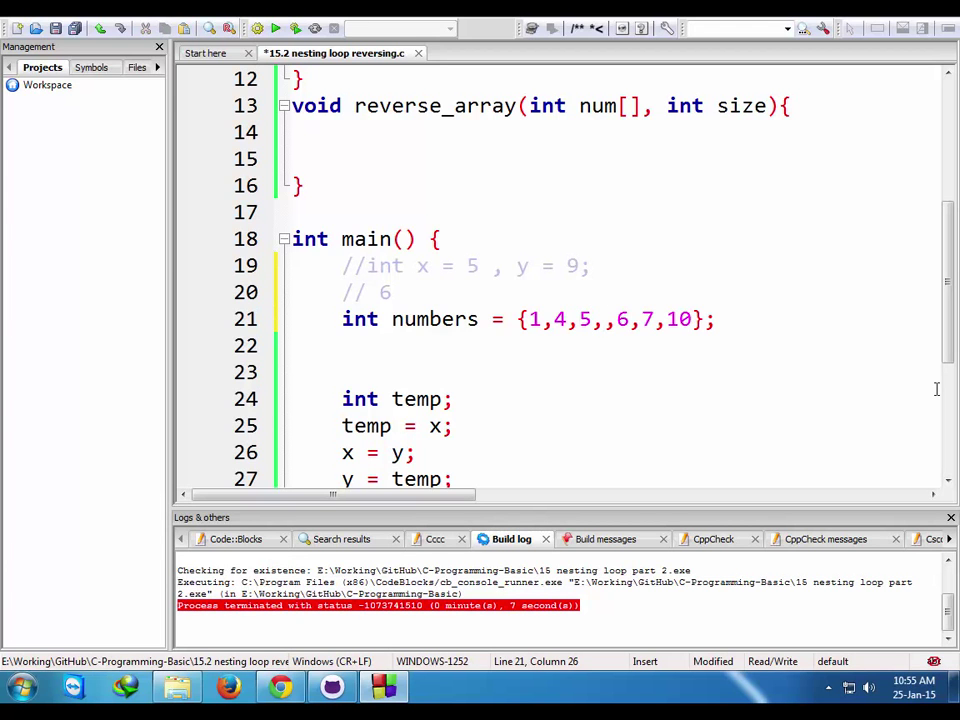
text(1)
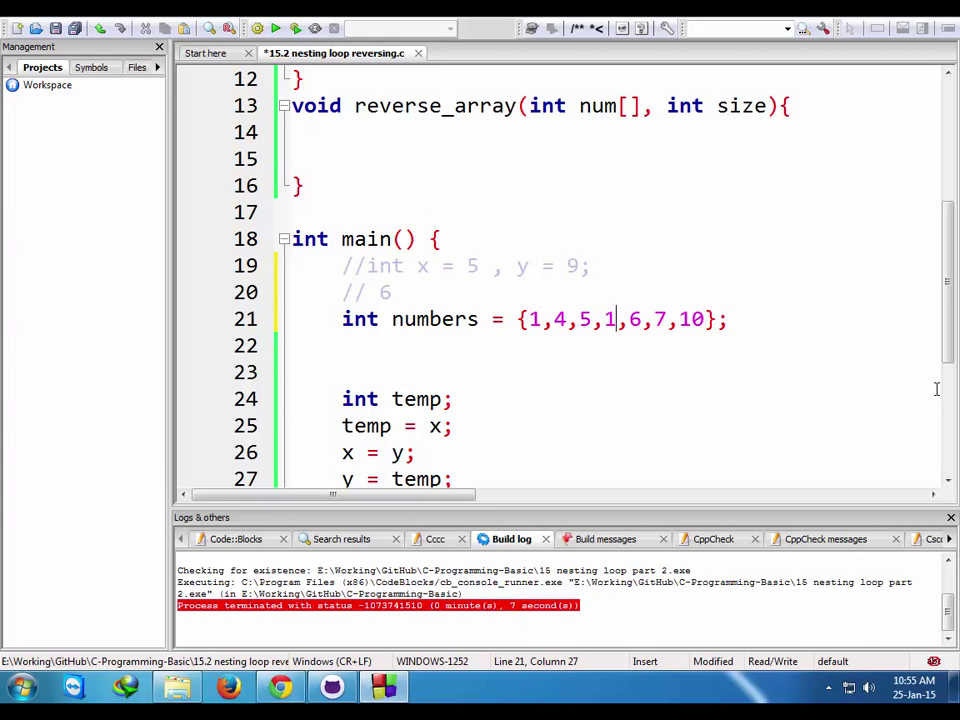
key(Backspace)
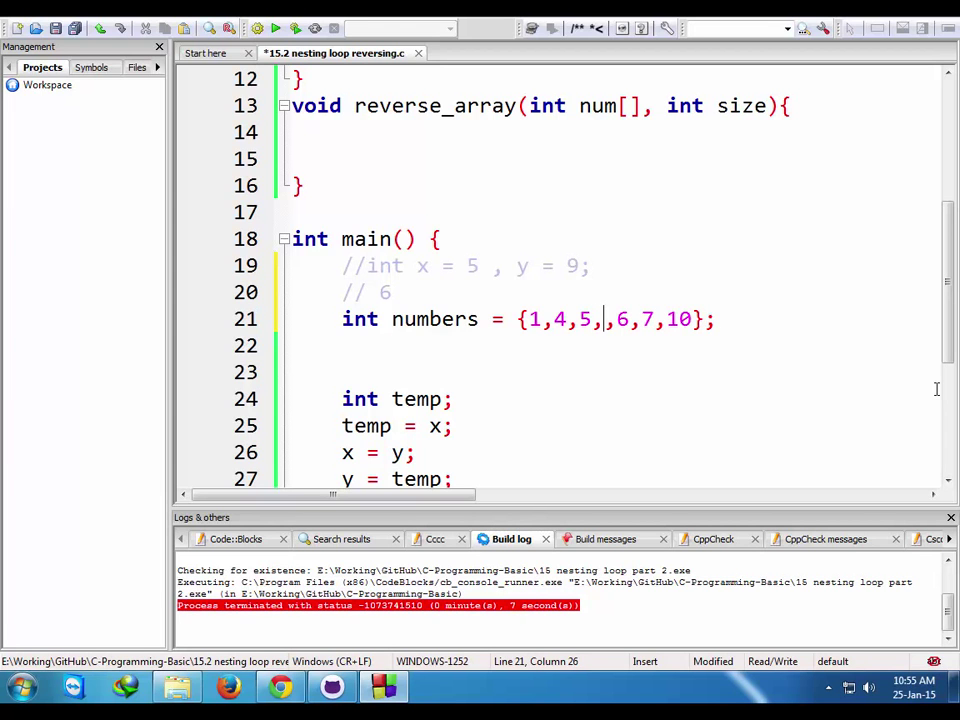
text(-1)
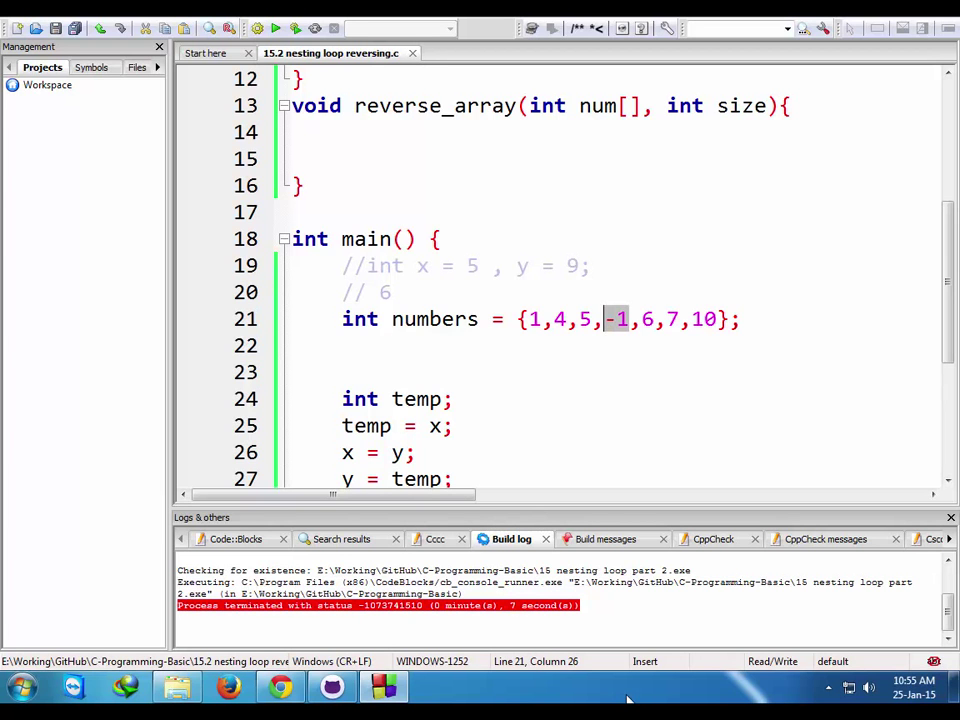
text(7)
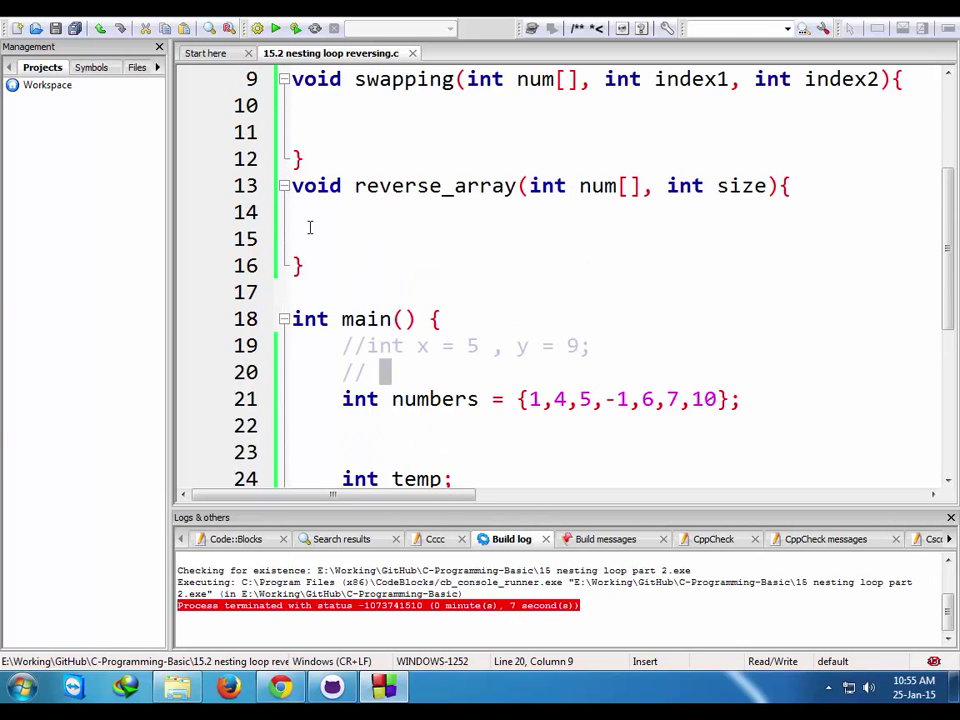
- Write comment notes // 7 and // 3.5 above the numbers array, showing seven halves to 3.5
text(7)
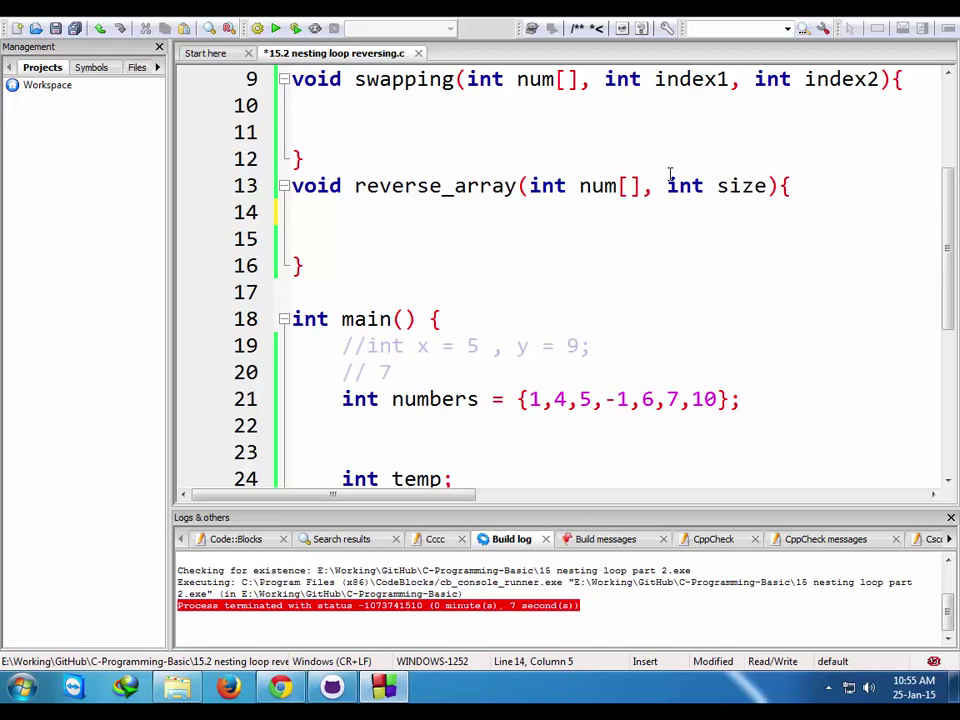
double_click(740, 186)
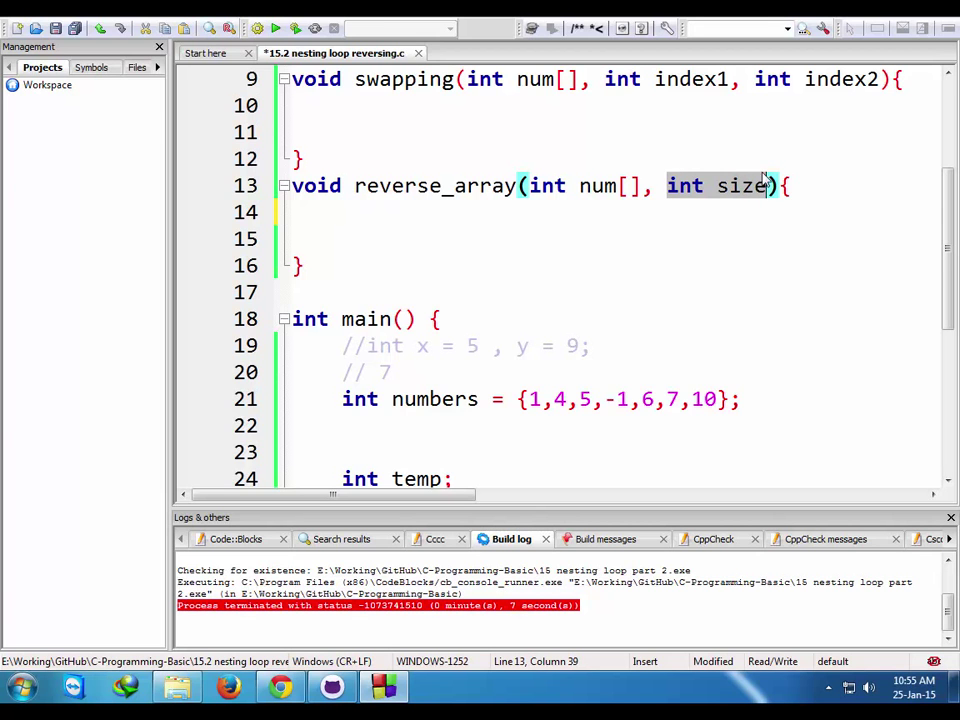
mouse_move(760, 186)
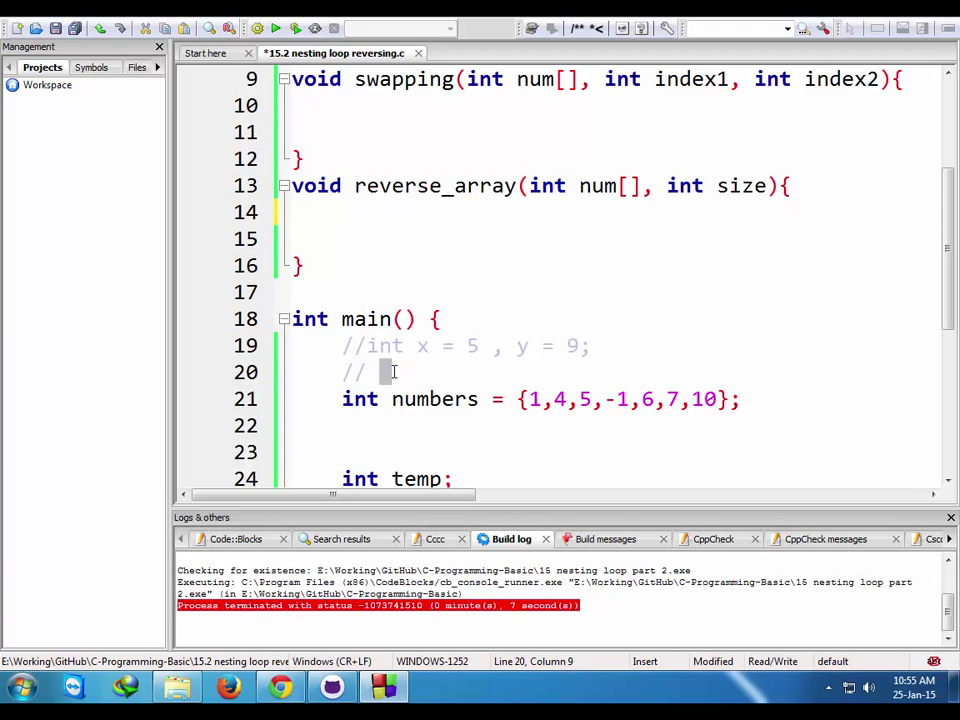
text(7)
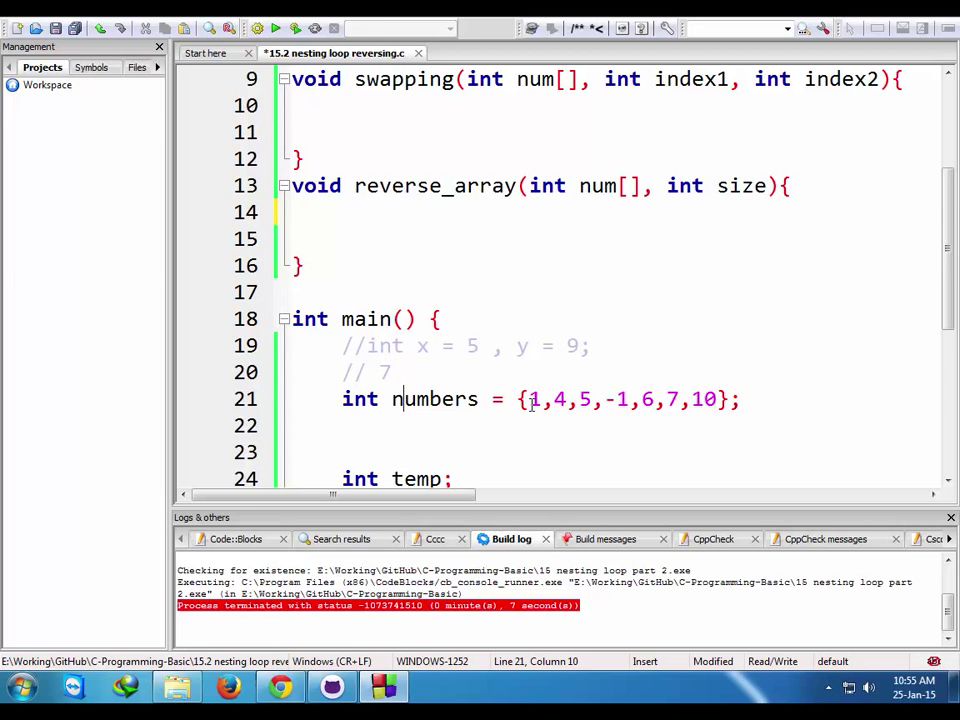
drag(528, 400, 592, 400)
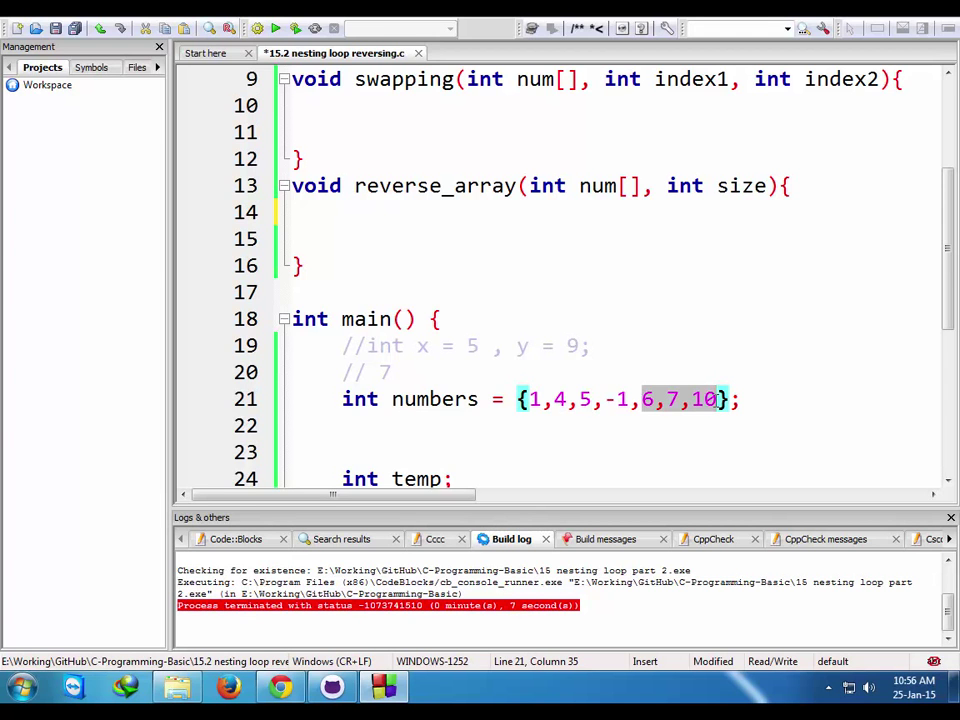
click(524, 400)
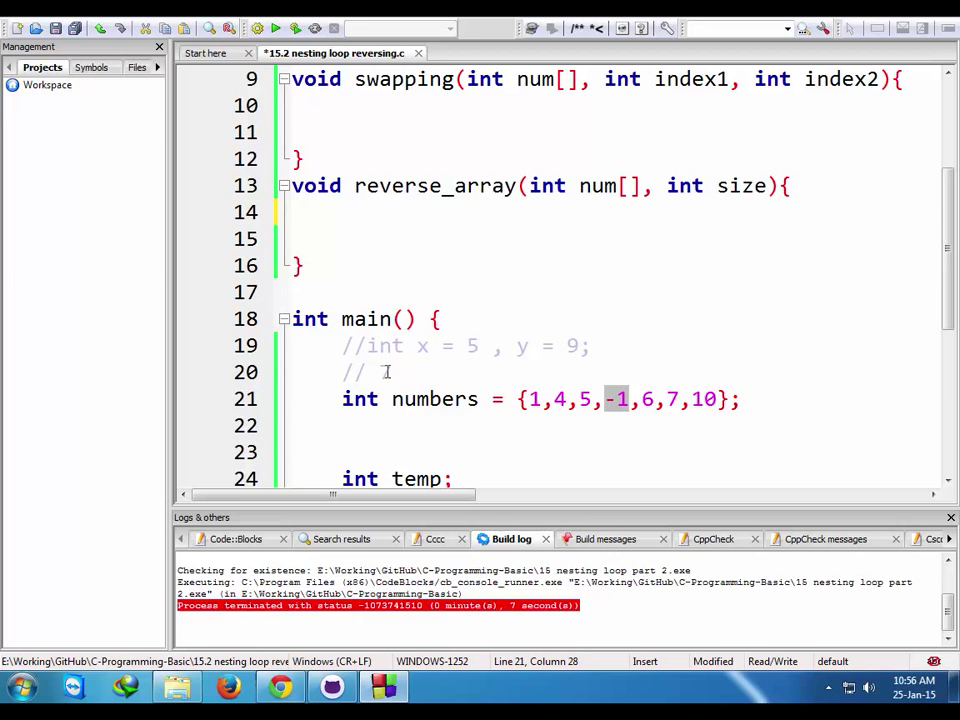
text(7)
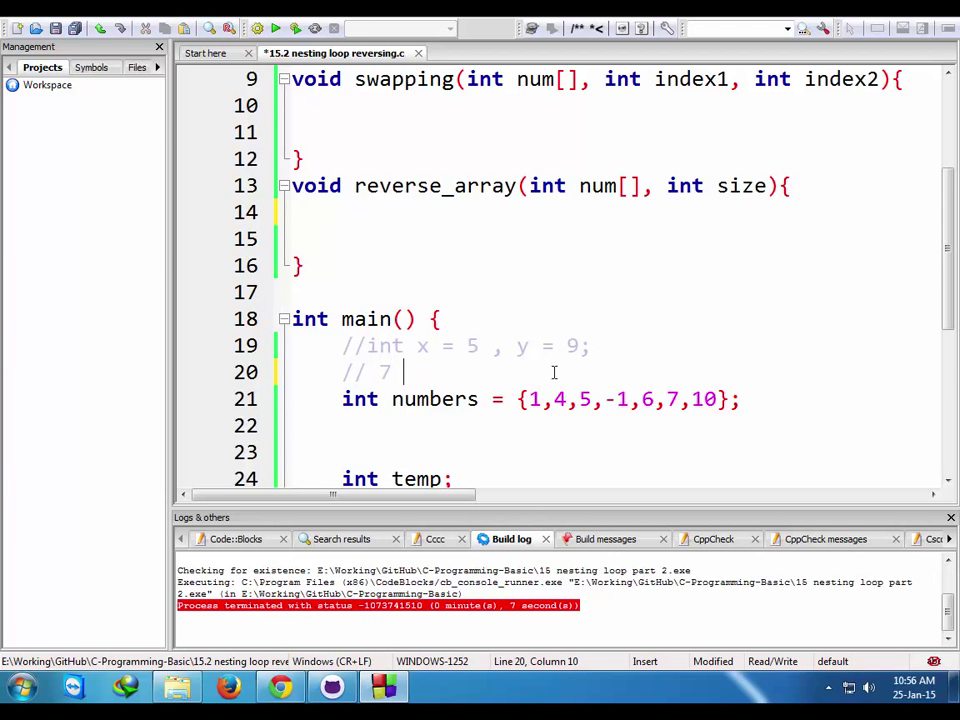
key(enter)
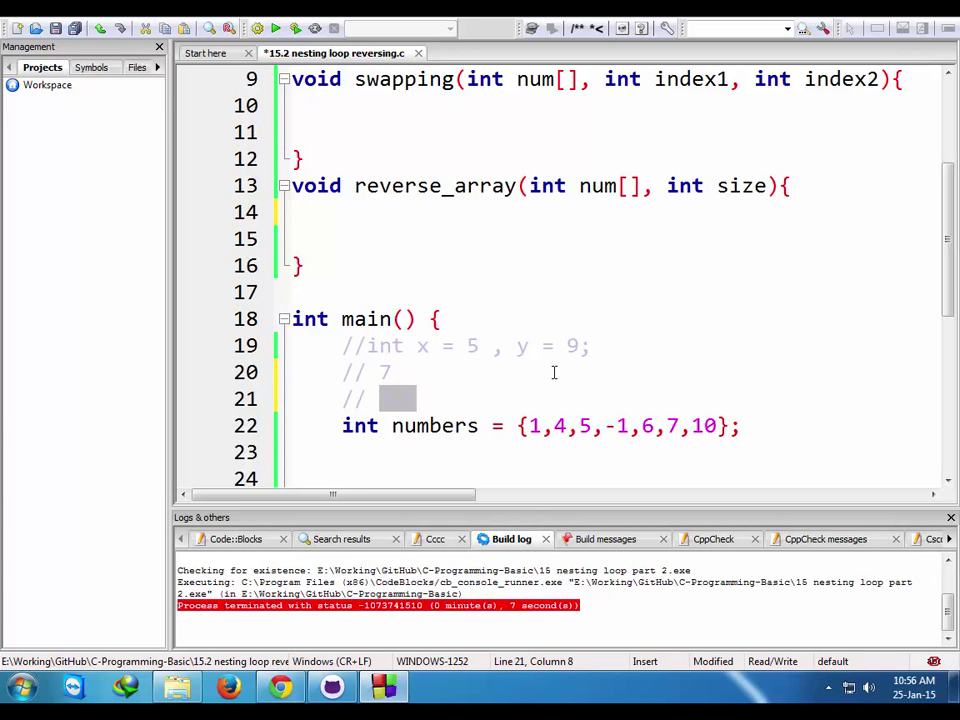
text(3.5)
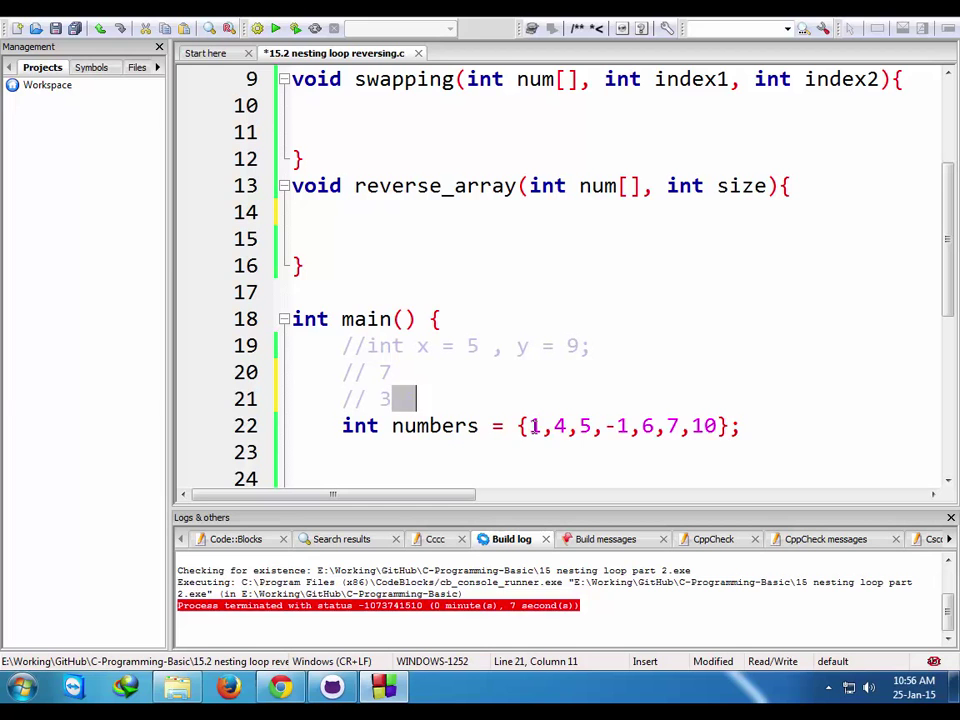
text(.5)
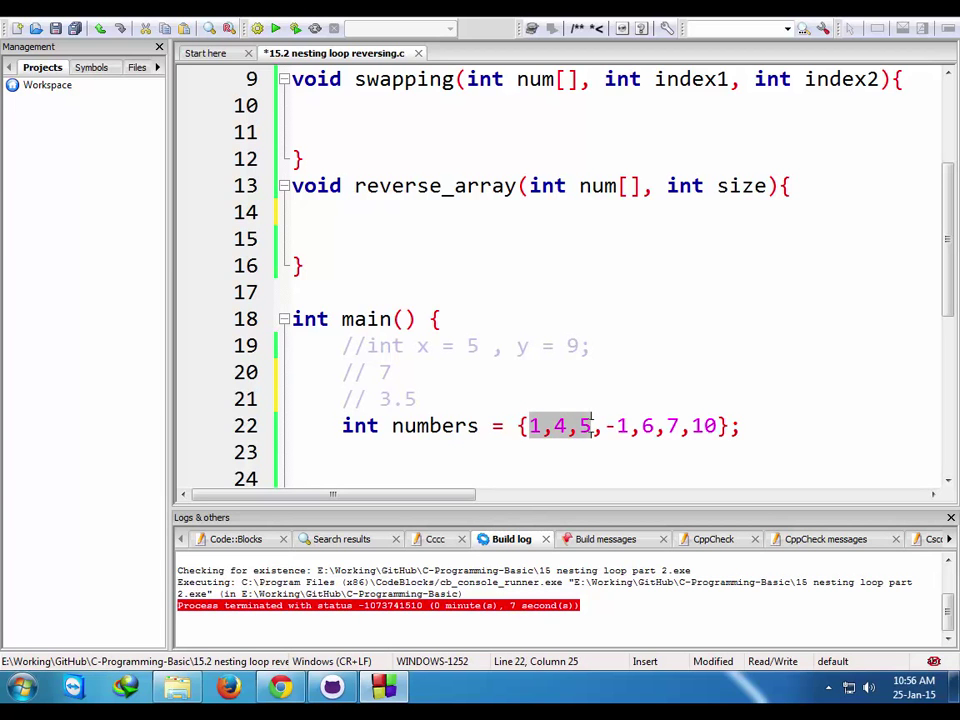
mouse_move(418, 412)
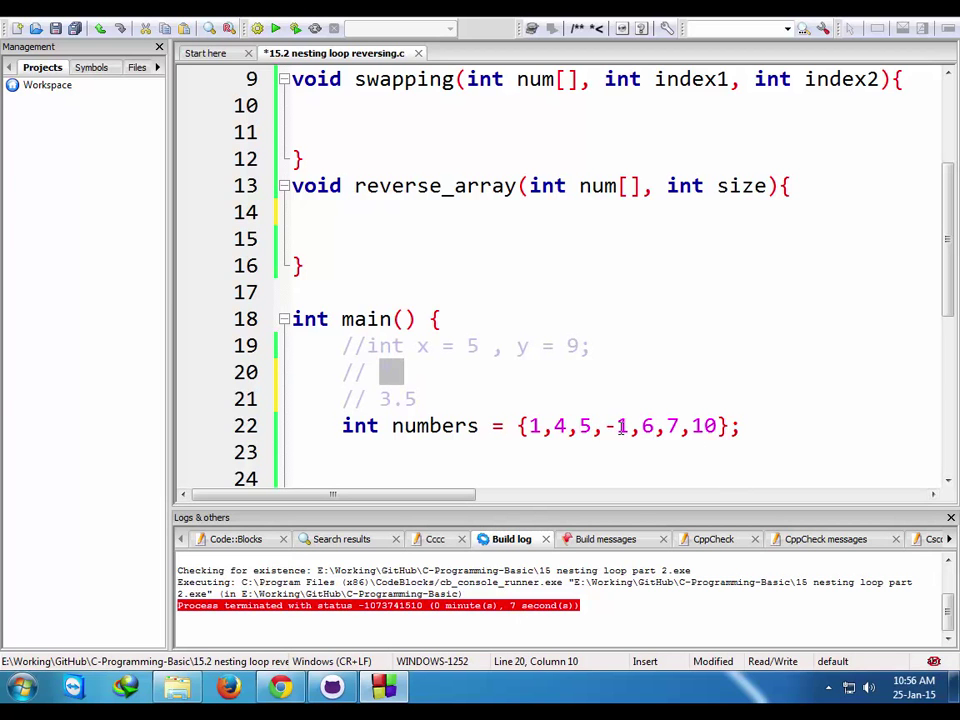
text(7)
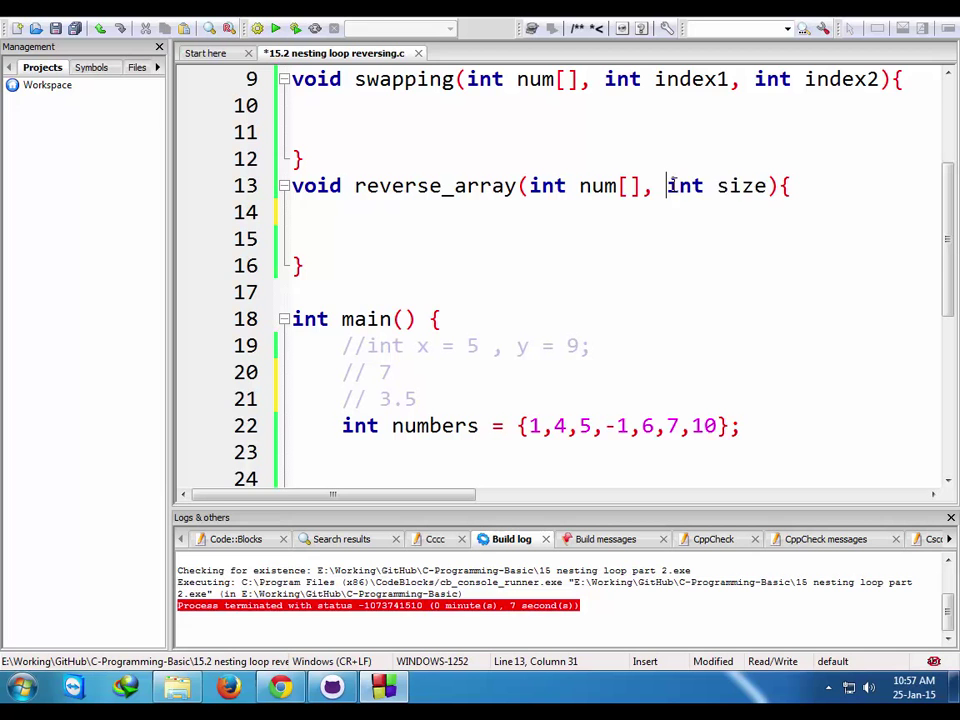
- Compute int mid = size / 2 inside reverse_array
click(590, 212)
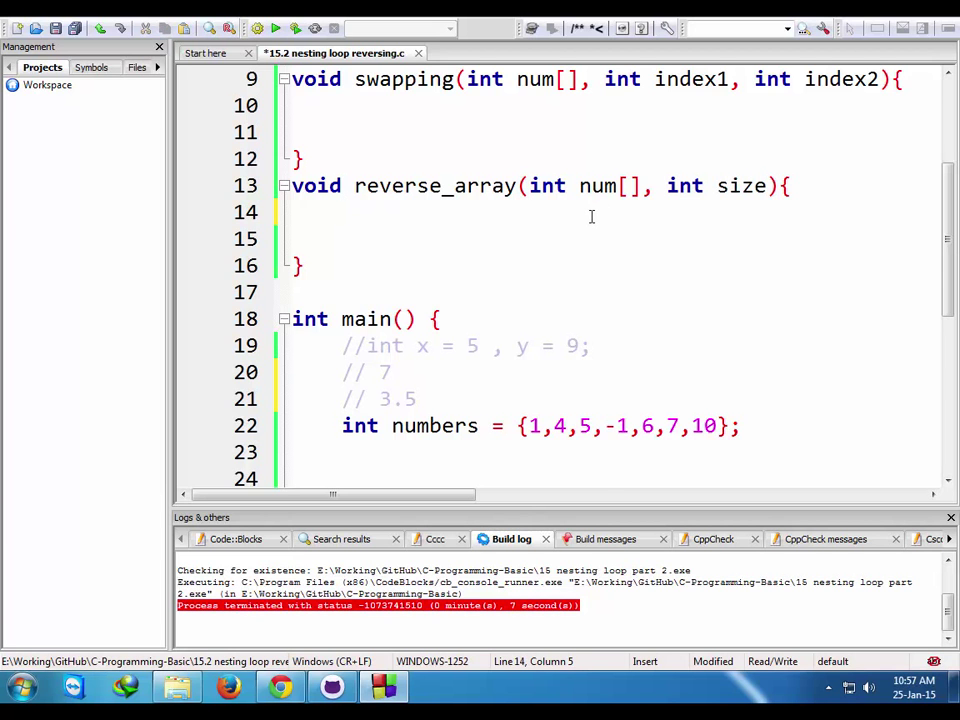
text(int mid)
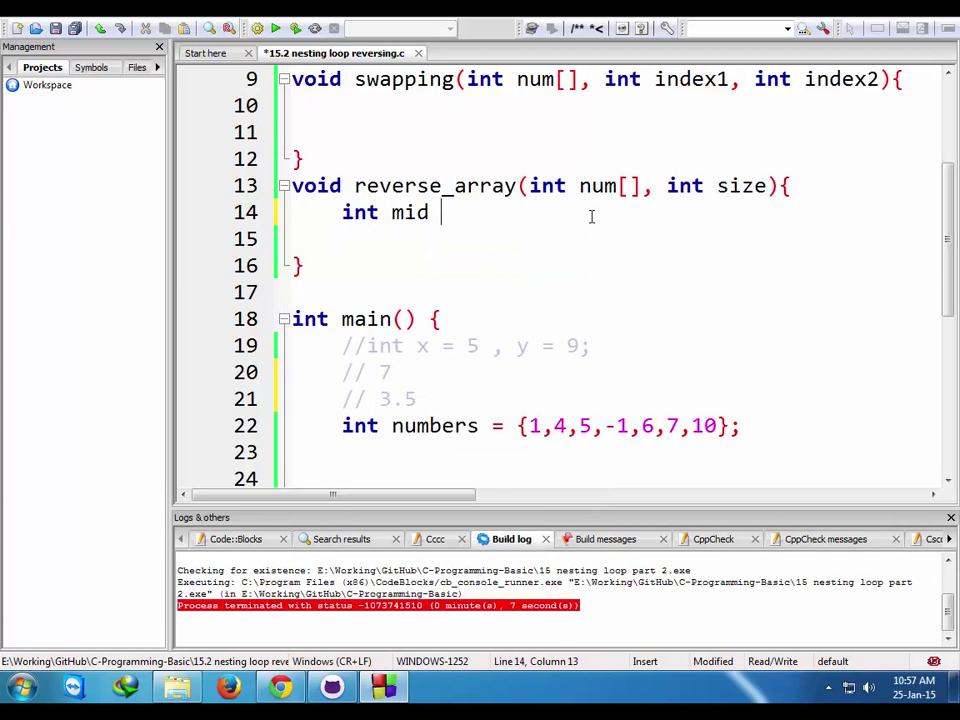
text(=)
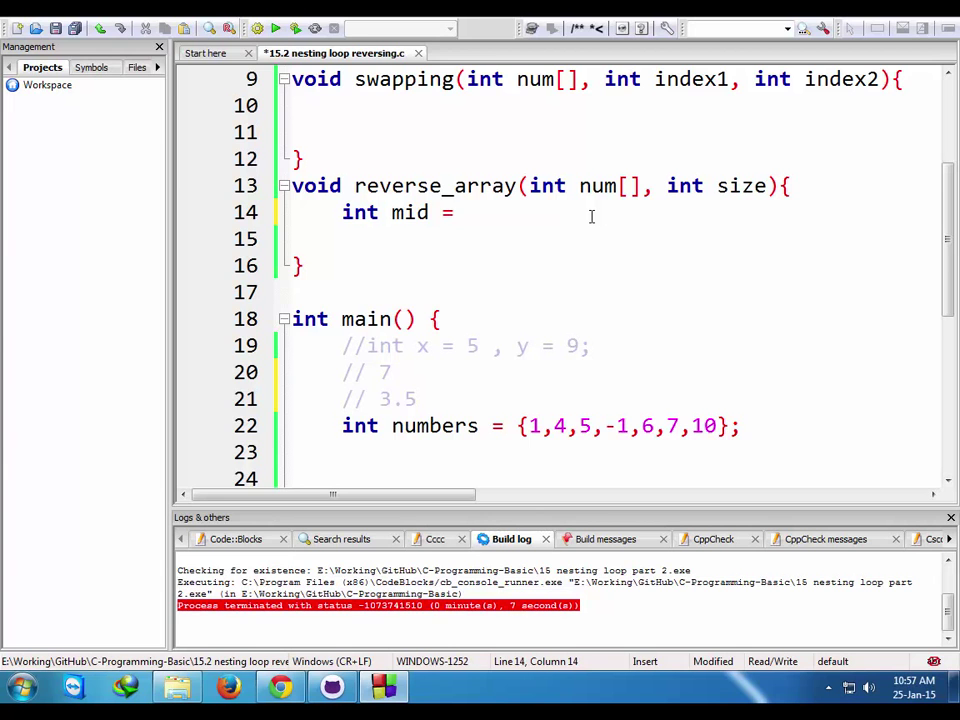
text(s)
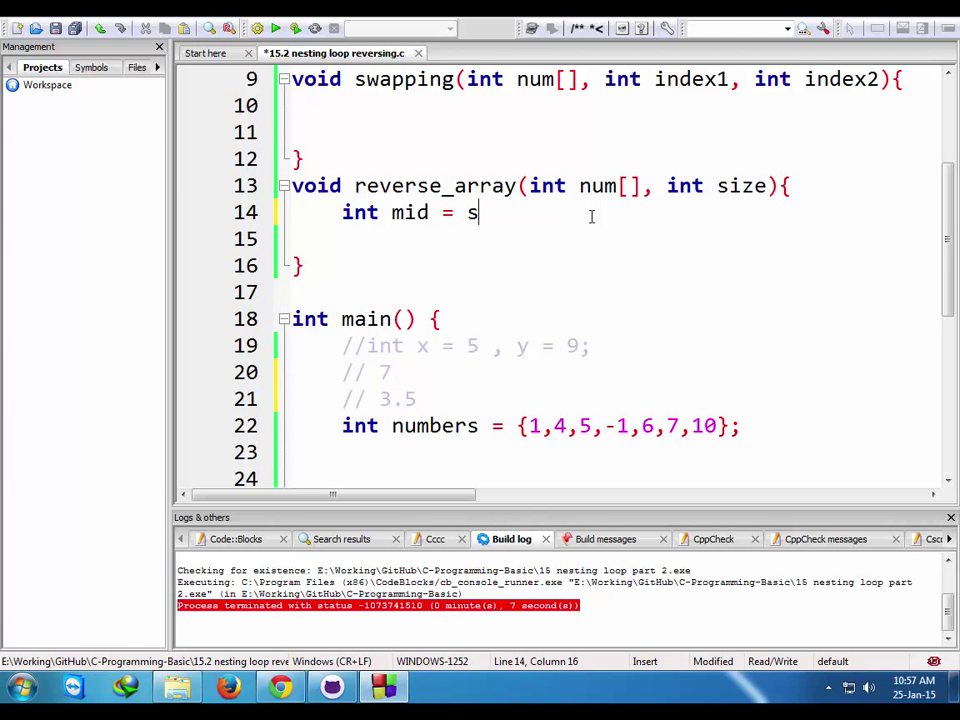
text(ize / 2)
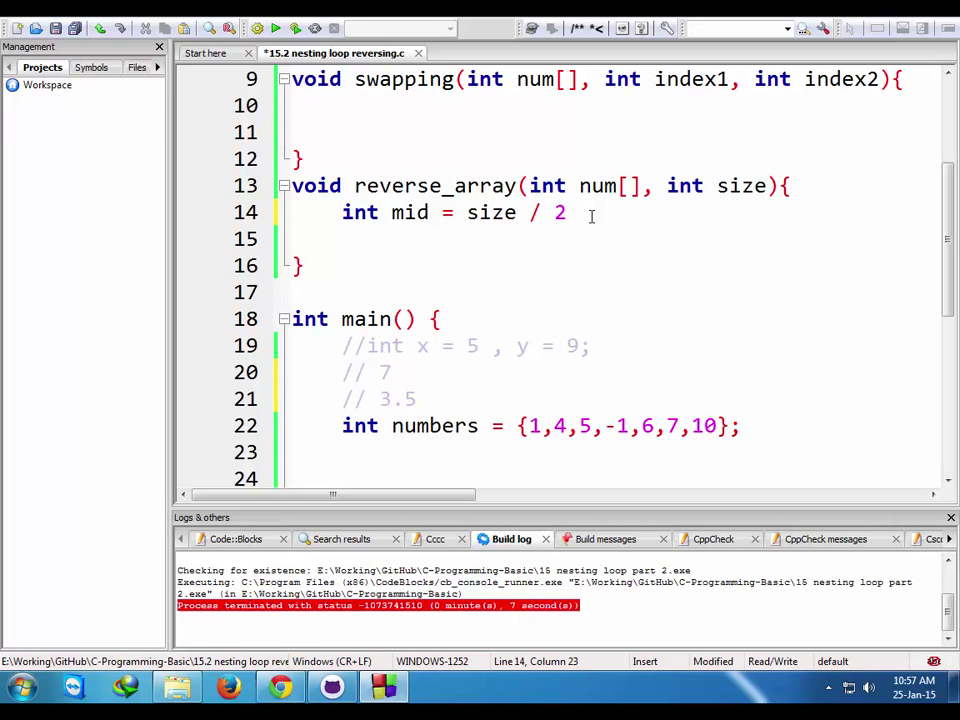
text(;)
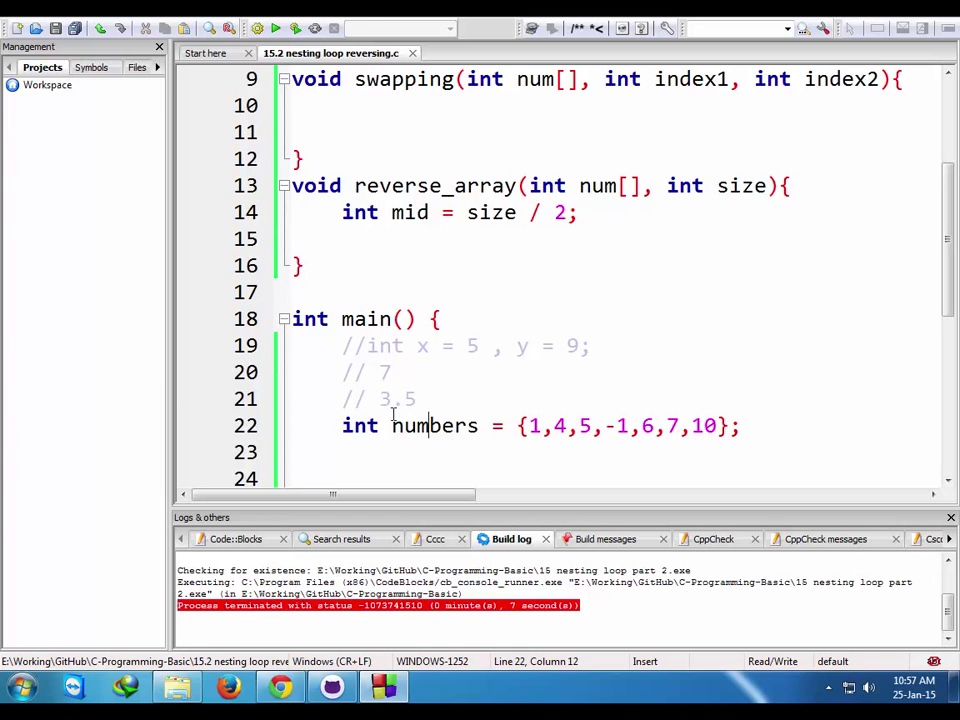
- Comment the mid line with //if 7 returns 3 and //if 6 returns 3 above it
click(524, 212)
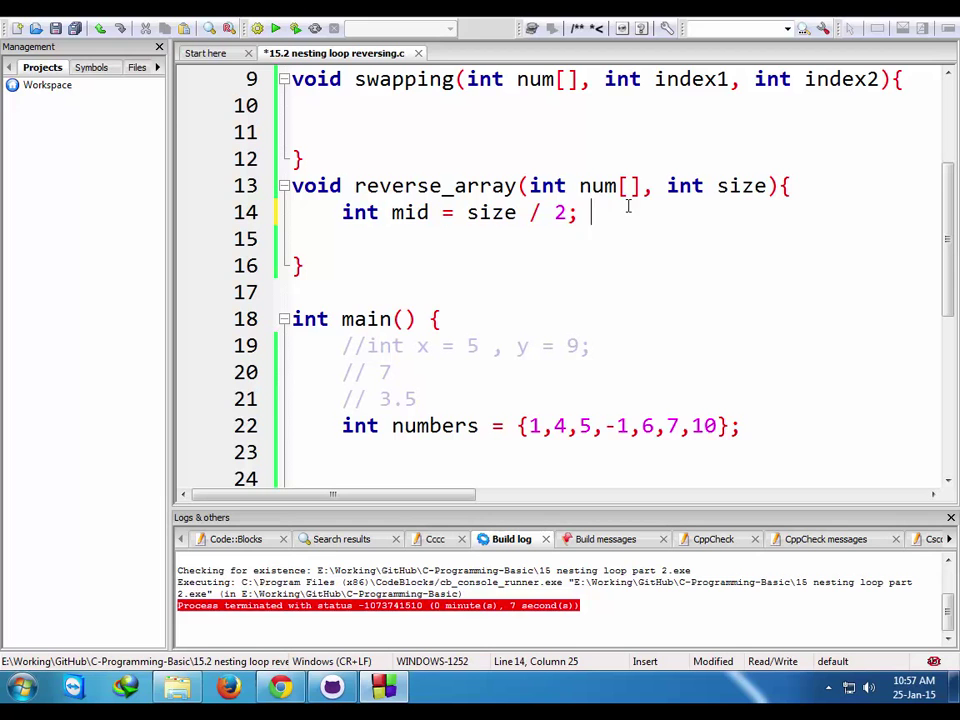
text(// 7)
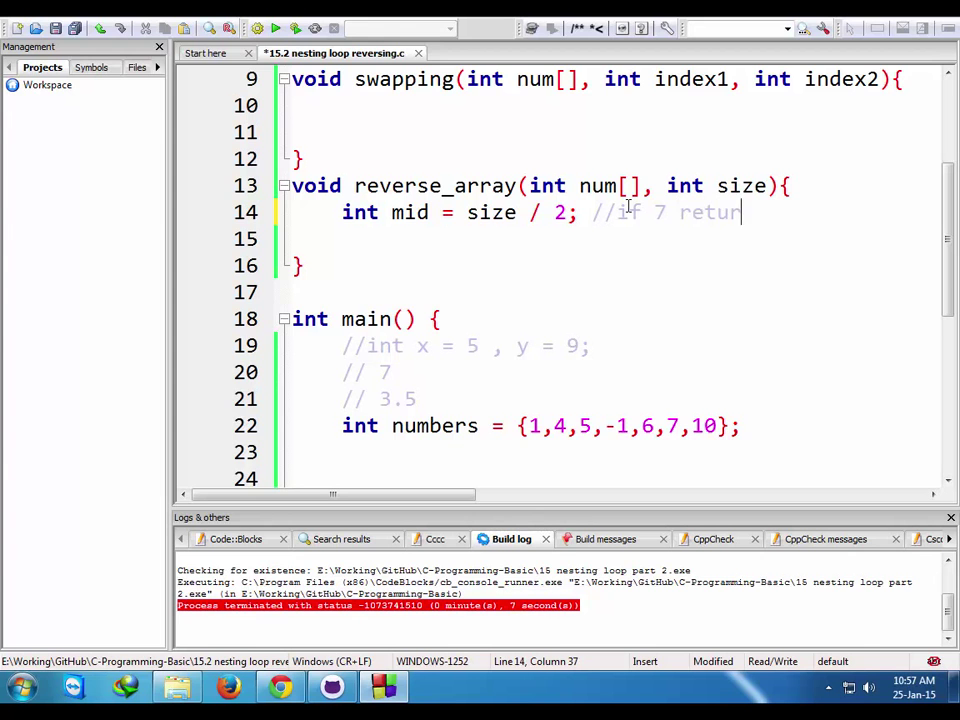
text(ns 3)
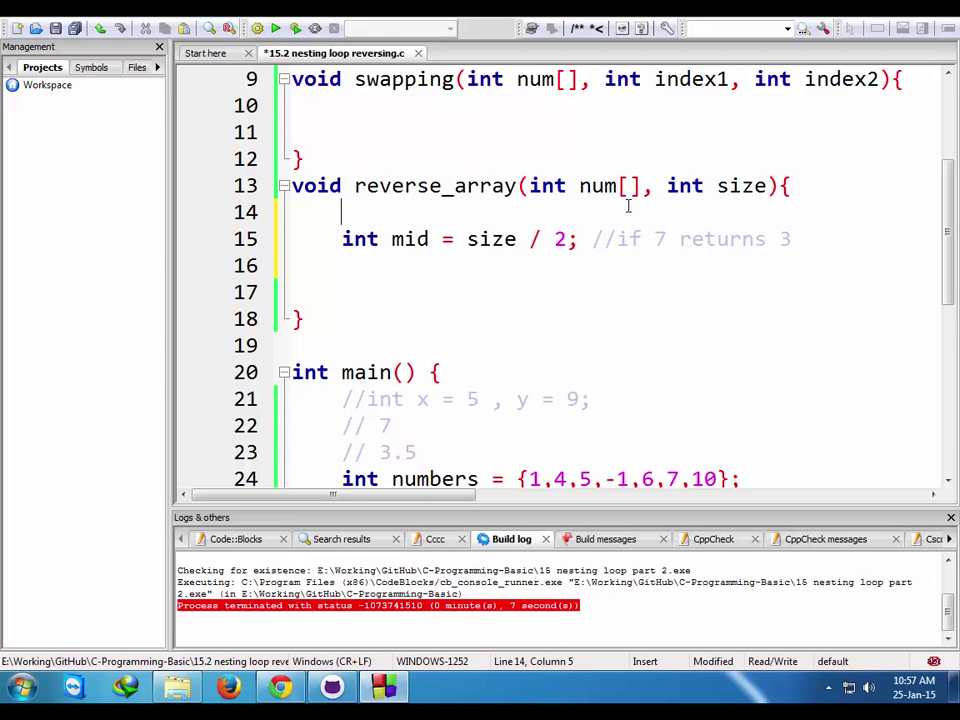
text(//if)
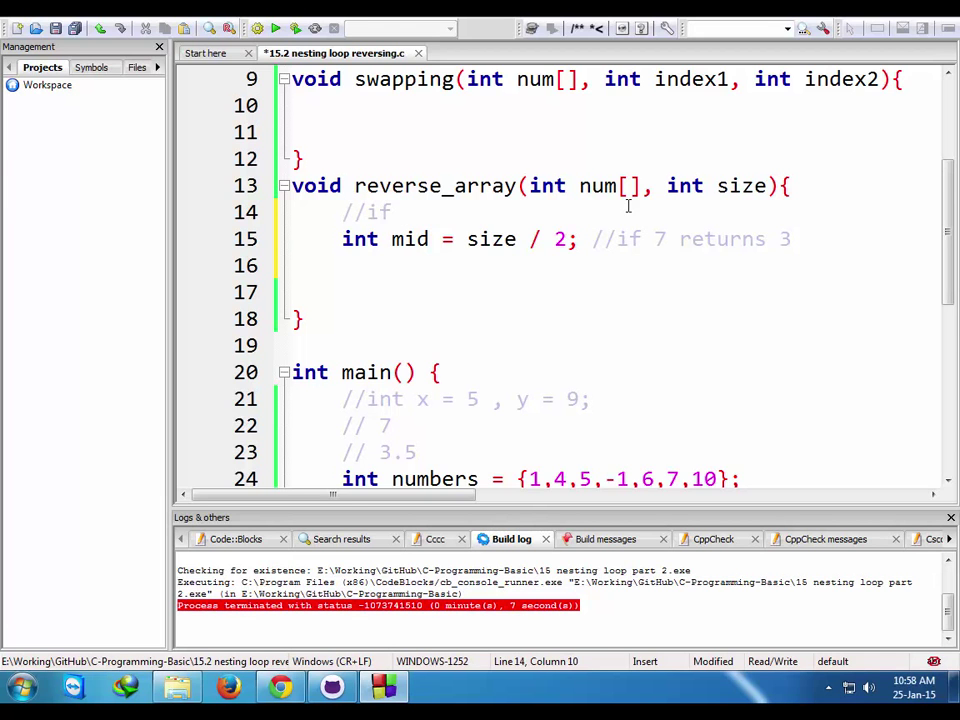
text(6 ret)
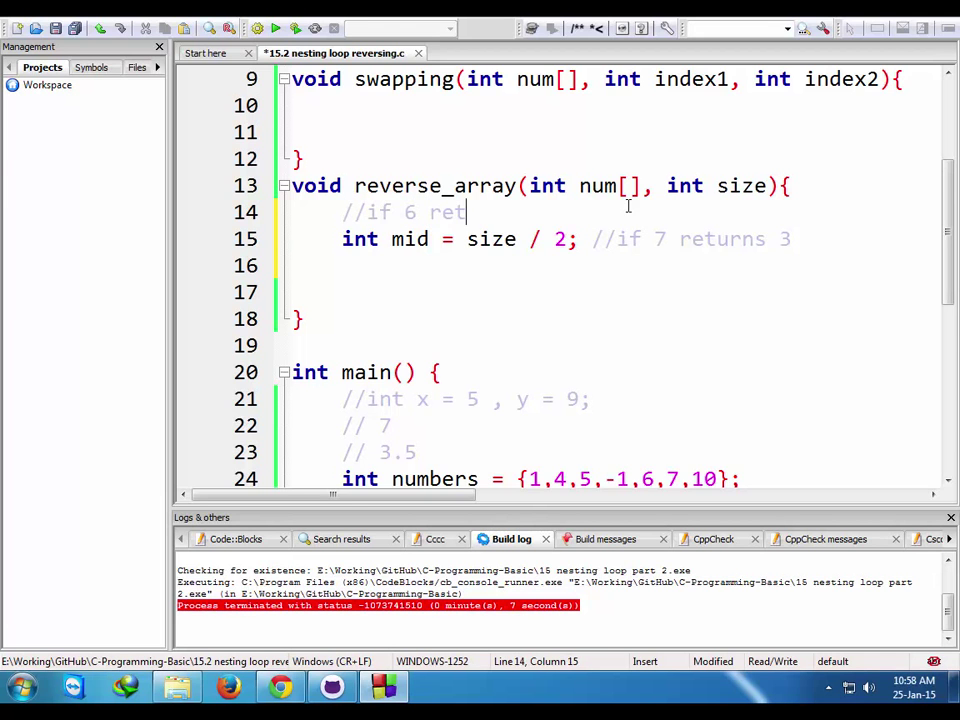
text(urns)
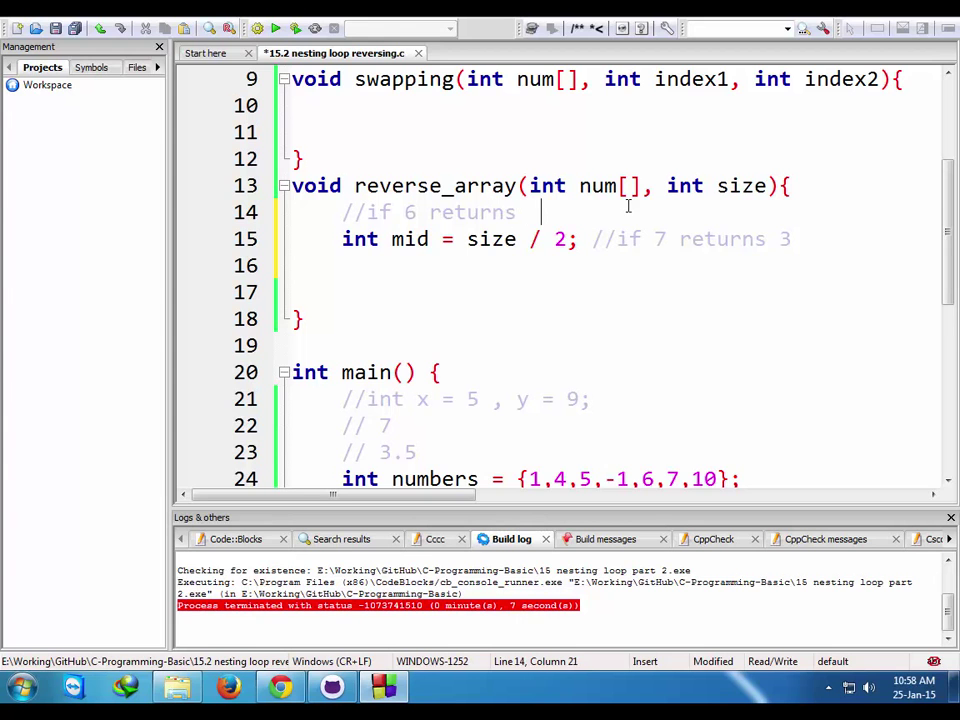
text(3)
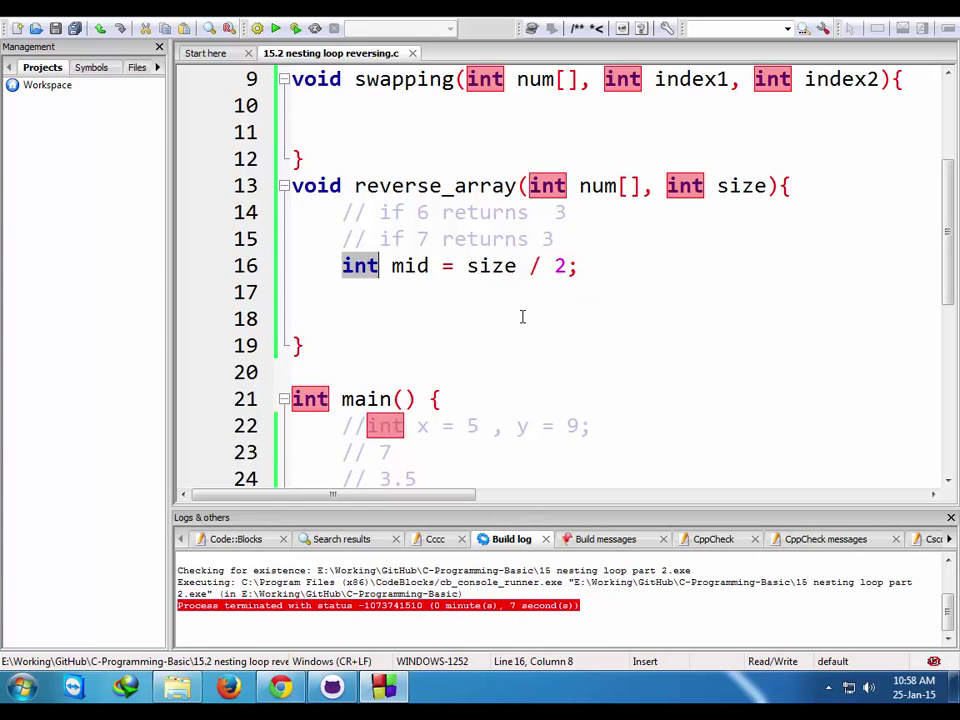
- Make mid a double, trying and then removing a (double) cast on size / 2
text(double)
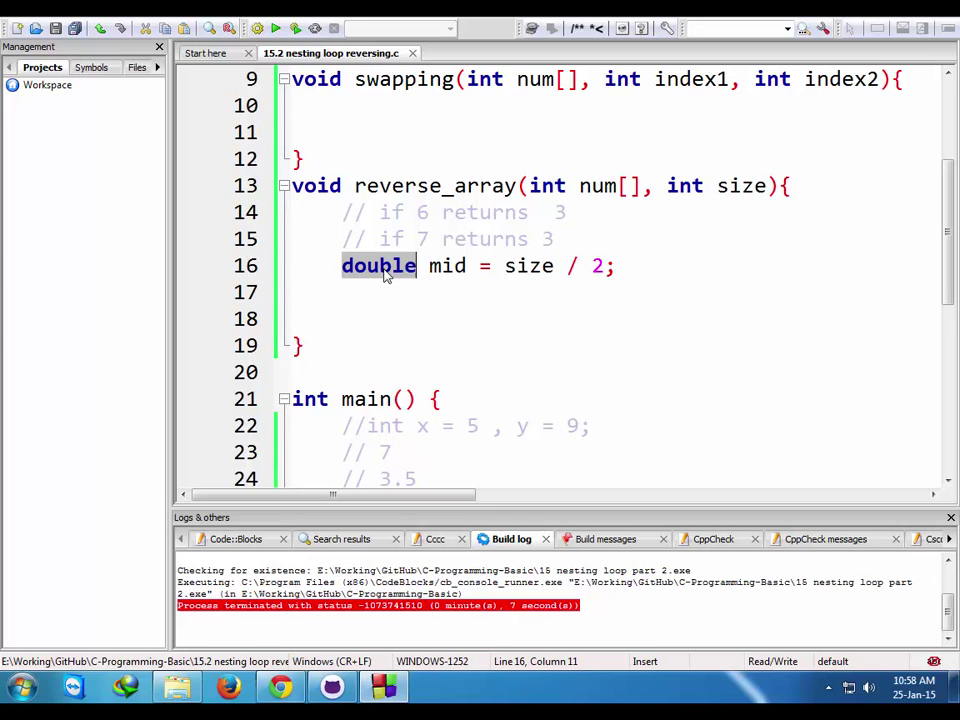
mouse_move(400, 282)
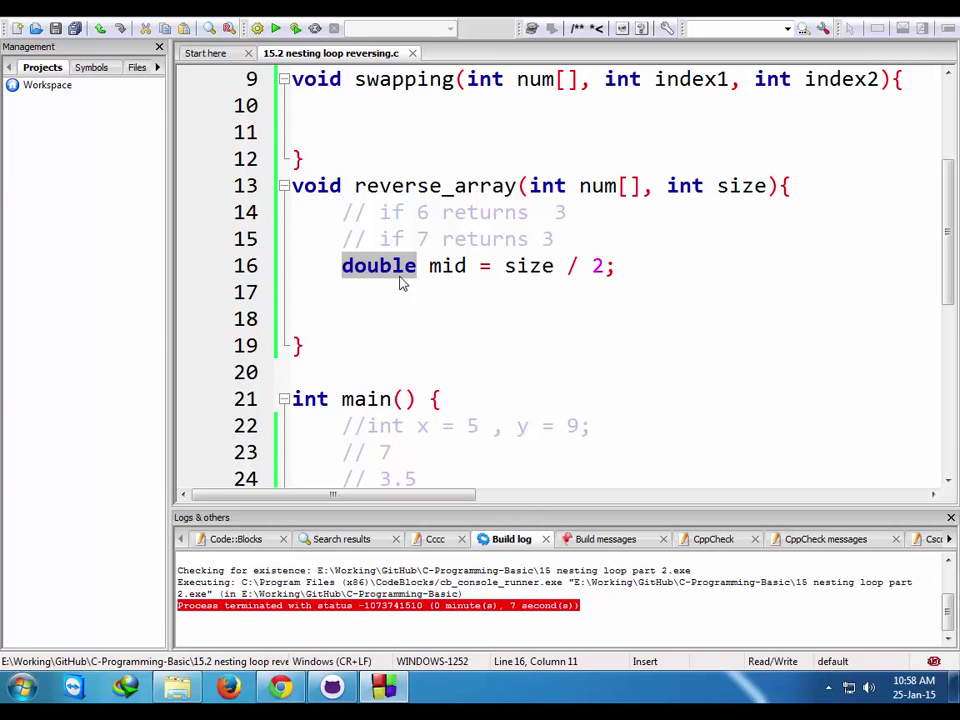
click(620, 264)
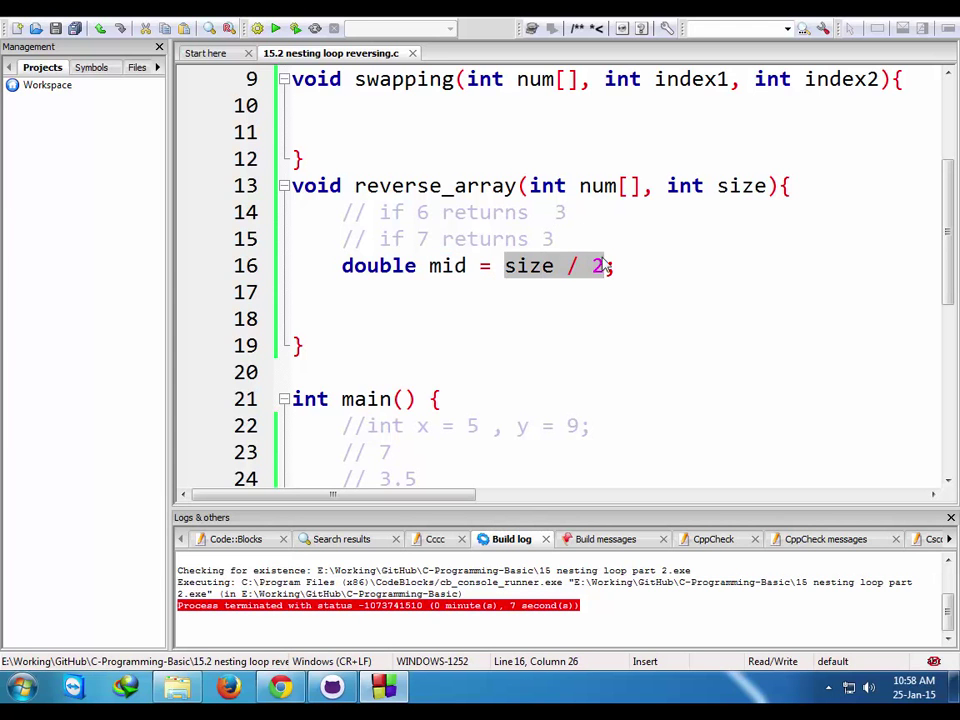
double_click(528, 266)
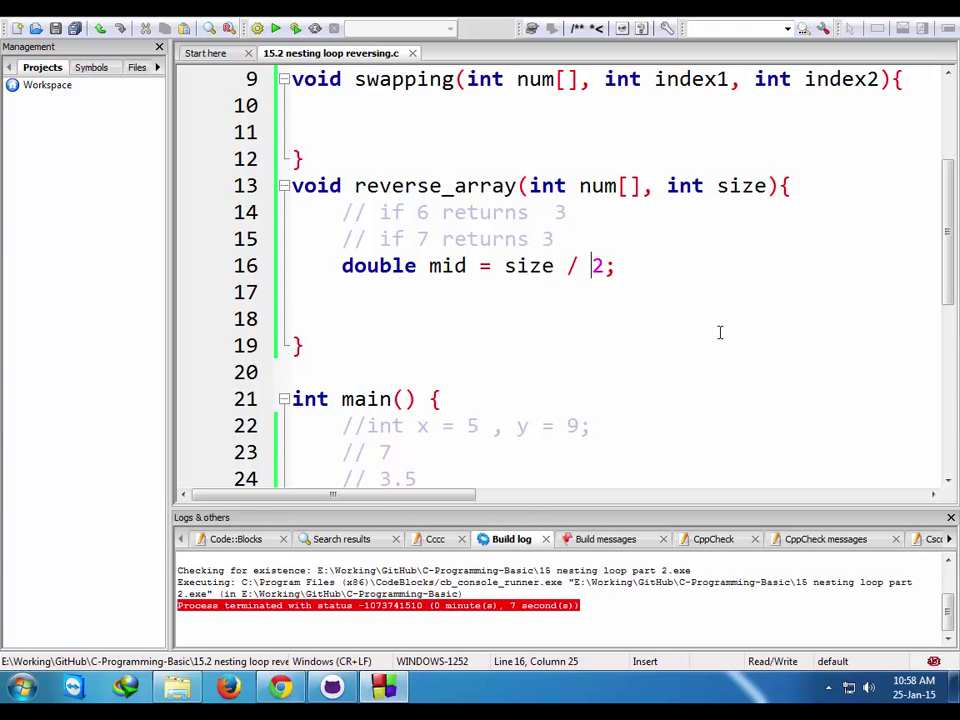
text(())
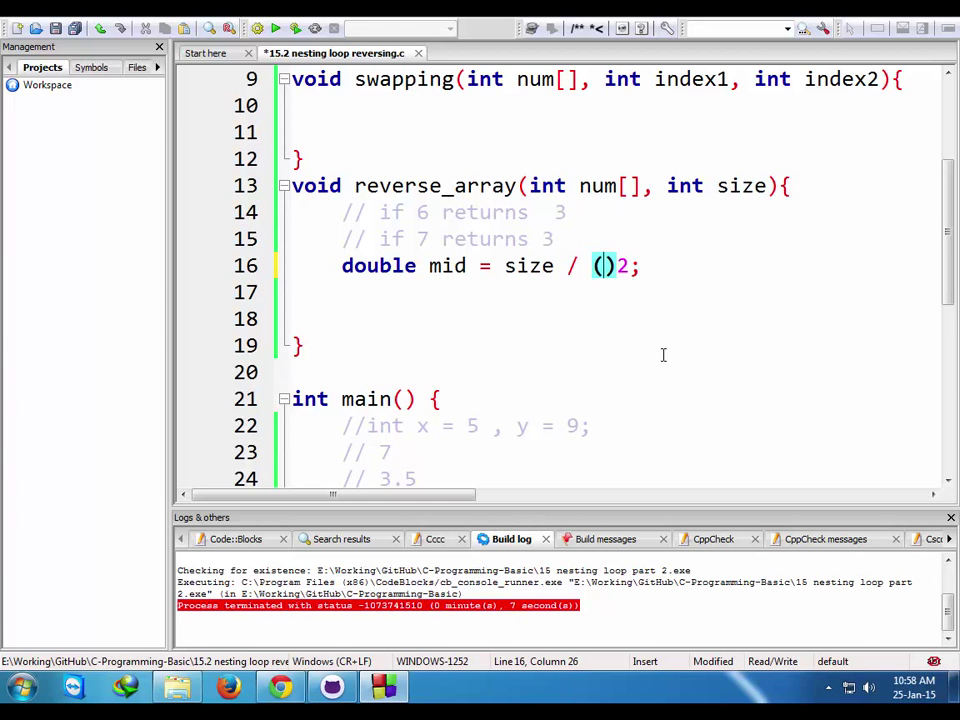
text(double)
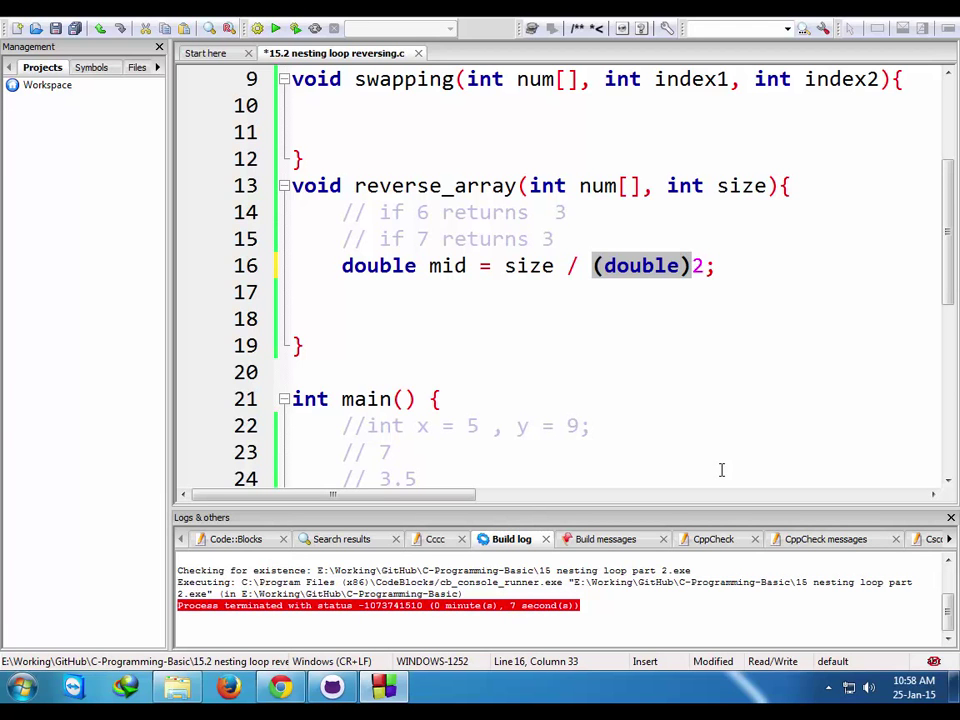
key(Delete)
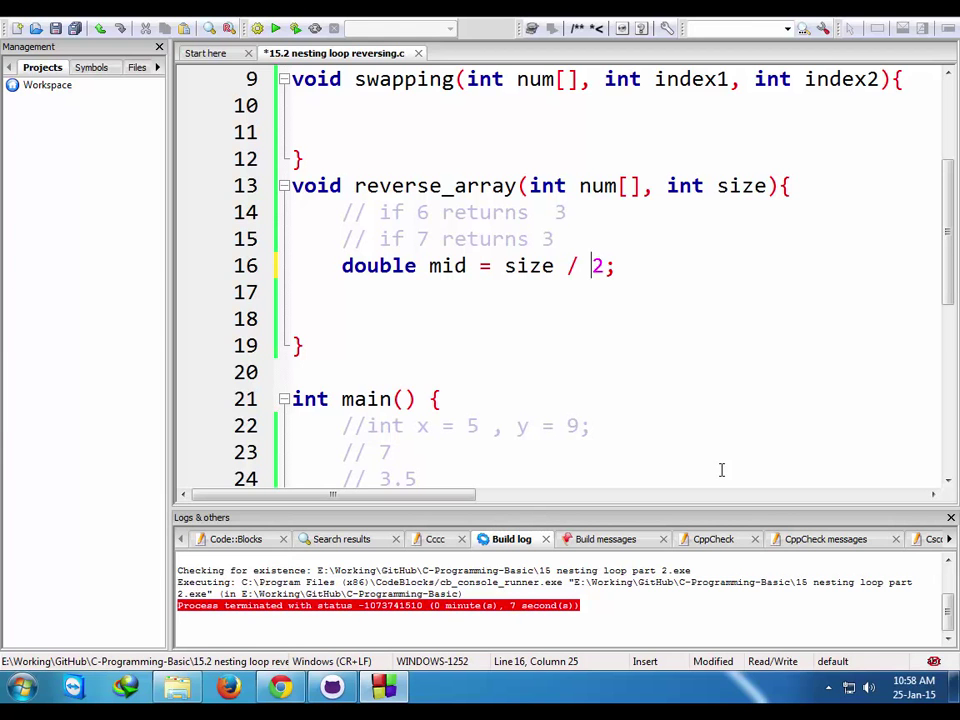
- Declare int i = 0 and begin the loop header for(i = 0; i <= mid
text(f)
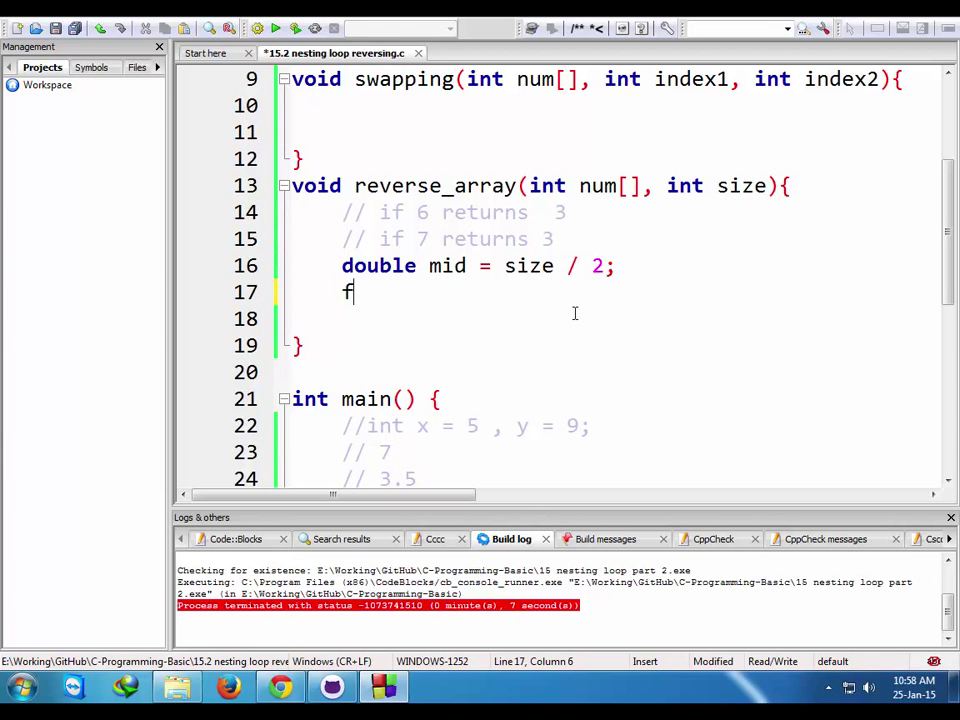
text(or()
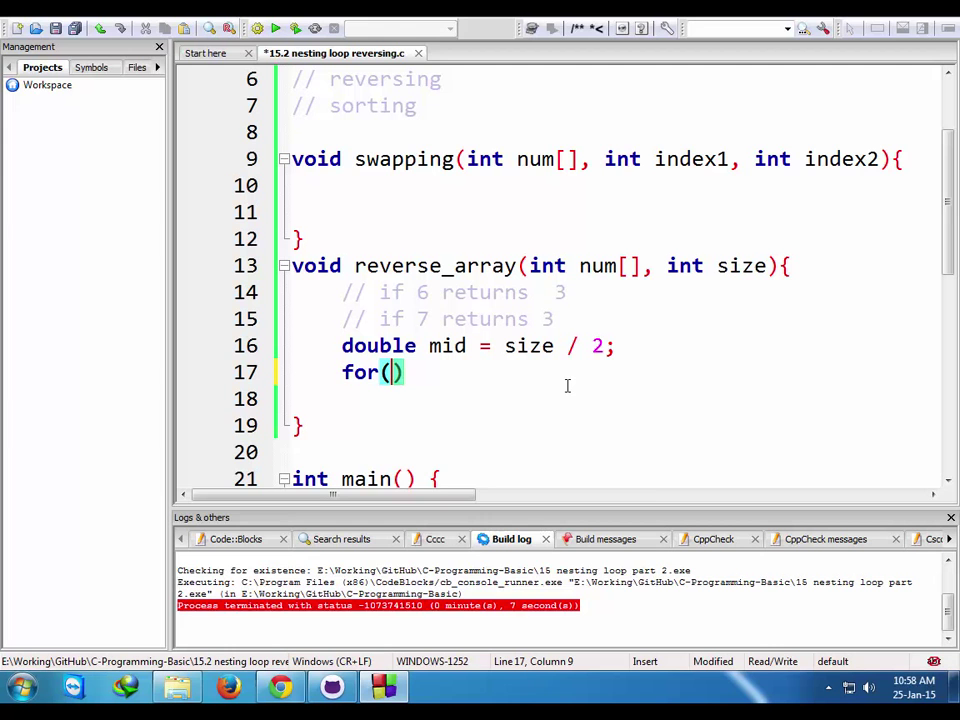
text(int)
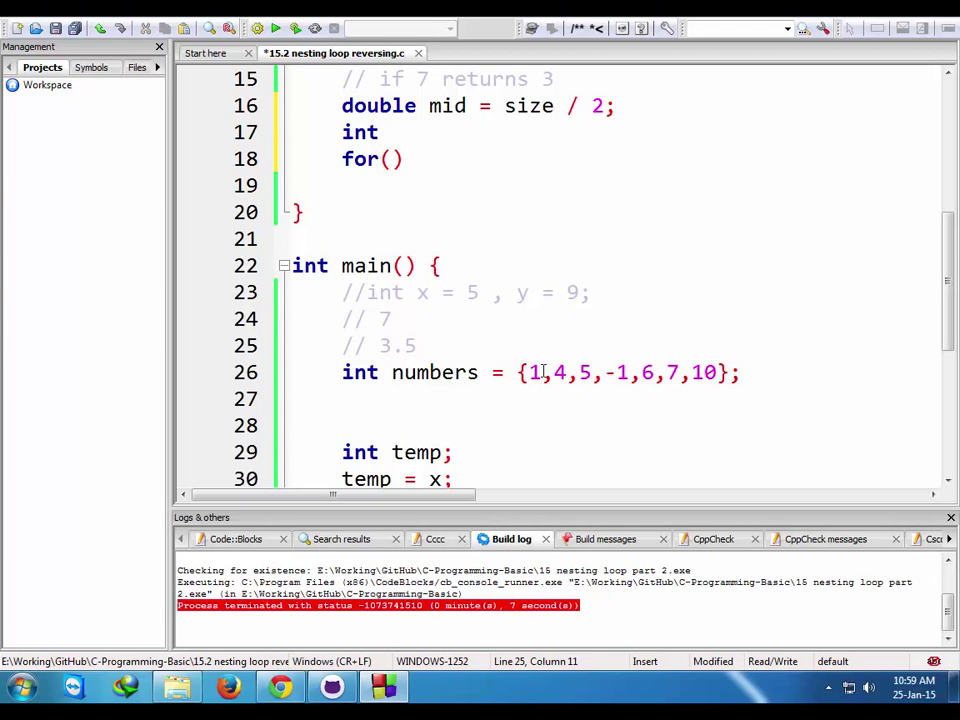
mouse_move(706, 356)
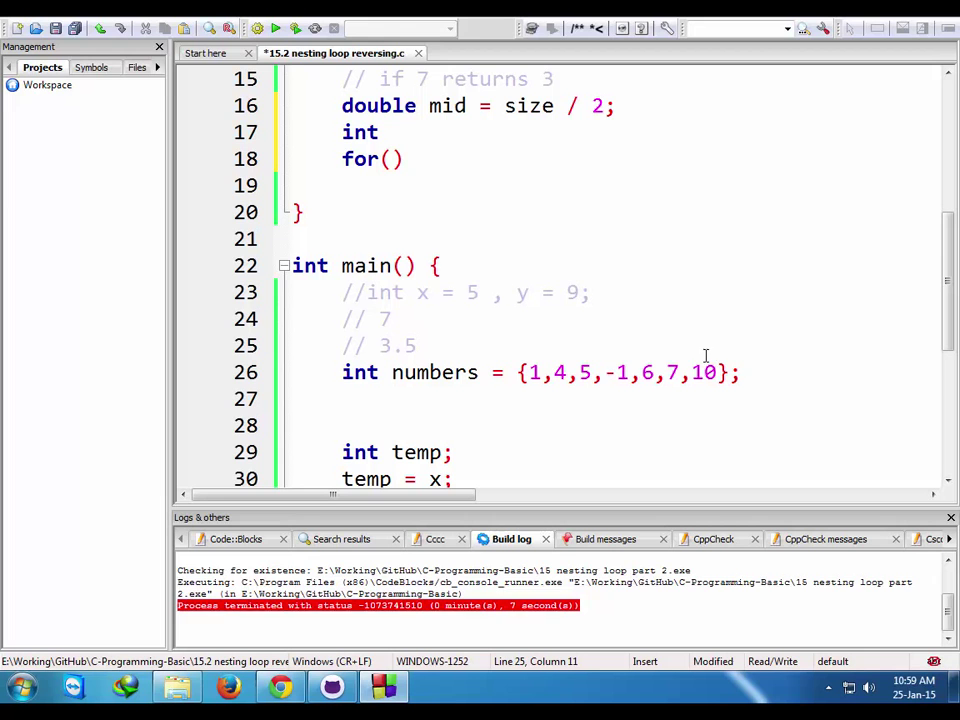
mouse_move(888, 388)
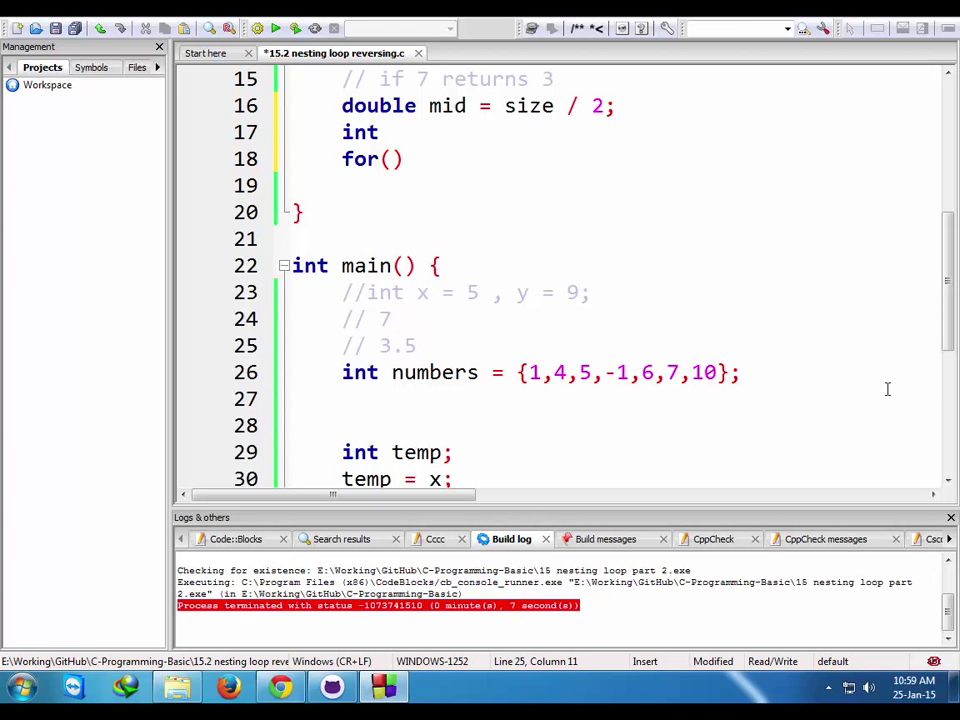
mouse_move(692, 466)
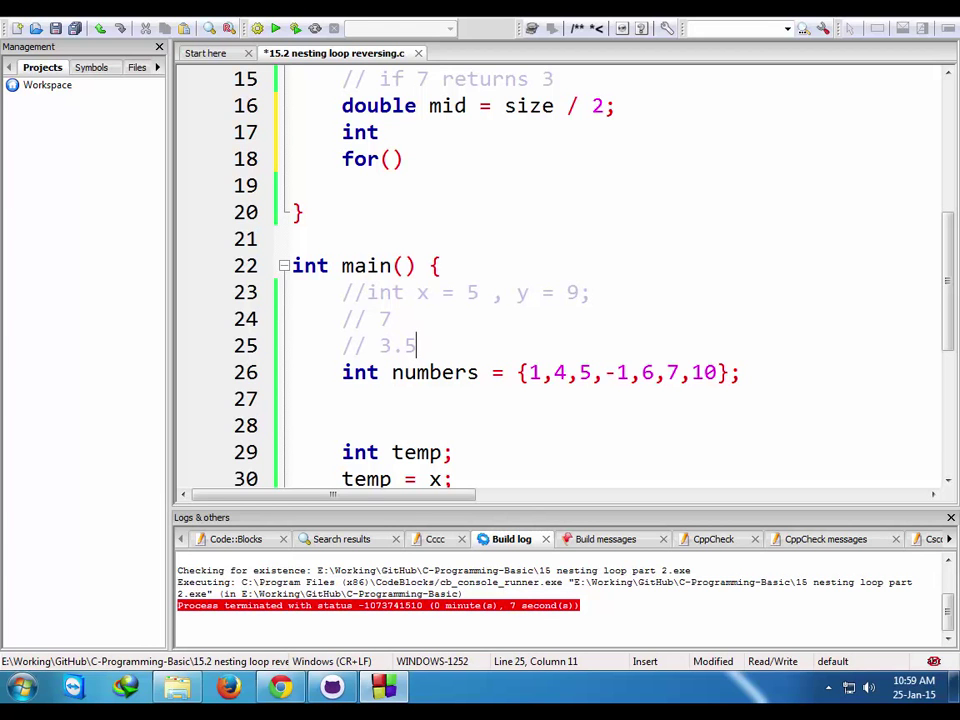
text(i)
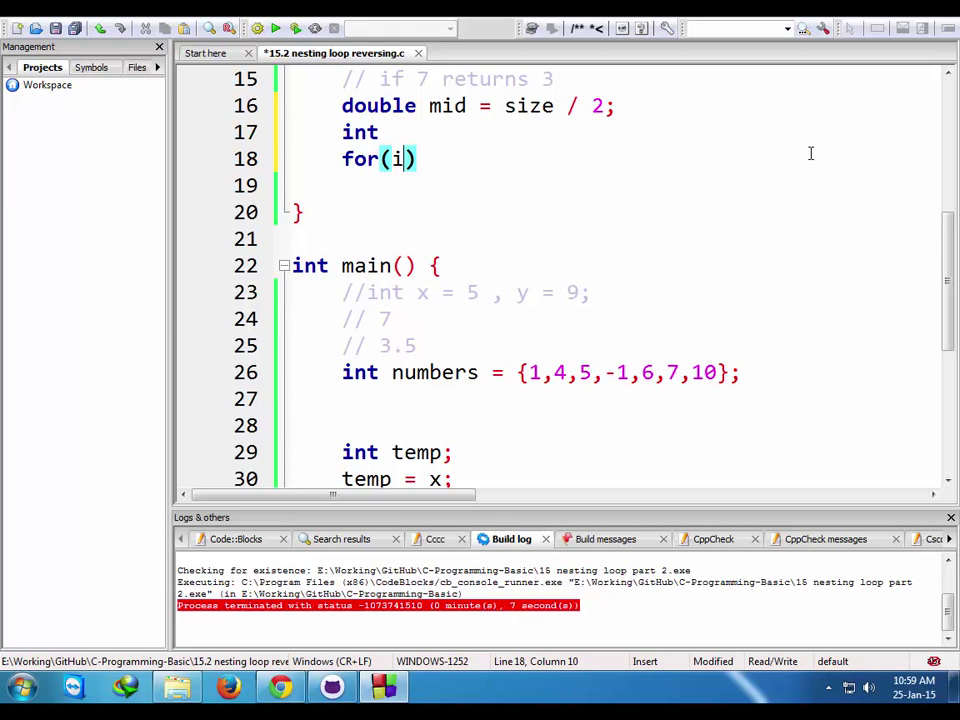
text(= 0)
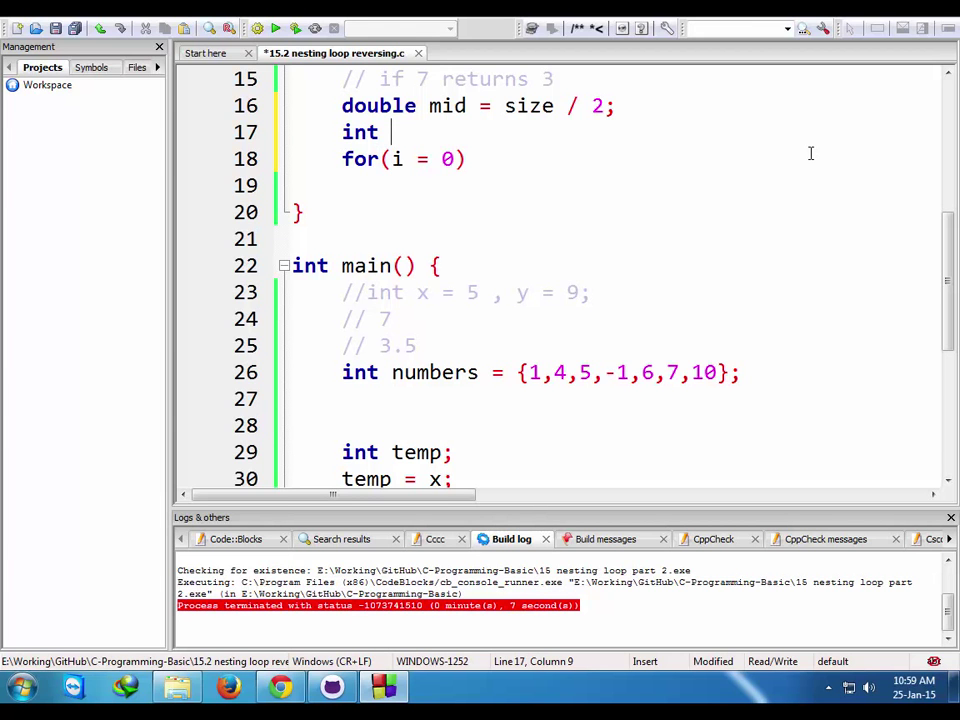
text(i =;)
click(634, 160)
text(; i )
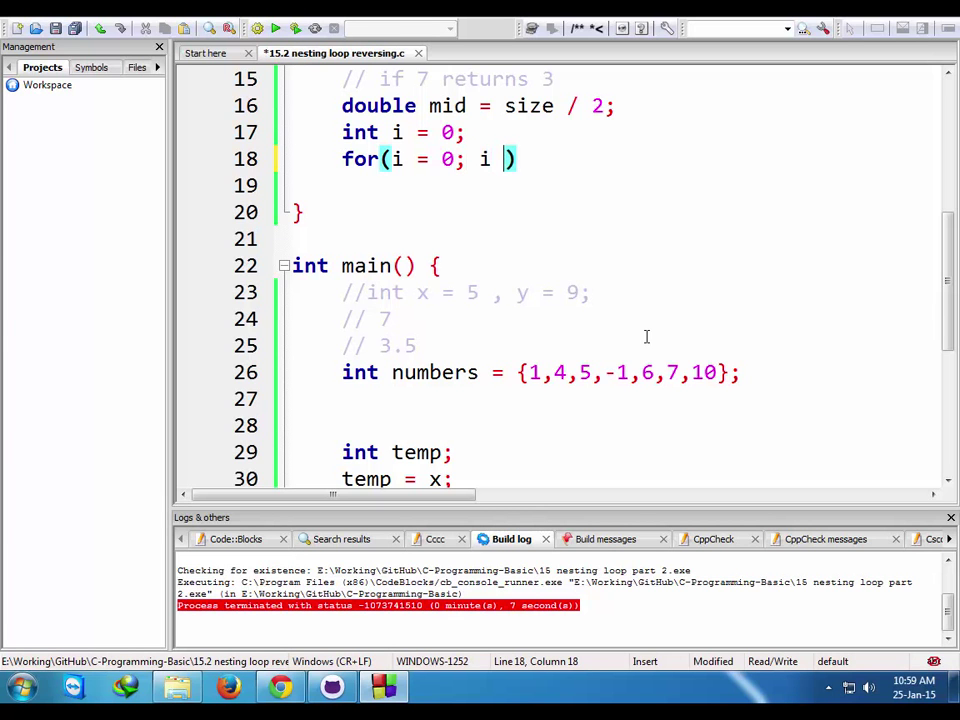
text(<)
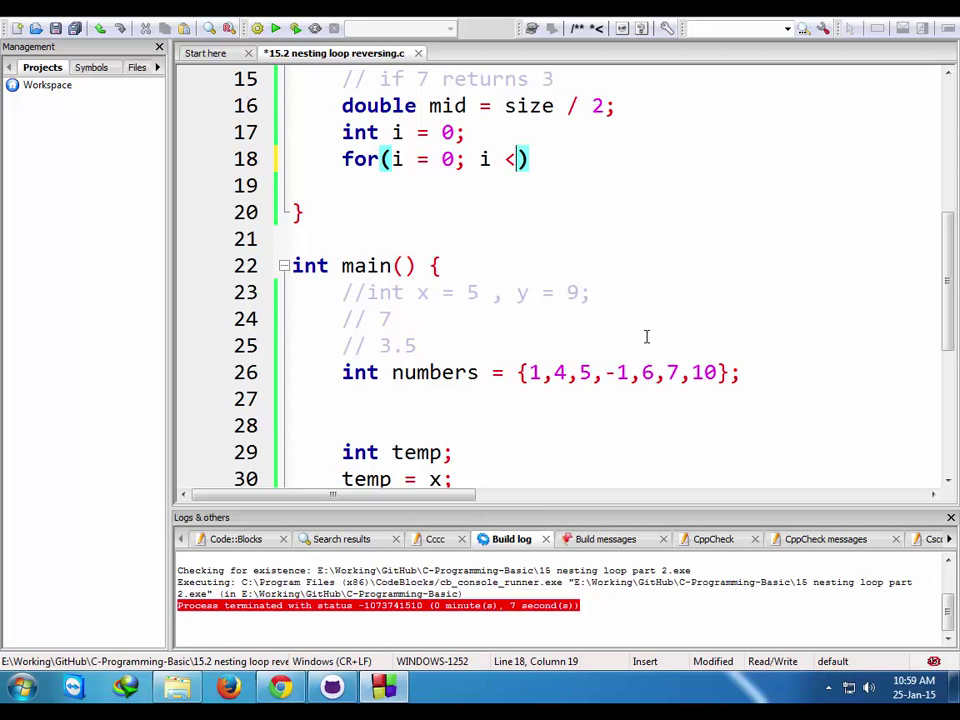
text(=)
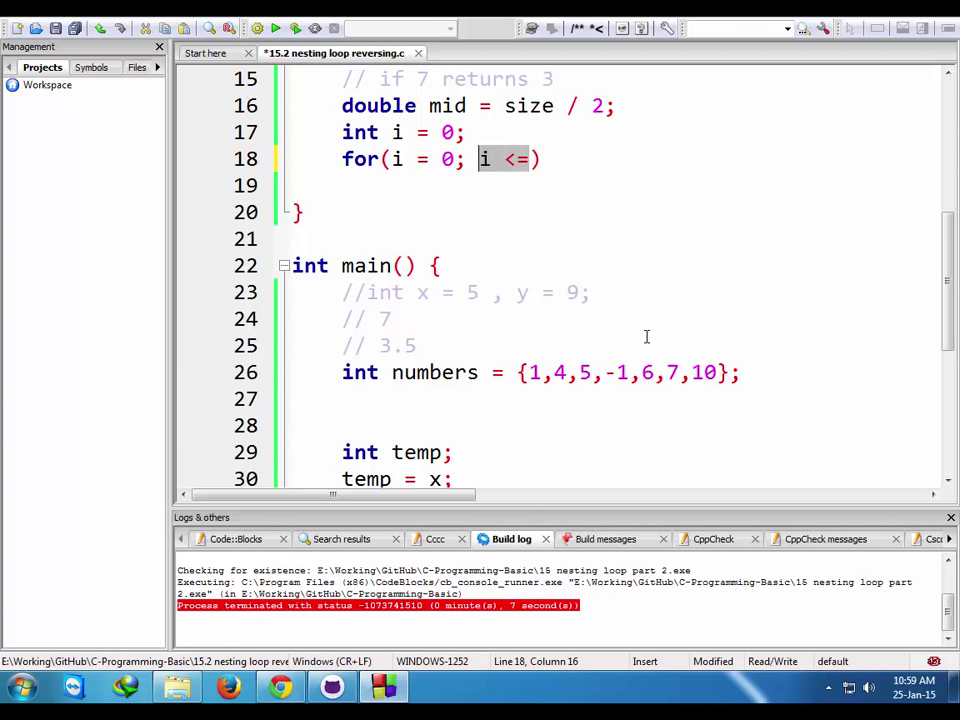
scroll(up, 3)
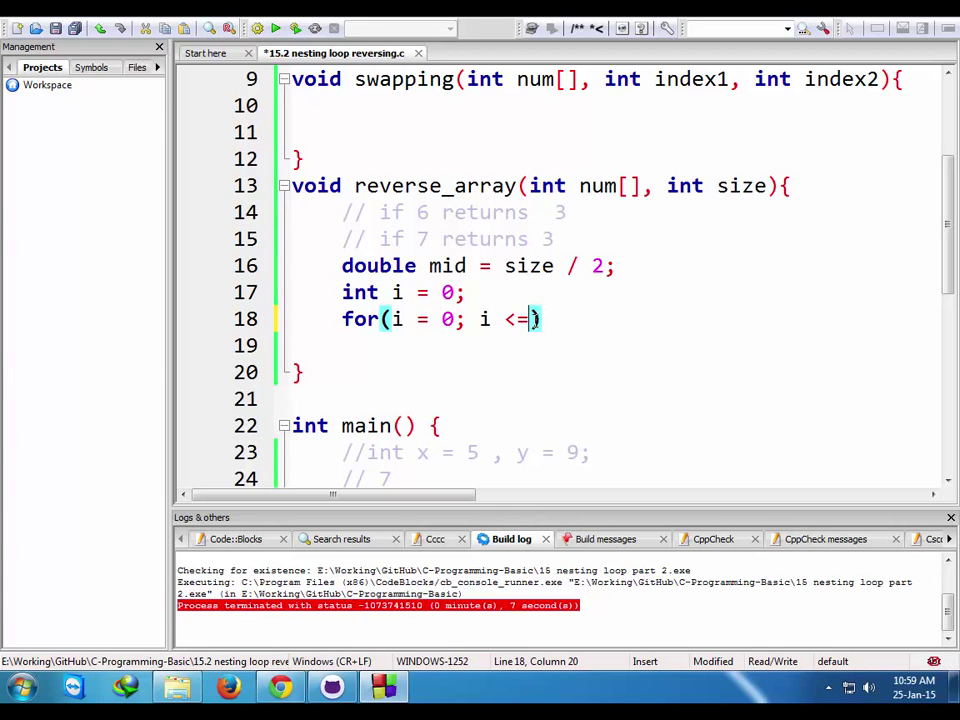
text(mid)
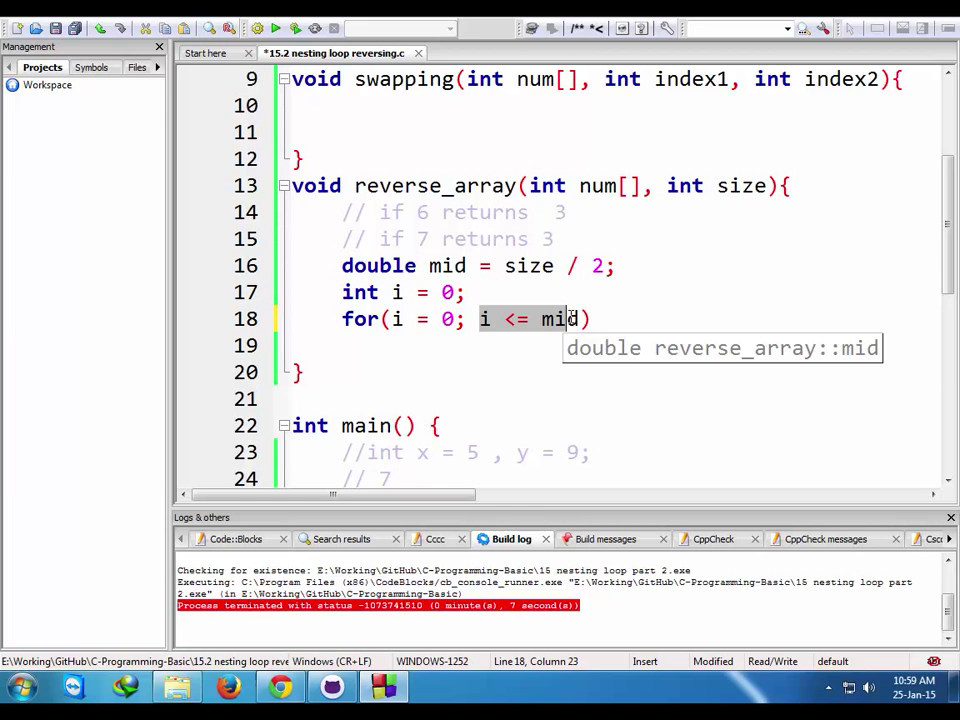
scroll(down, 3)
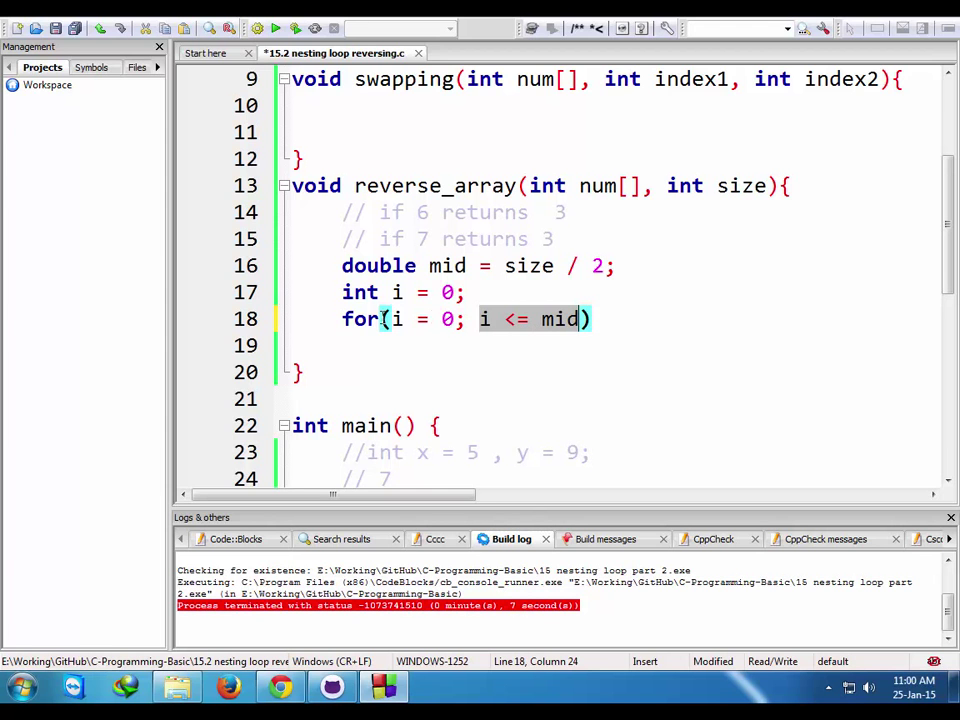
- Write the reverse_array for loop as for(i = 0; i < mid; i++) with an empty braced body
scroll(down, 3)
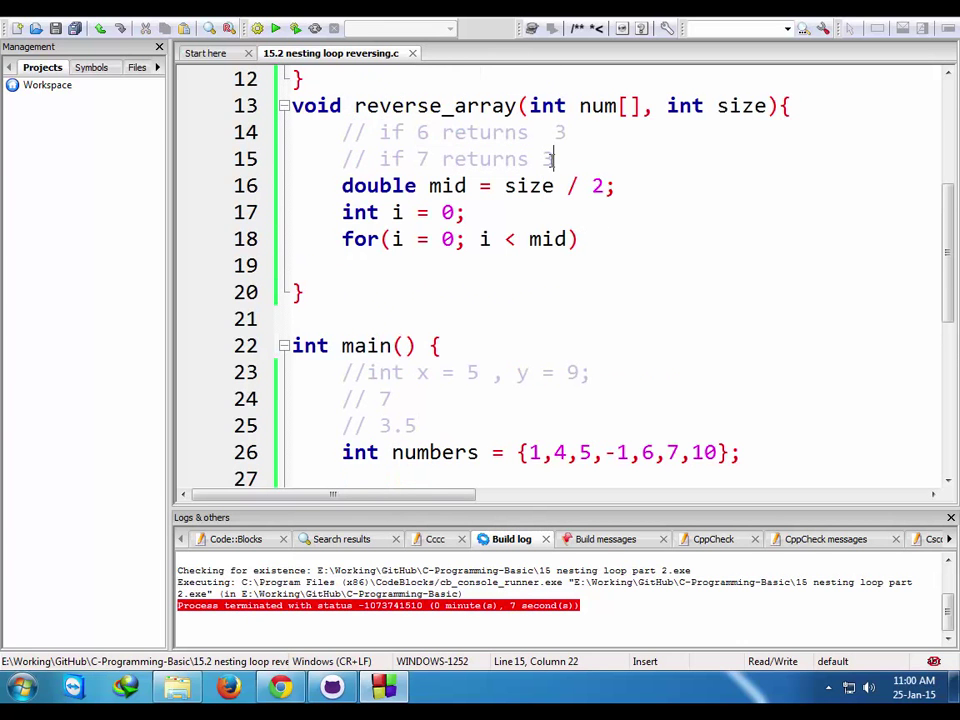
scroll(down, 3)
text(//)
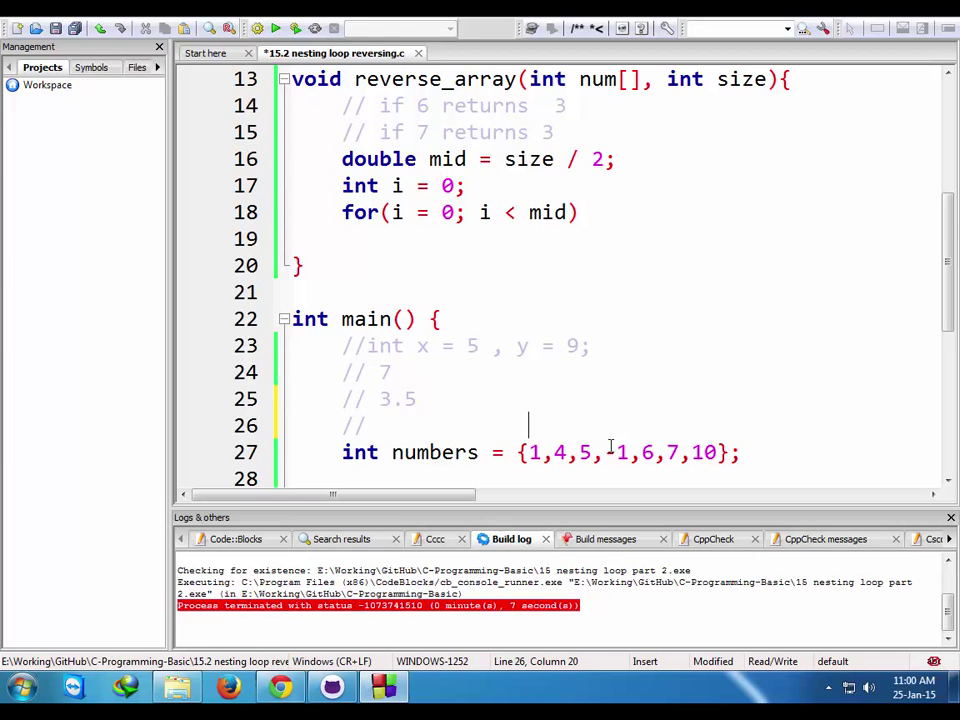
text(0)
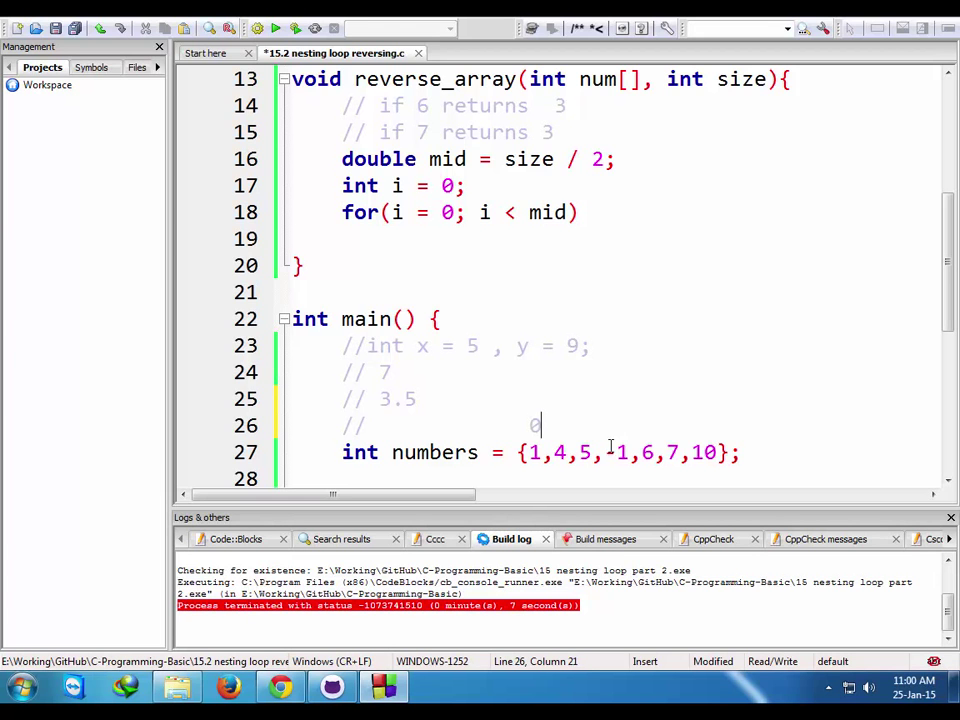
text(1)
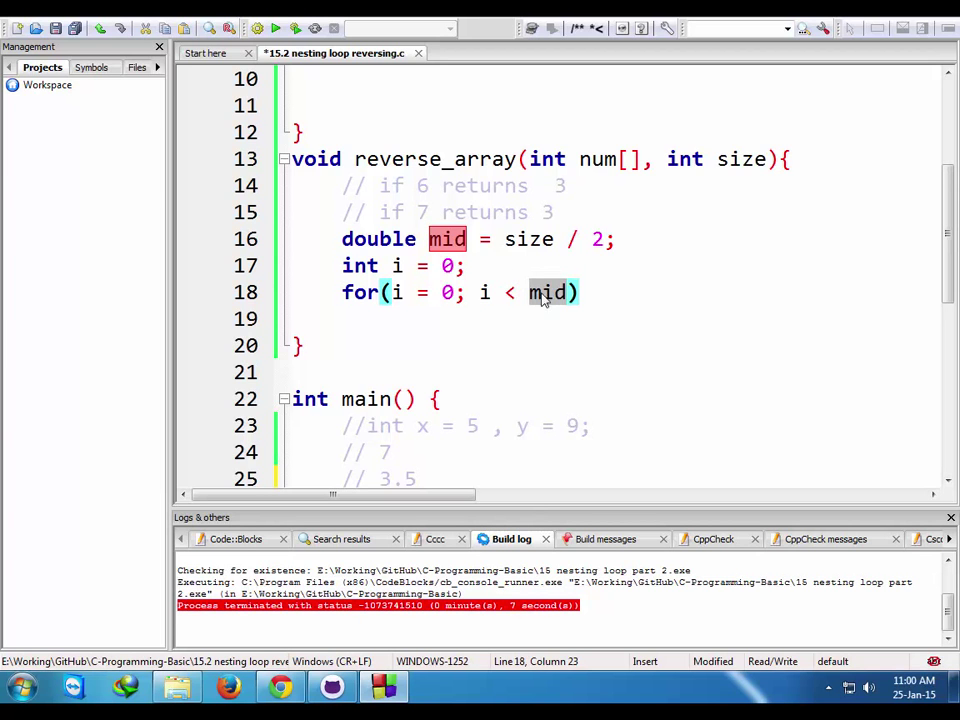
text(=)
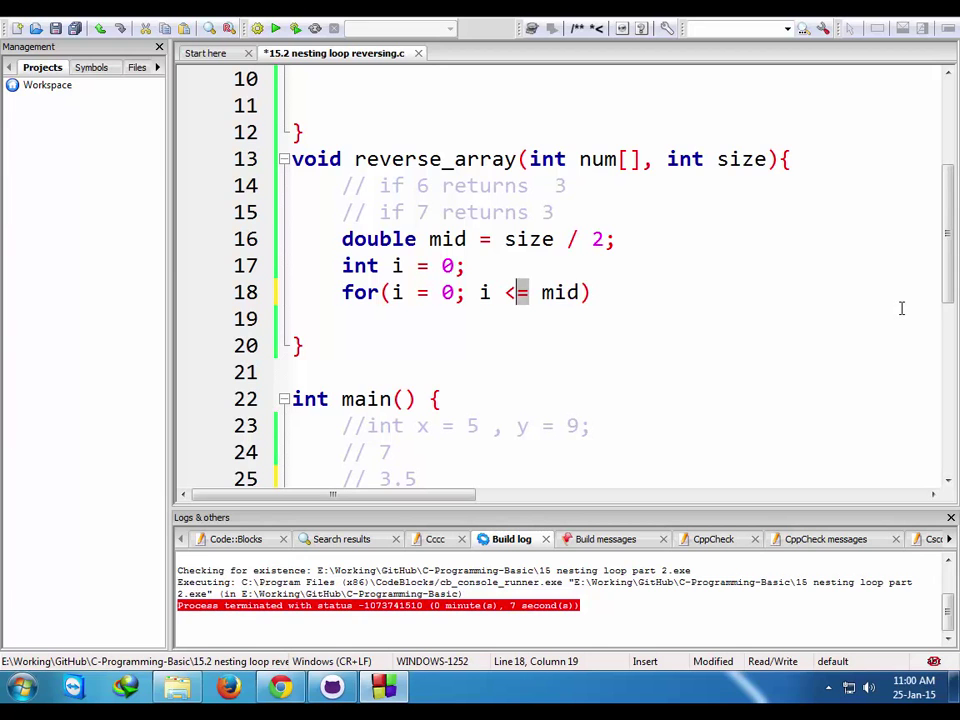
key(Backspace)
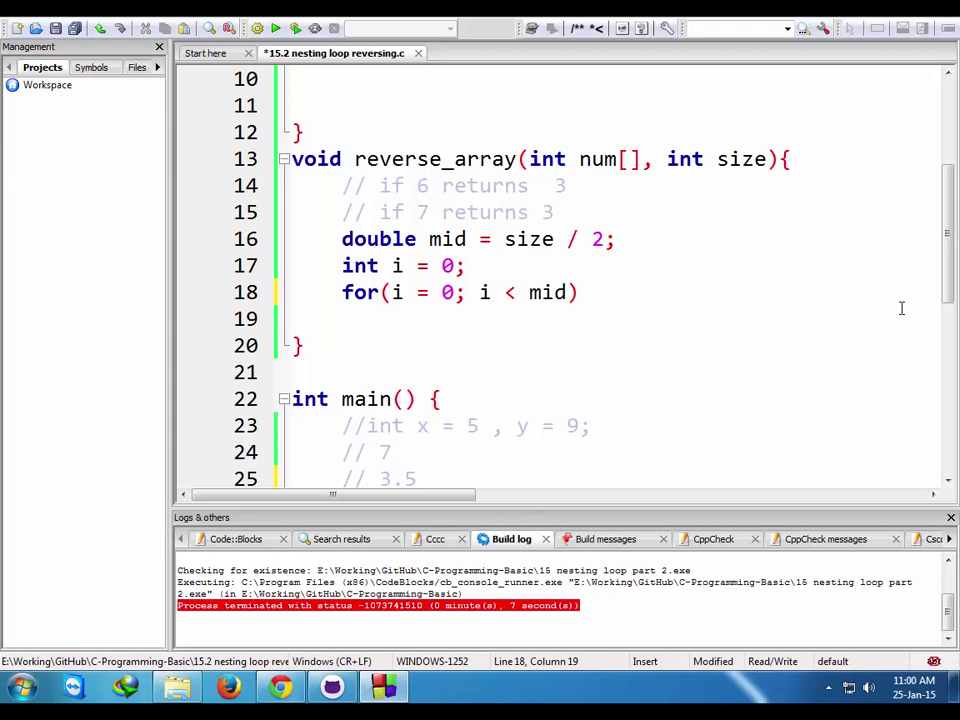
text())
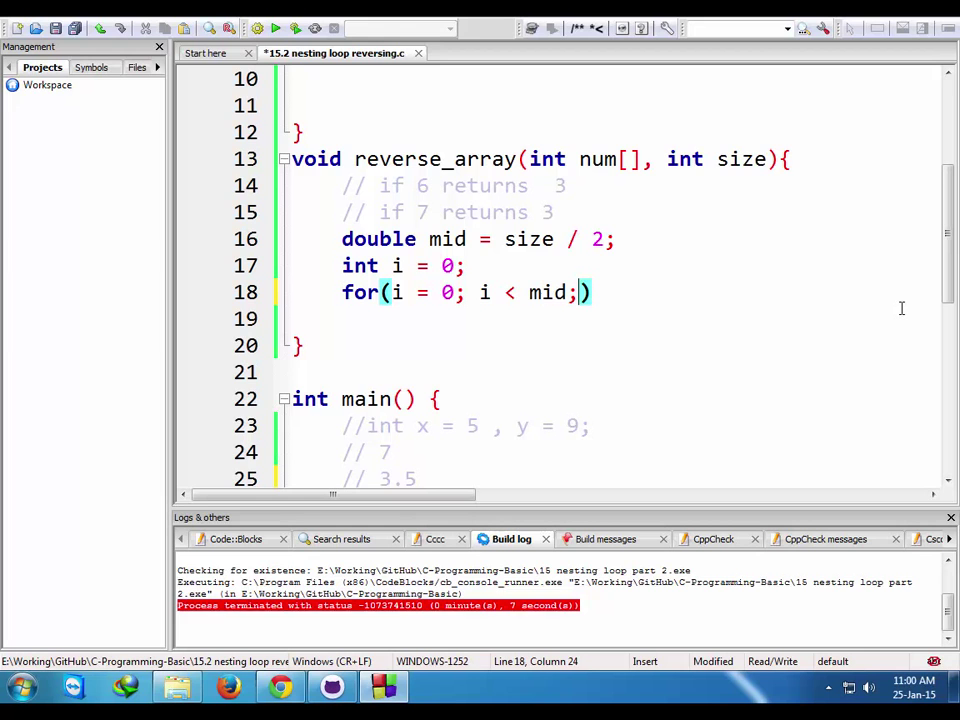
text(i++)
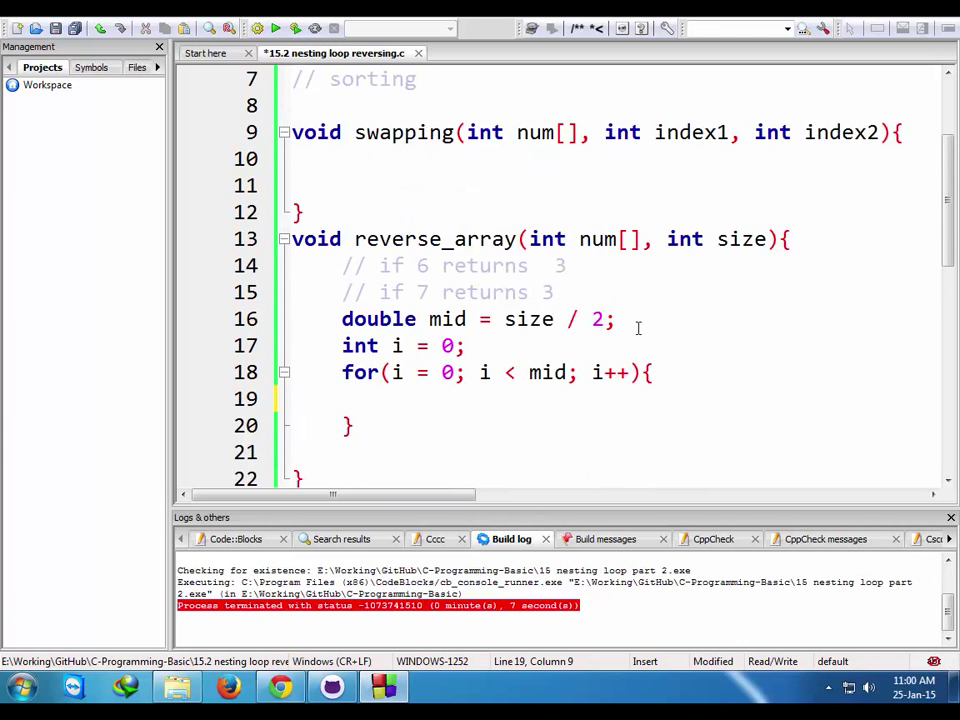
scroll(down, 3)
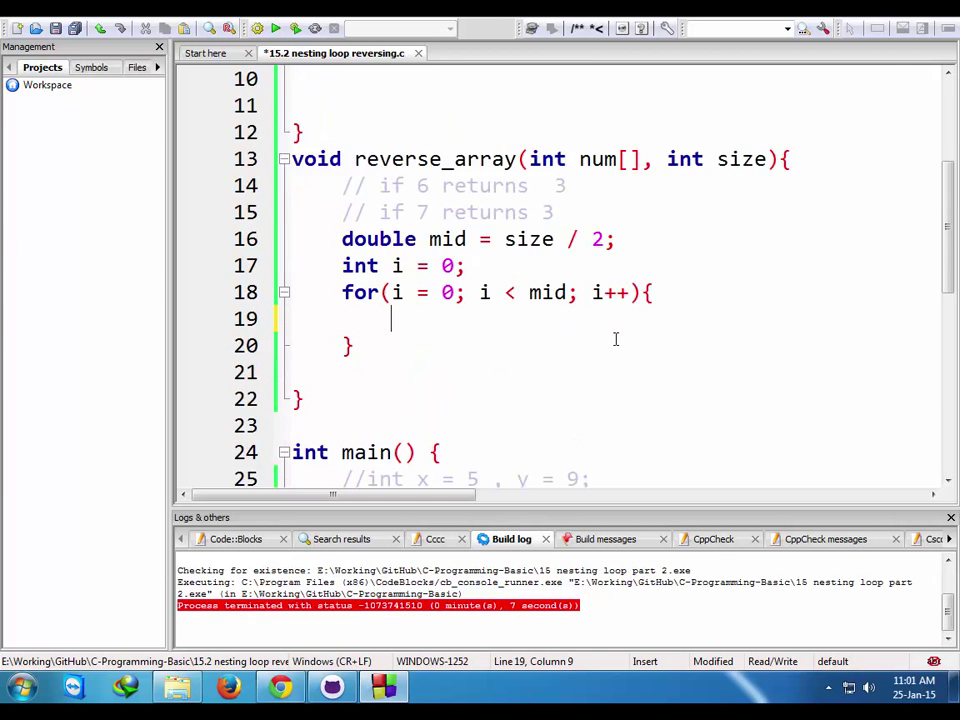
- Comment the index numbers 0 1 2 3 4 5 6 above the numbers array in main
scroll(down, 3)
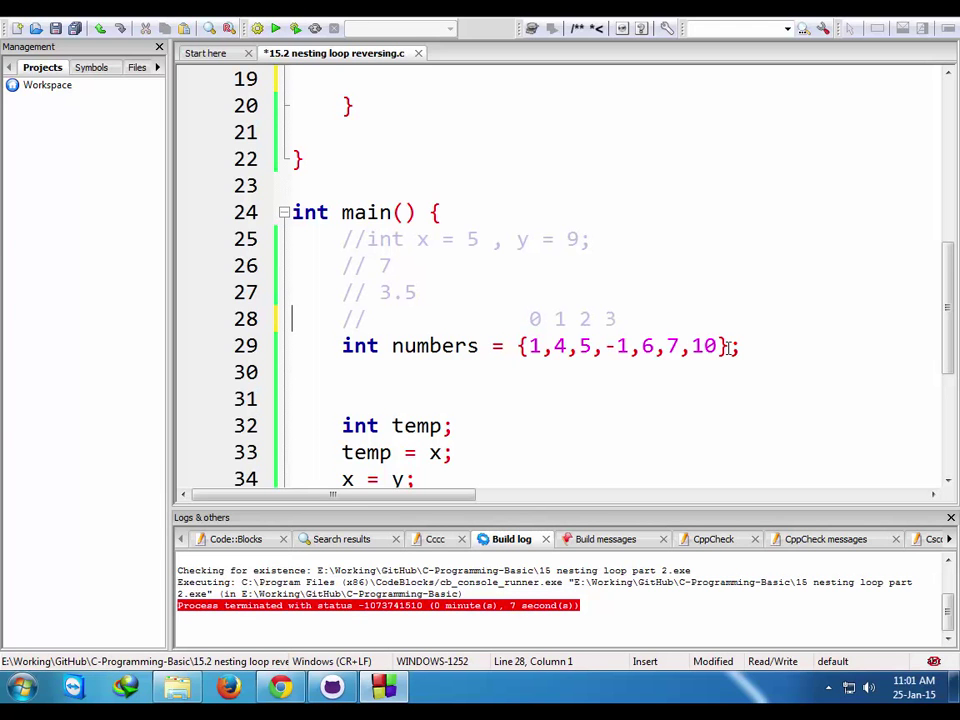
text(4)
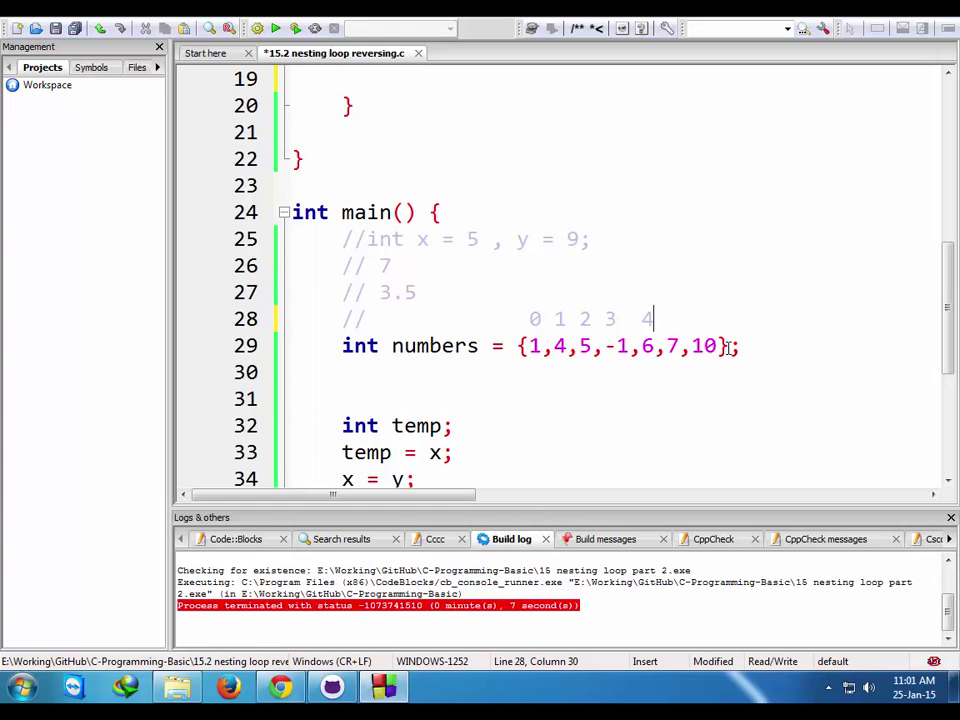
text(5)
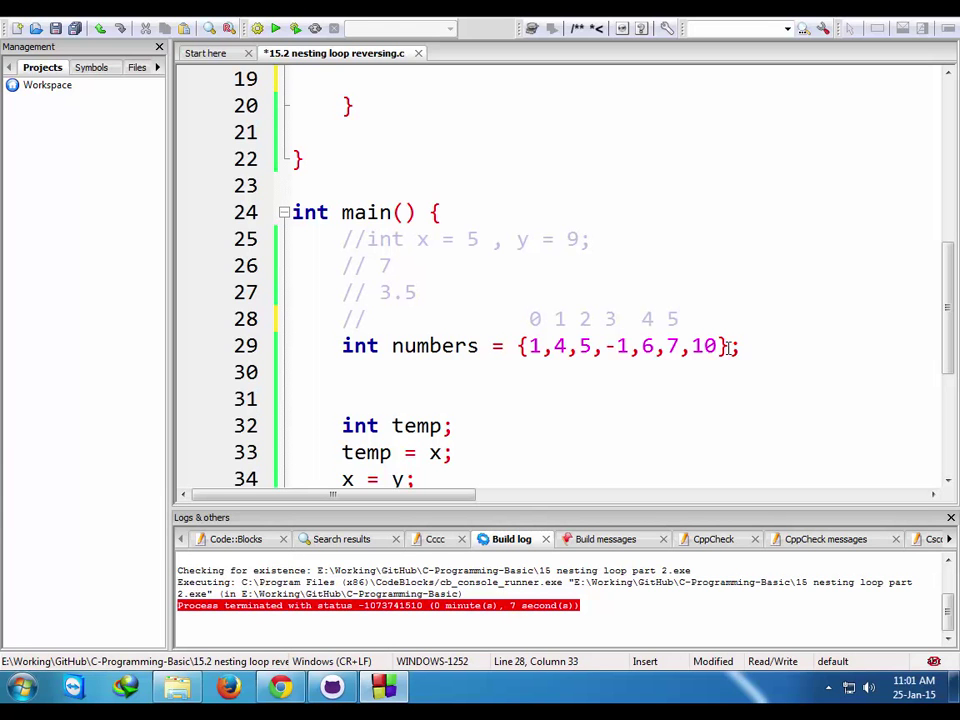
text(6)
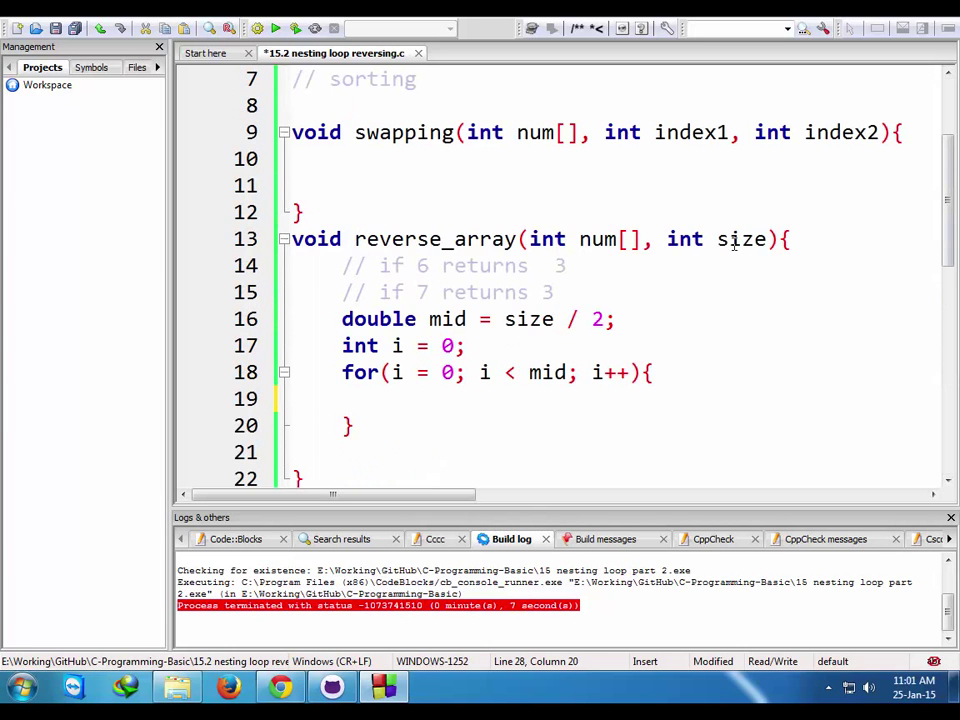
scroll(down, 3)
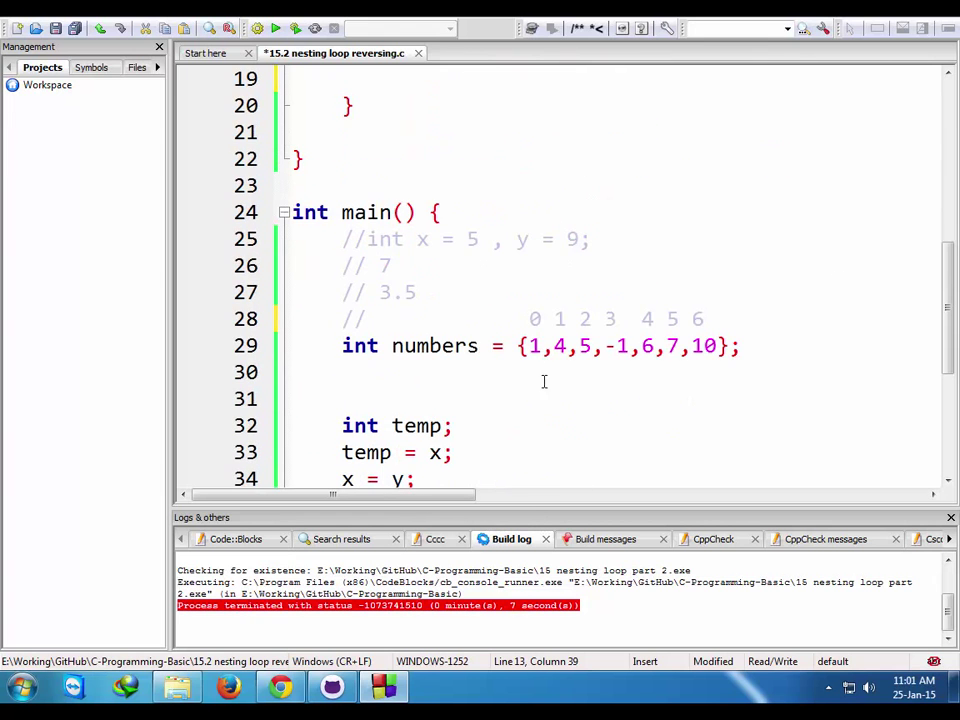
click(536, 346)
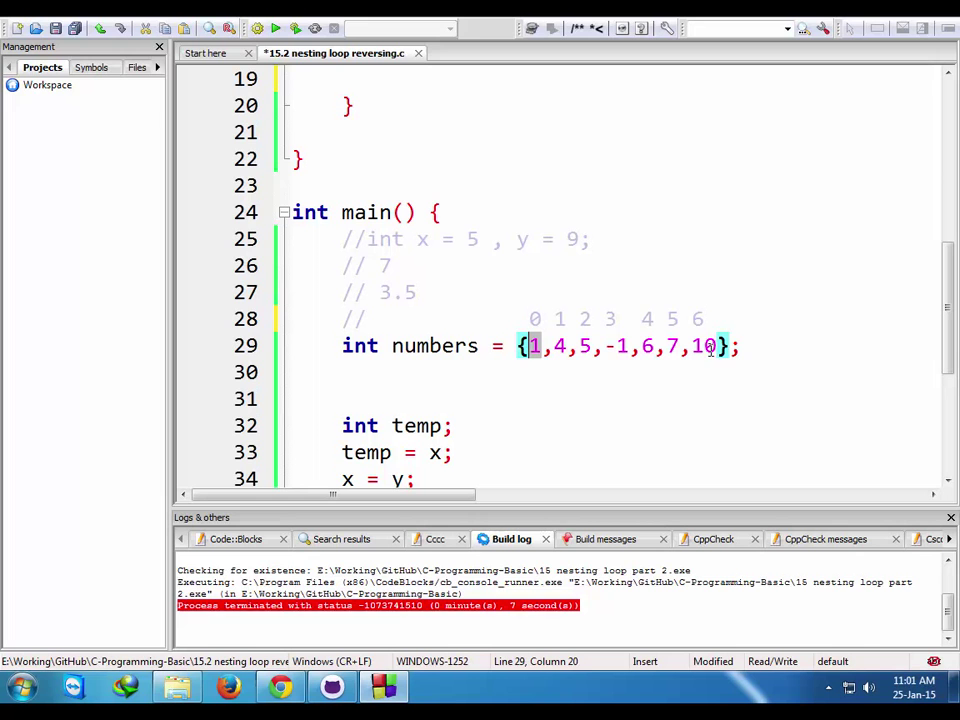
mouse_move(728, 344)
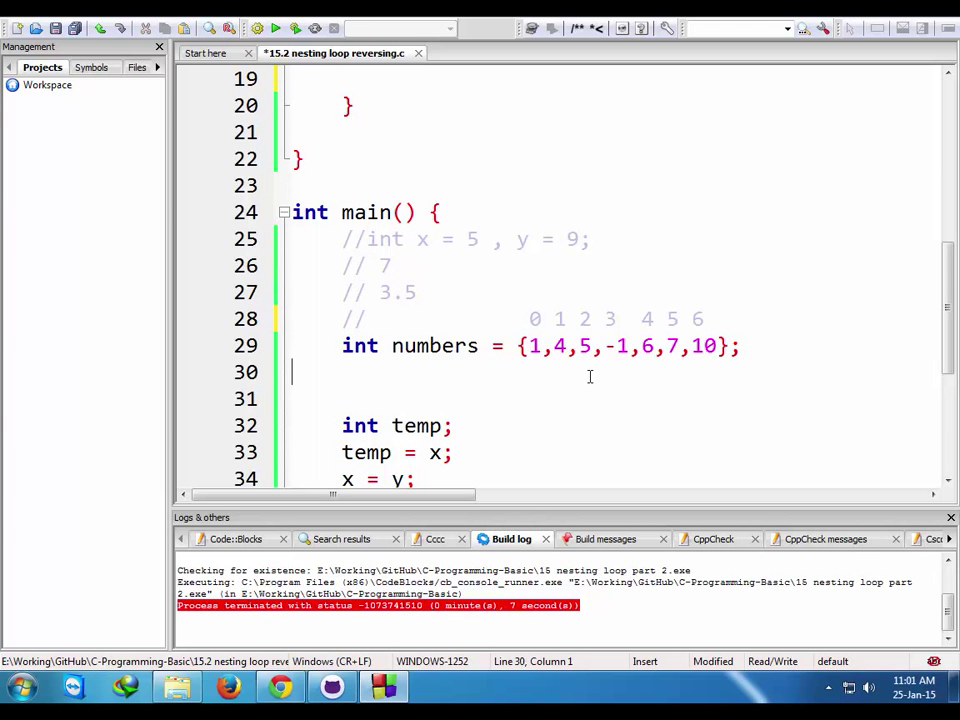
text(// if 6 returns  3)
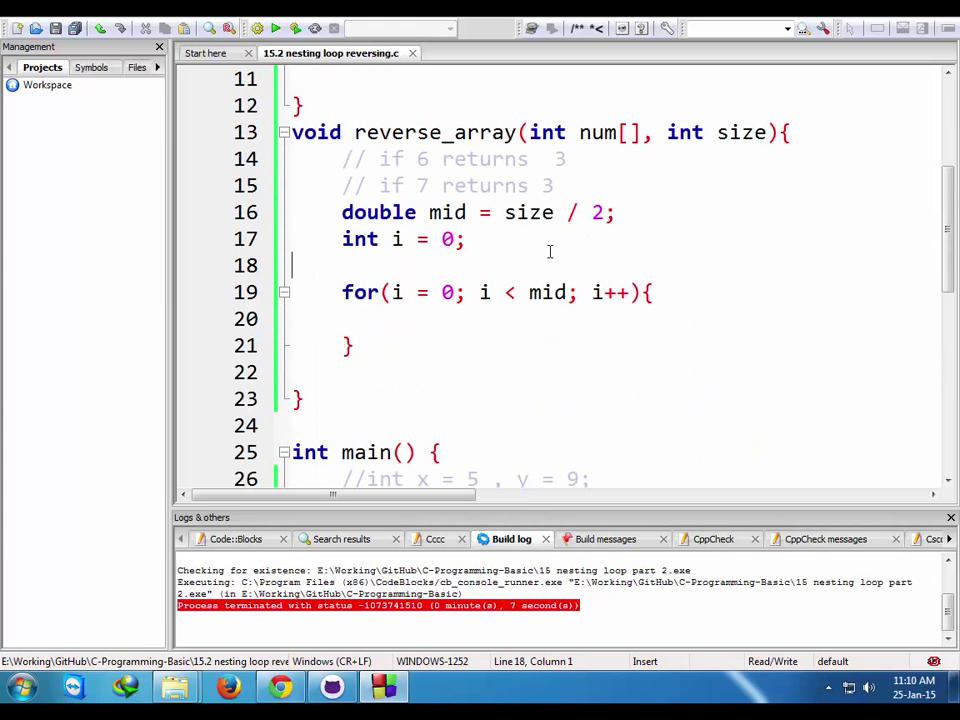
- Declare int lastIndex = size - 1; in reverse_array before the loop
text(int lastIndex = size - 1;)
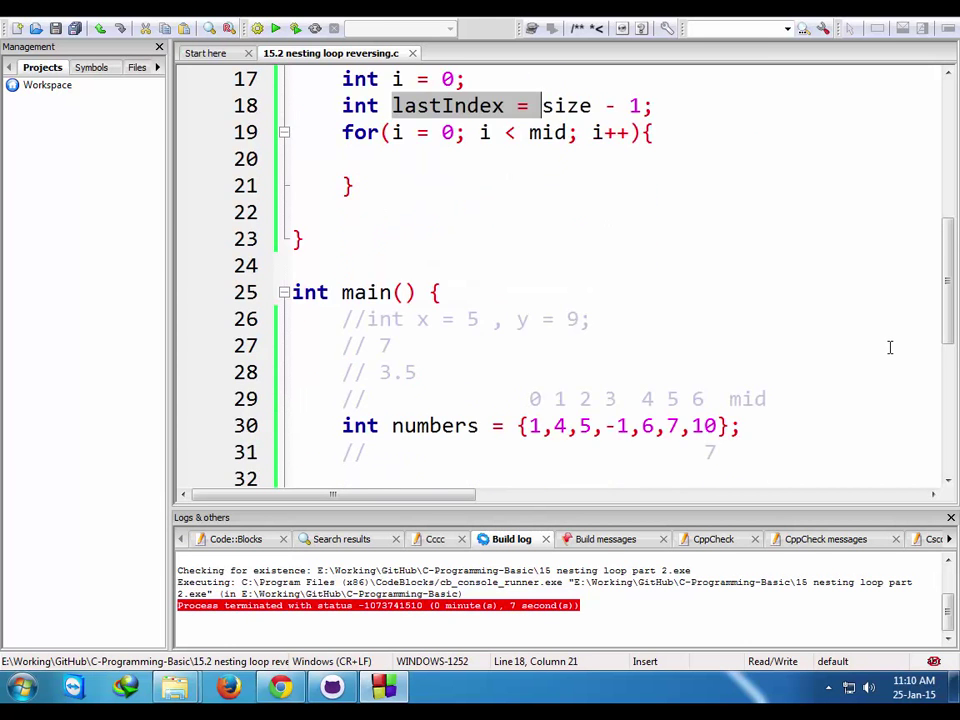
scroll(down, 3)
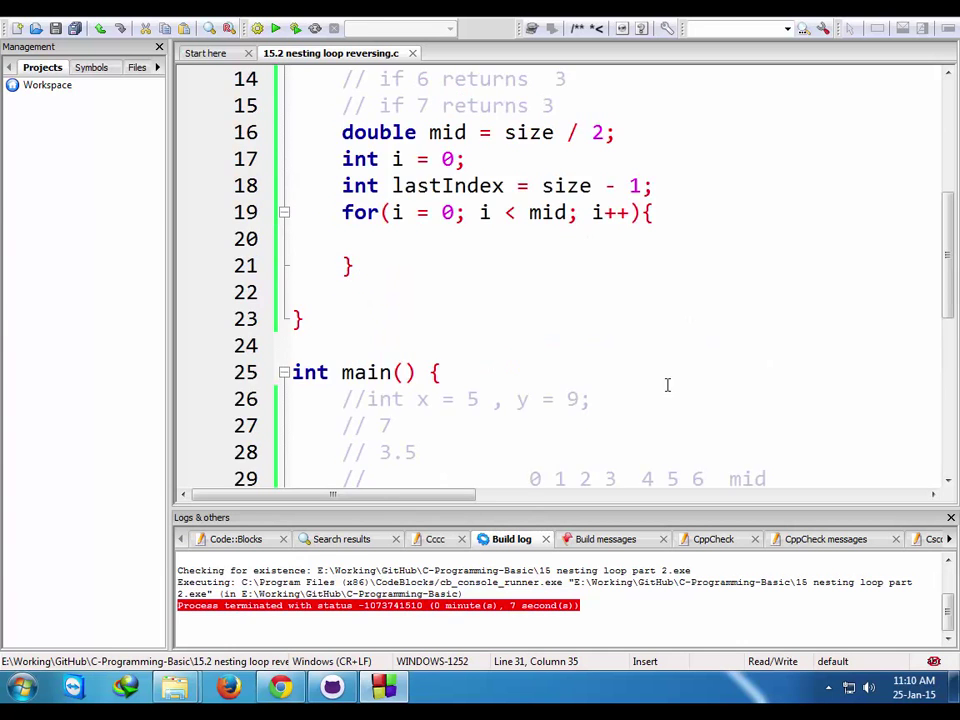
scroll(down, 3)
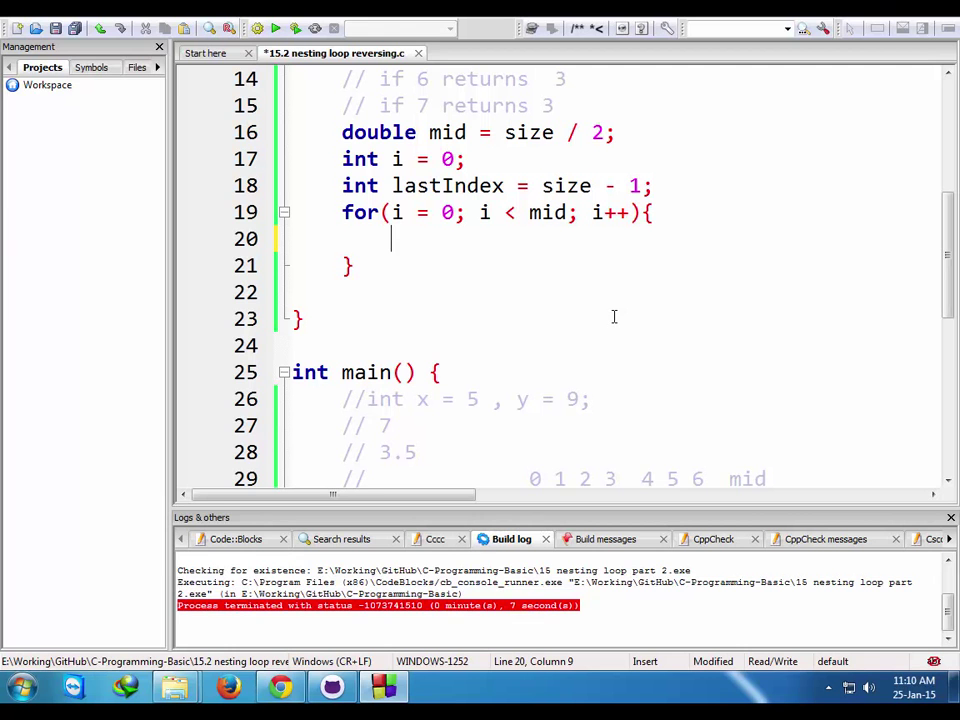
- Begin int index_from_last = in the loop body and rename lastIndex to totalCountIndex
text(int)
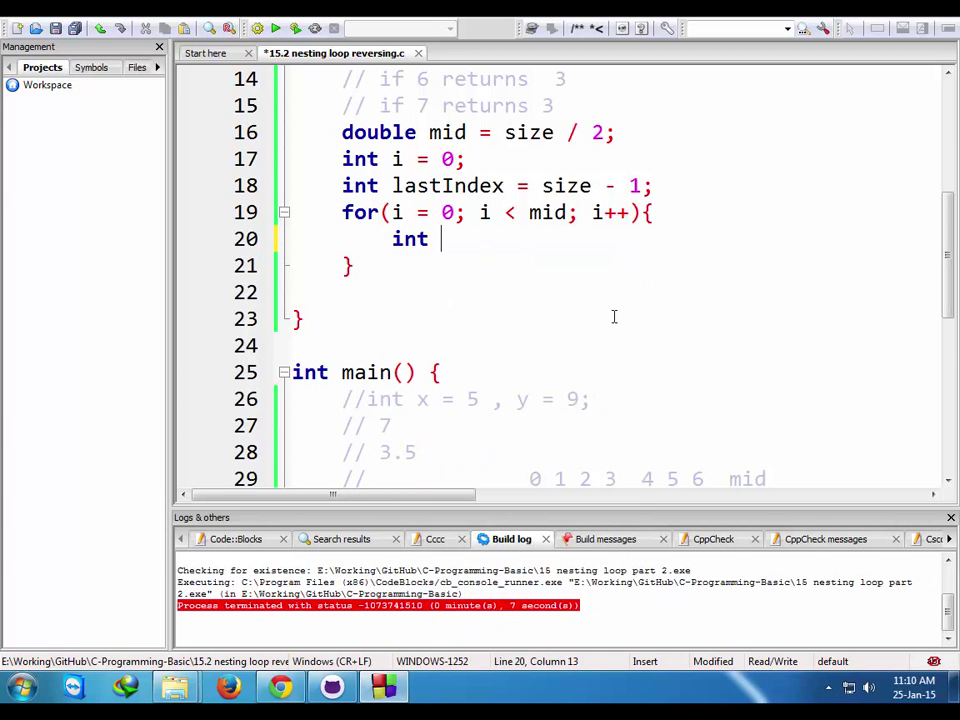
text(in)
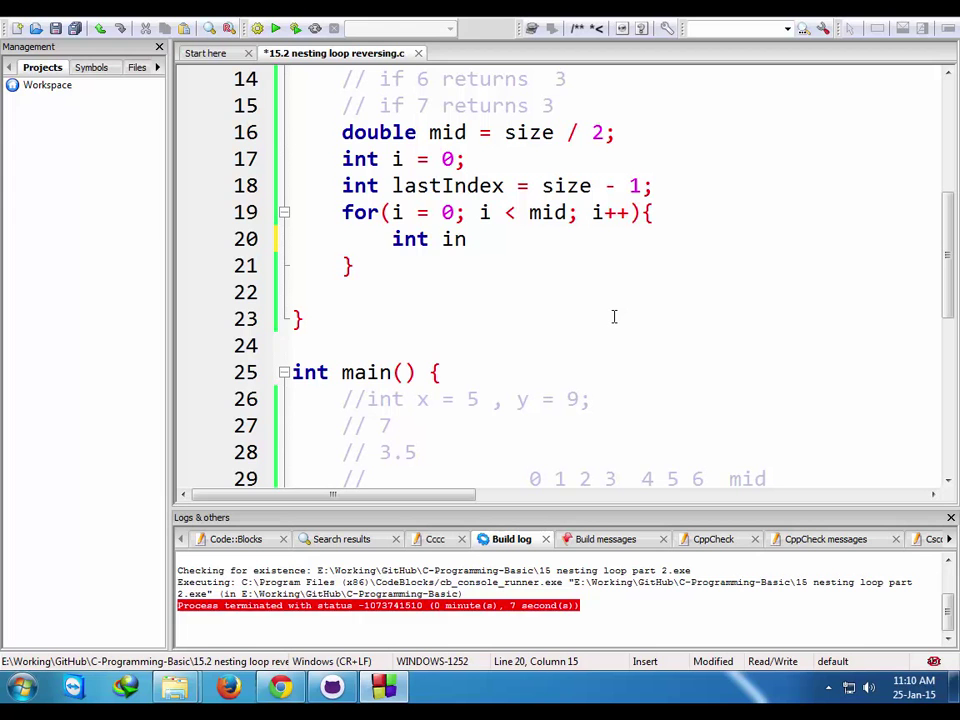
text(dex)
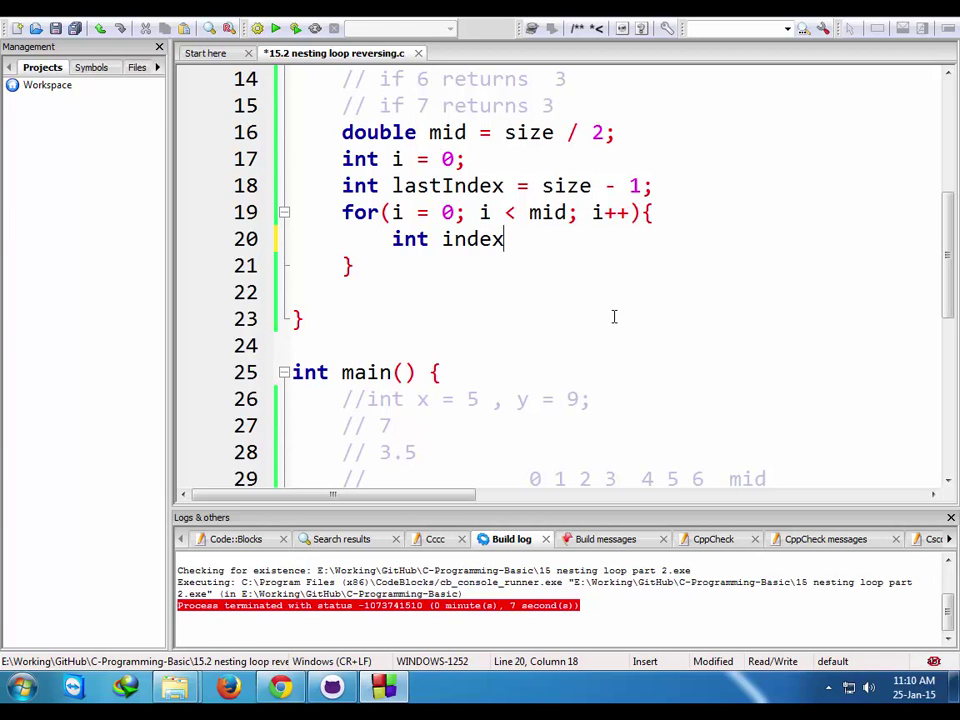
text(_from_last =)
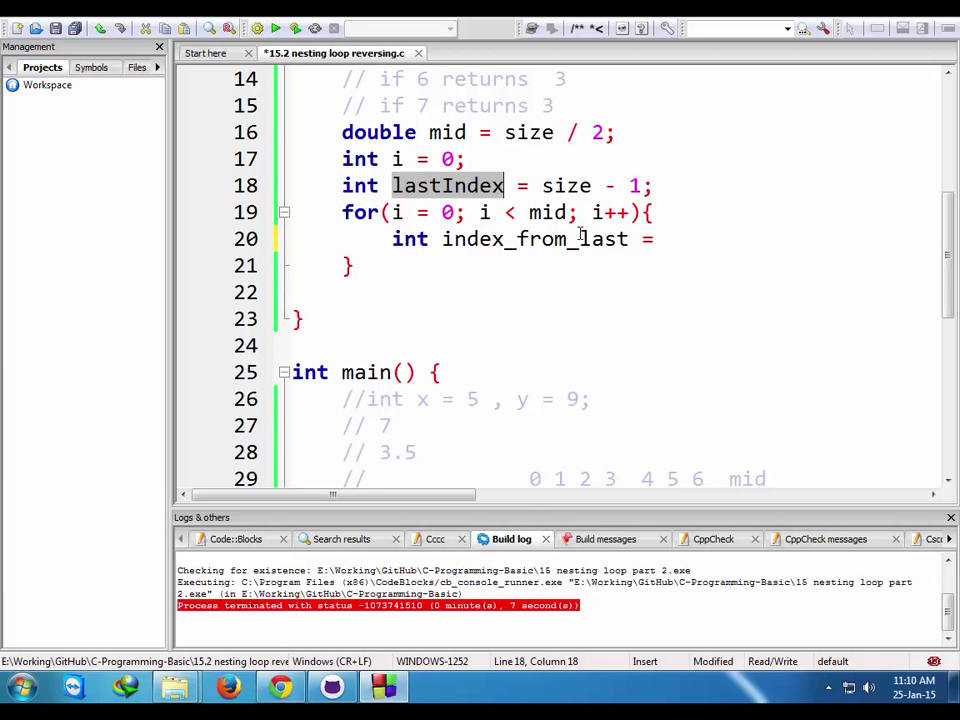
text(totalCount)
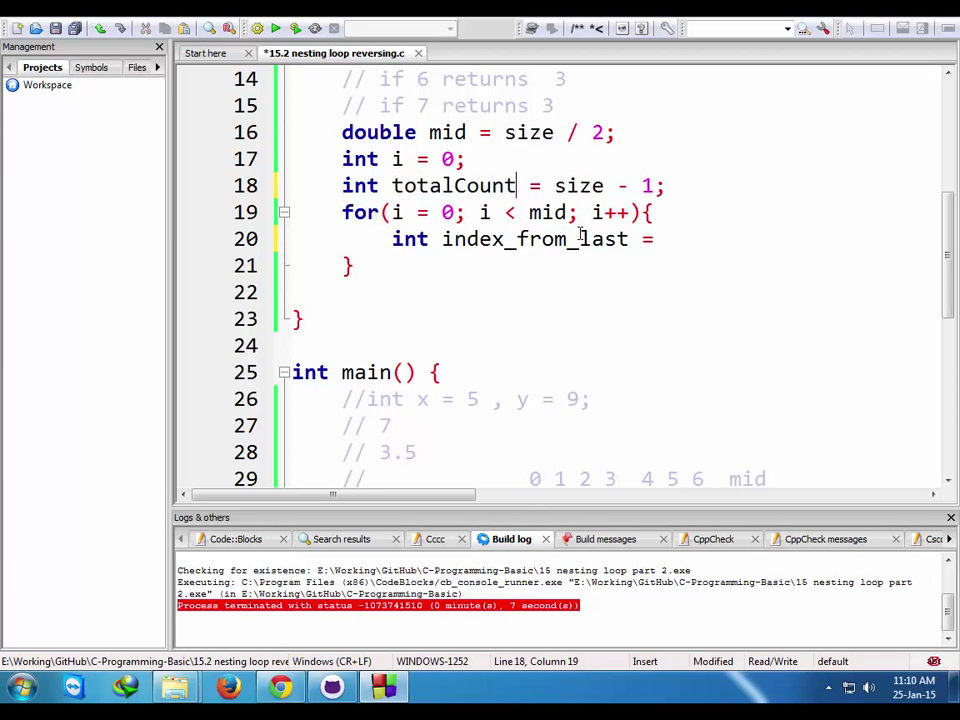
text(Index)
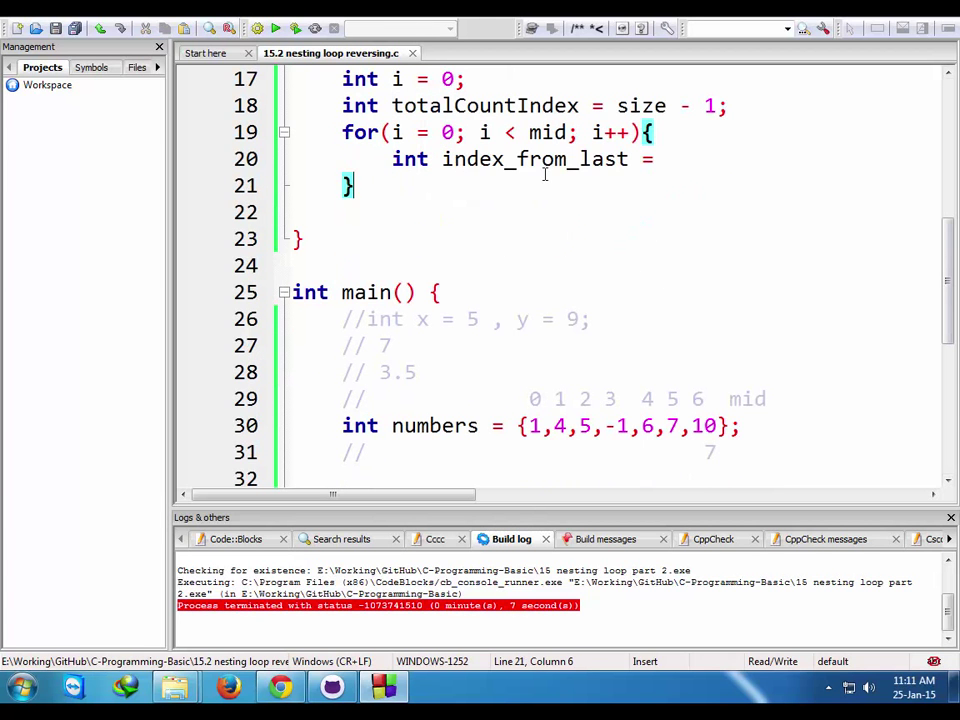
- Complete the loop line as int index_from_last = totalCountIndex - i;
double_click(532, 160)
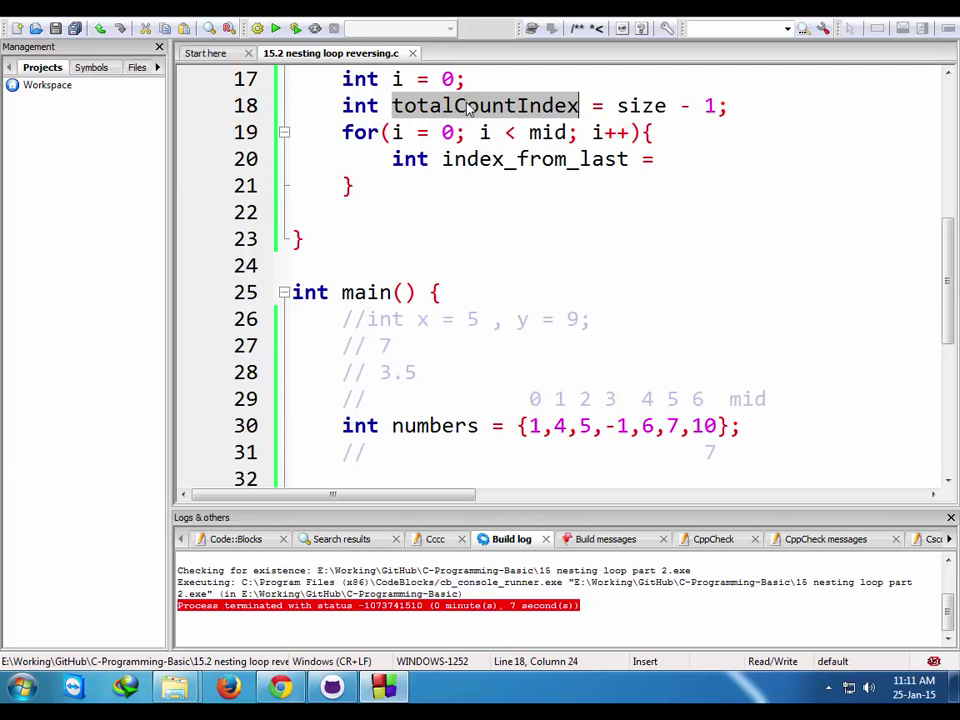
text(totalCountIndex -)
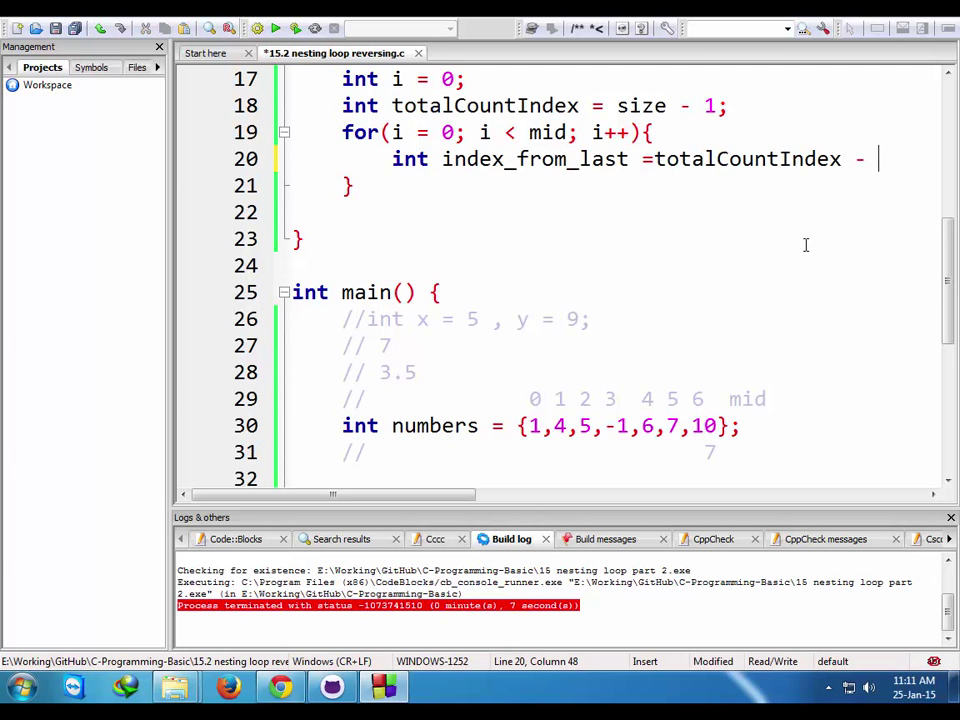
text(i;)
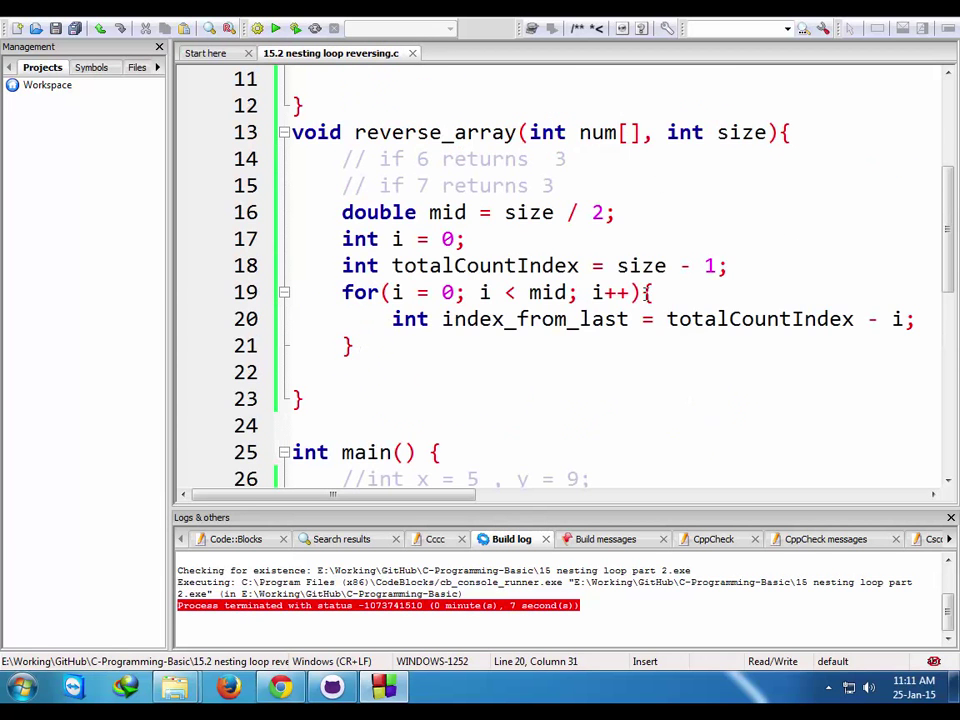
scroll(down, 3)
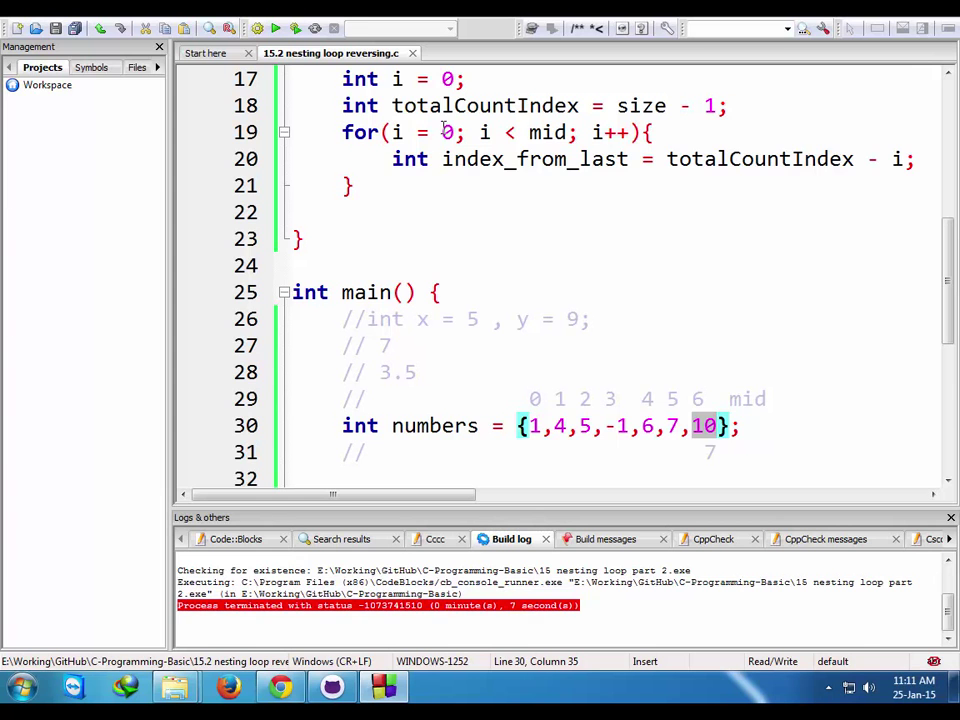
- Trace the index_from_last logic against the numbers array and its index comment
click(452, 132)
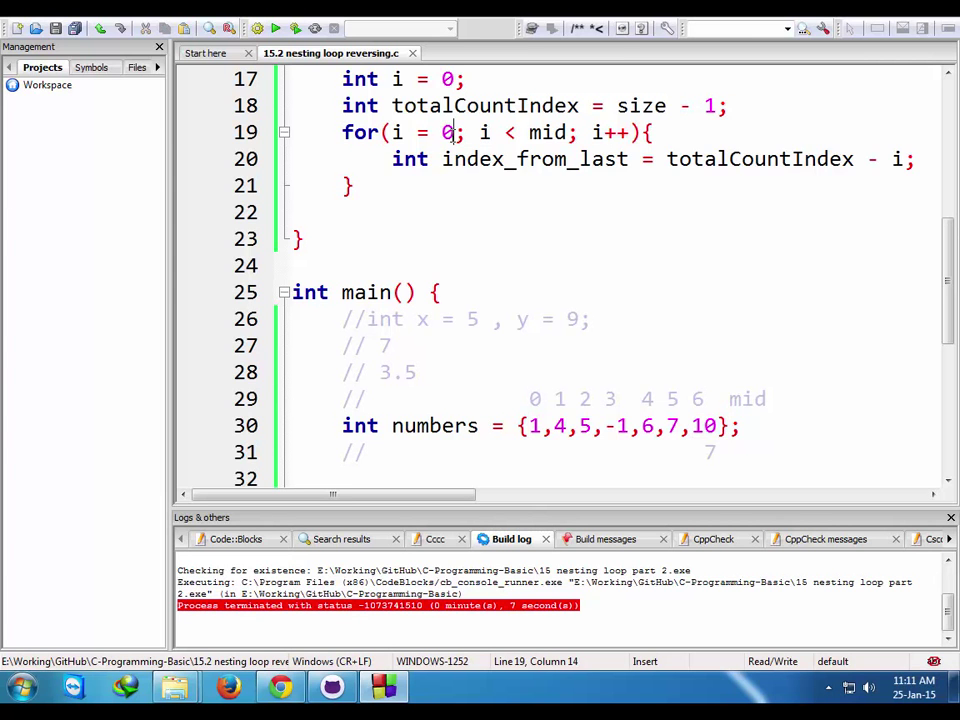
click(532, 398)
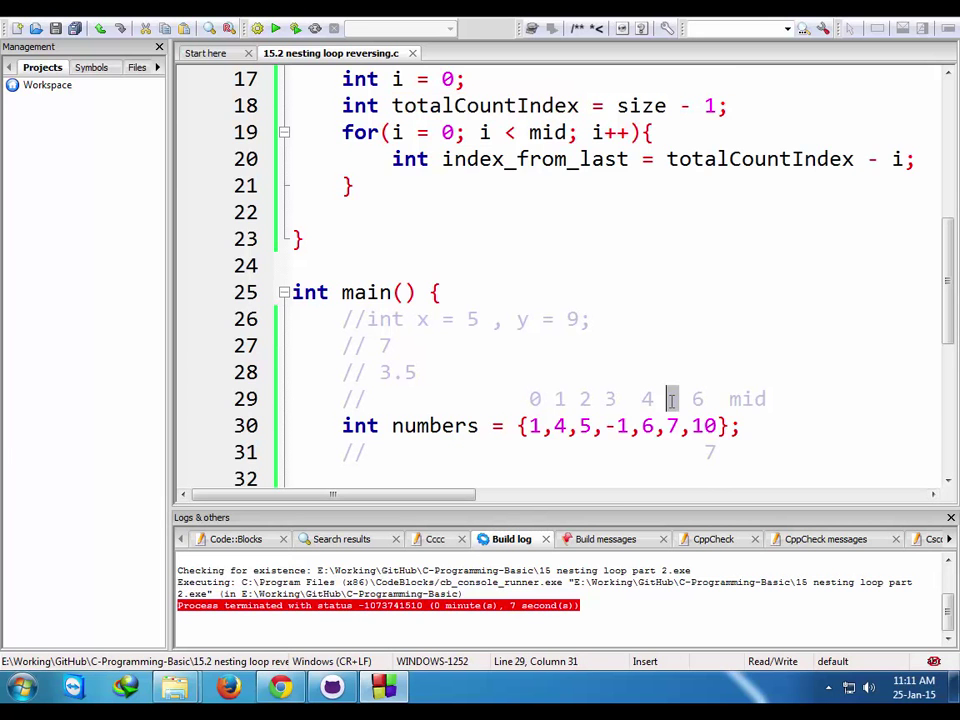
mouse_move(604, 228)
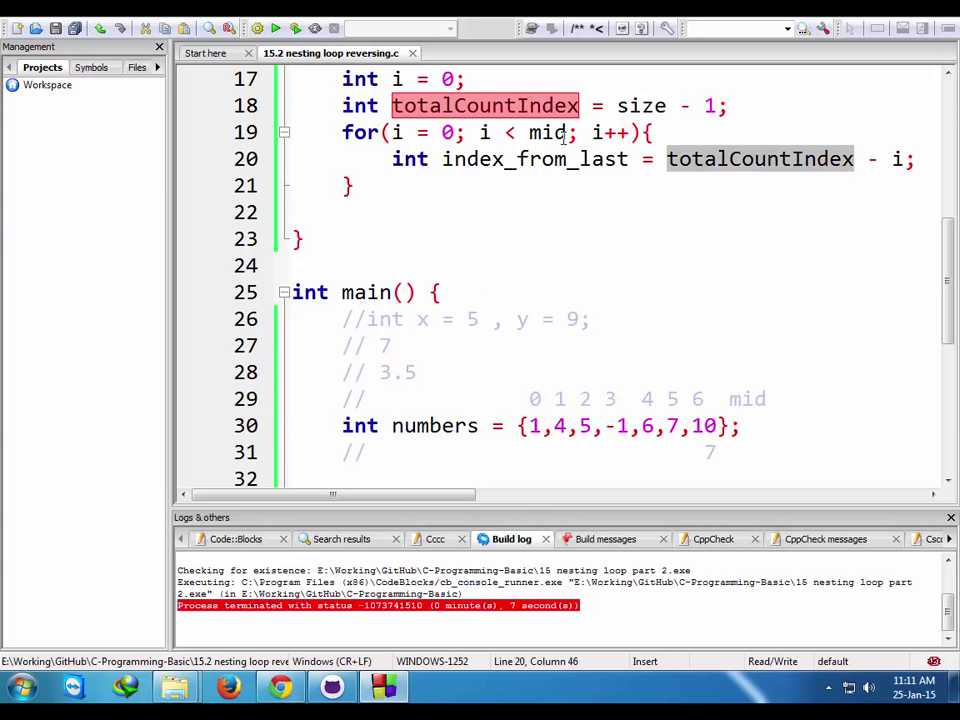
click(696, 400)
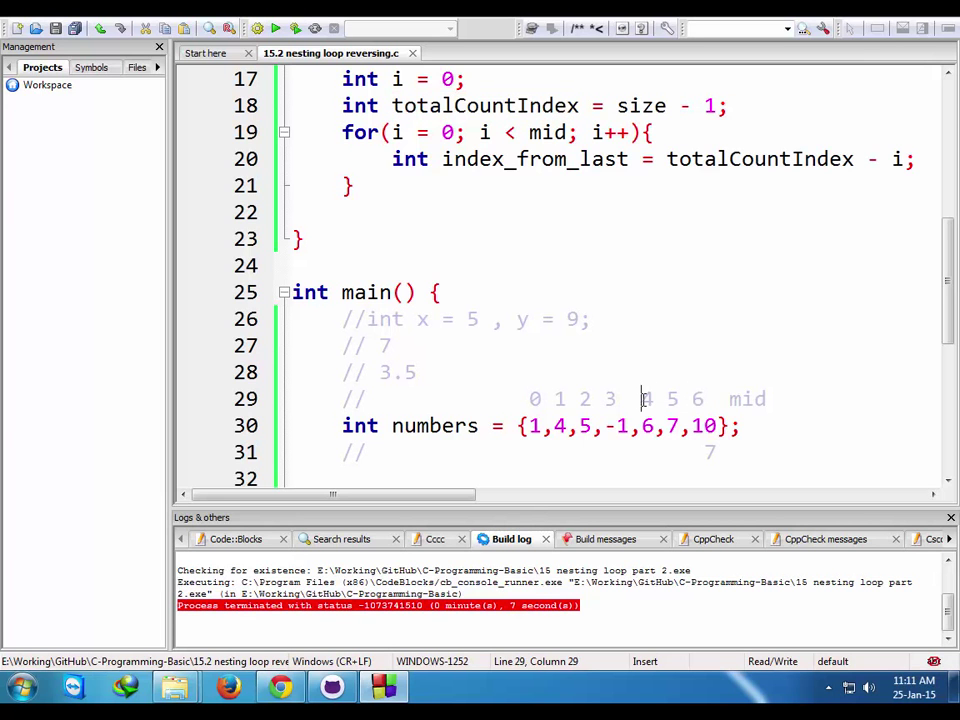
double_click(534, 158)
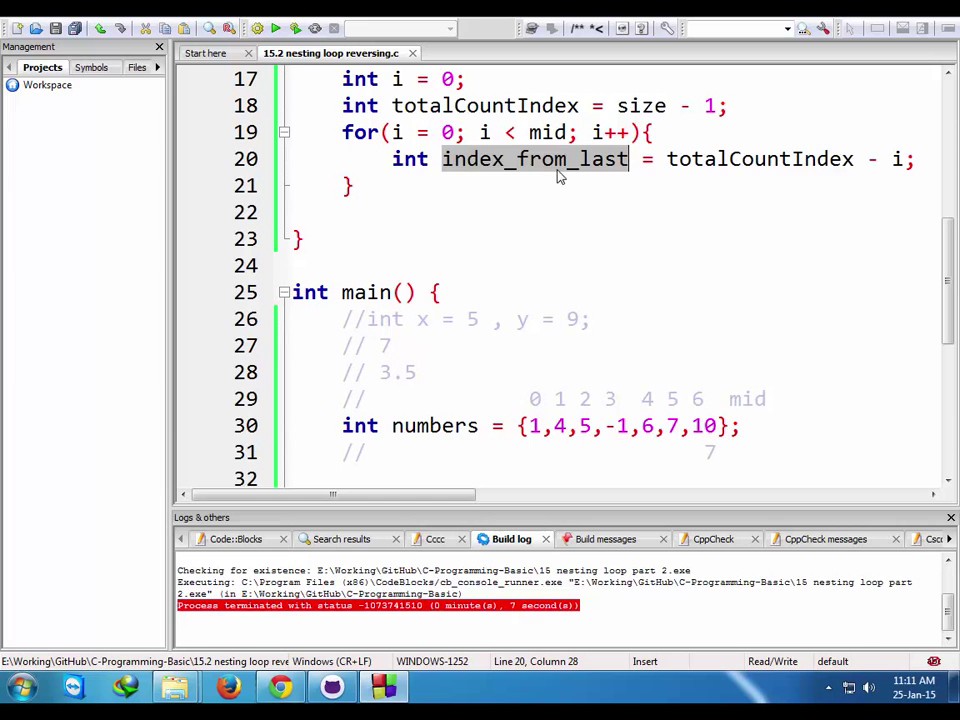
mouse_move(736, 406)
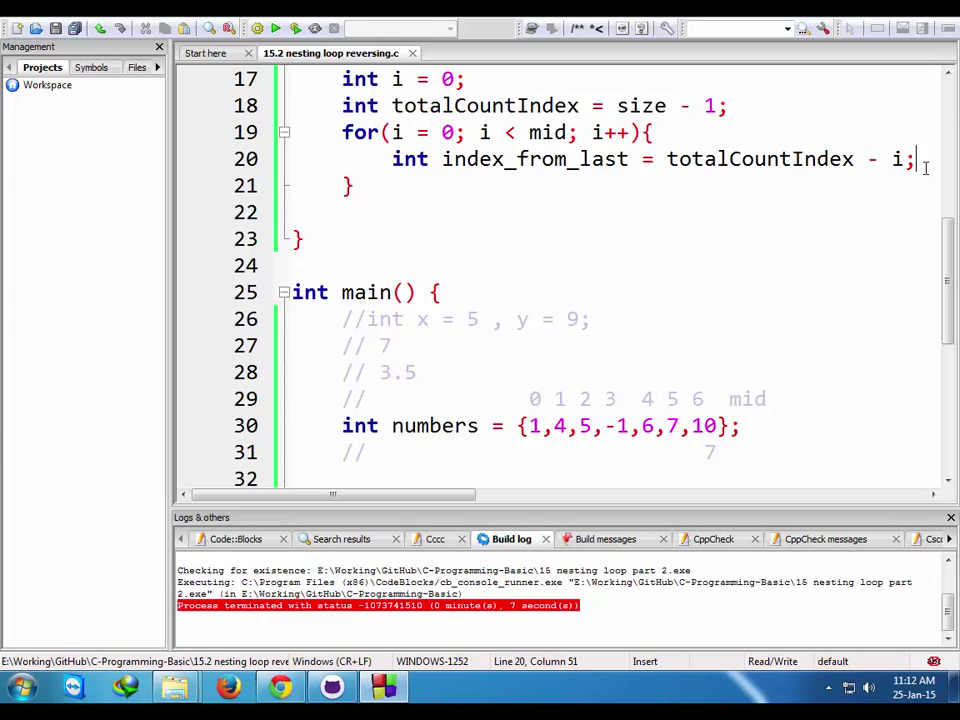
- Call swapping(num,i,index_from_last); inside the reverse_array loop
text(sw)
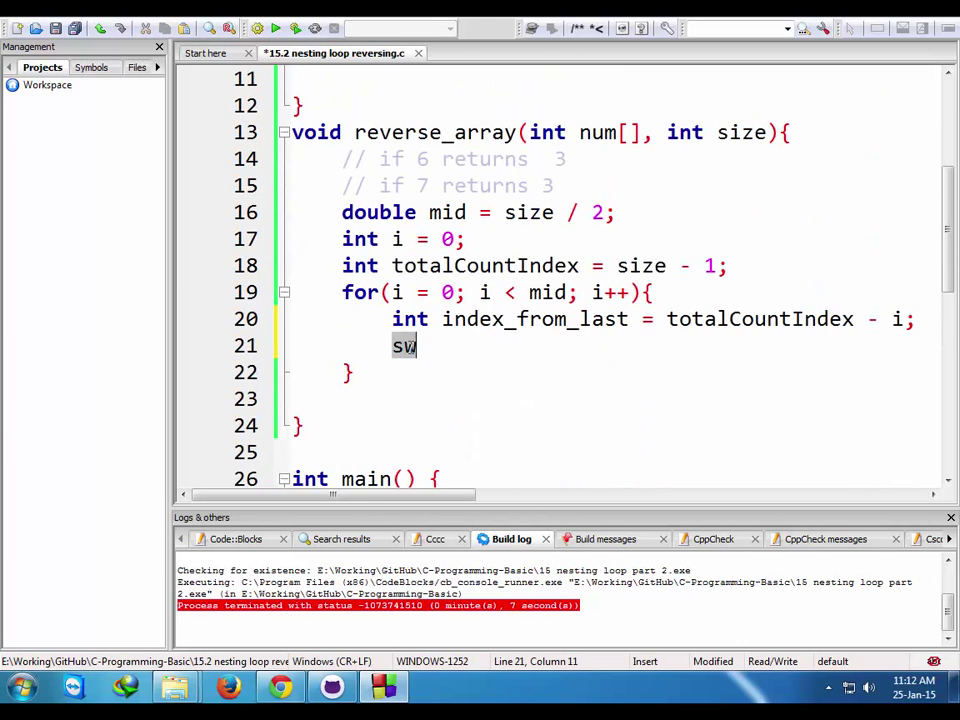
text(apping())
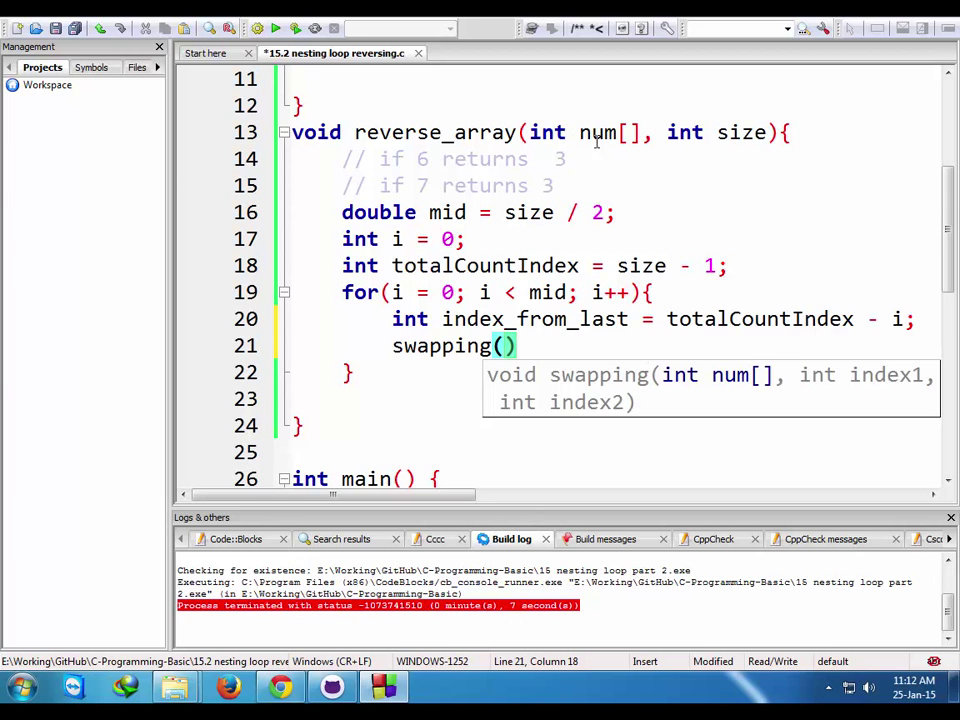
text(num,)
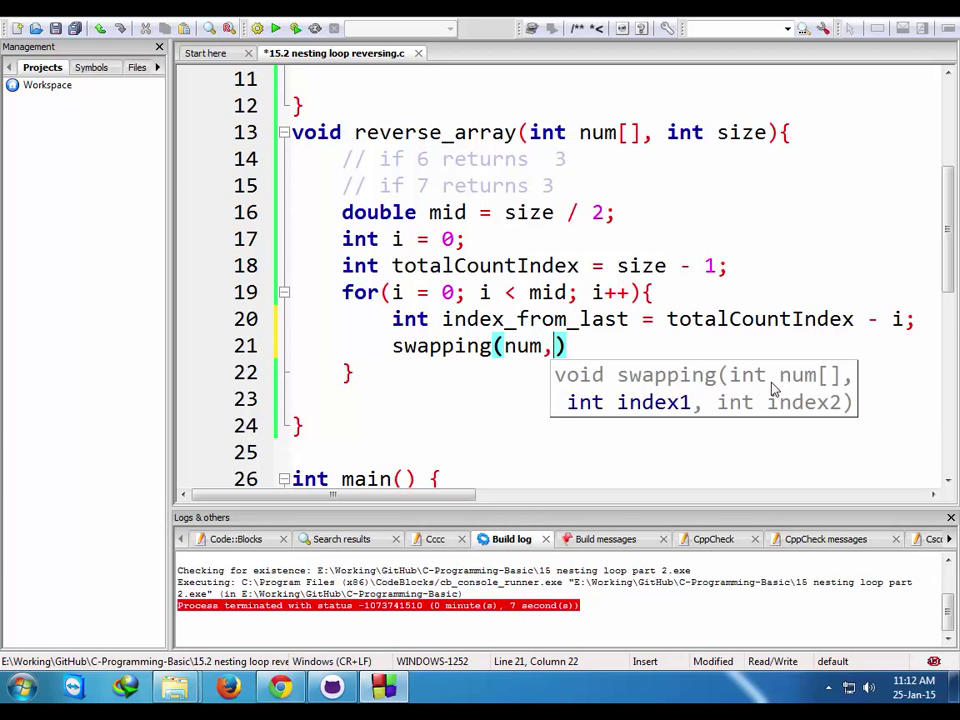
text(i,)
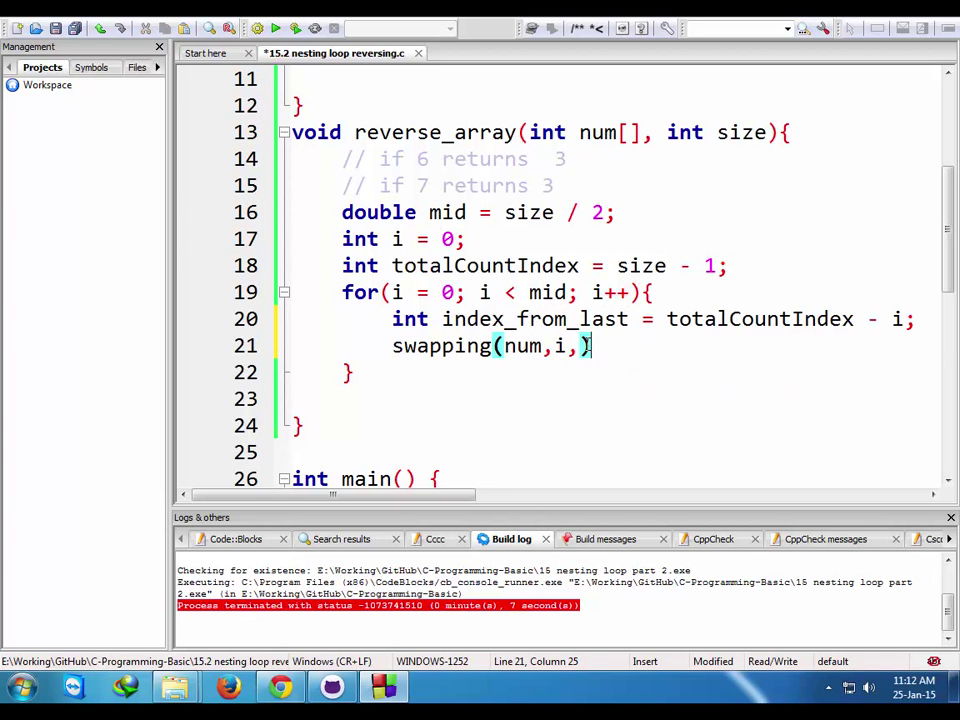
text(index_from_last);)
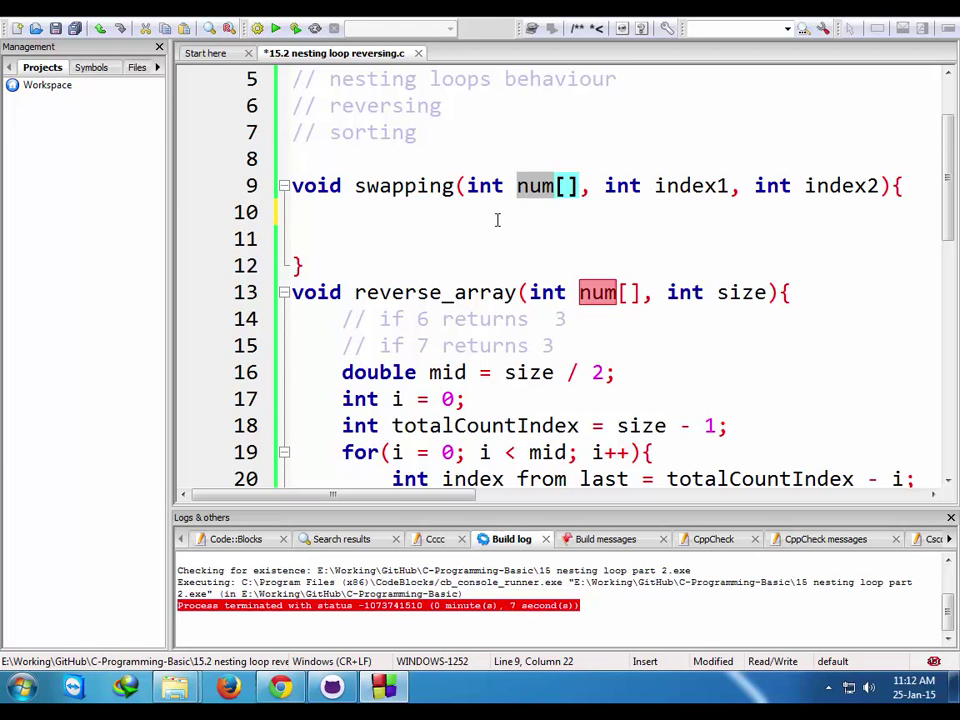
- Write int temp = num[index1] and num[index1] = num[index2] in the swapping function
text(int)
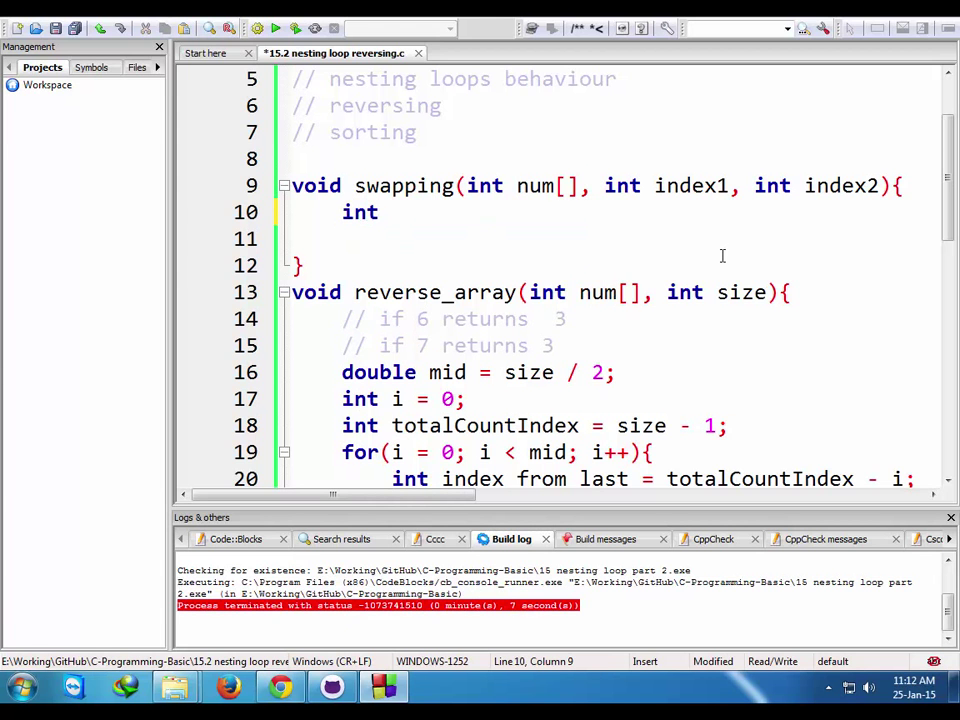
text(temp =)
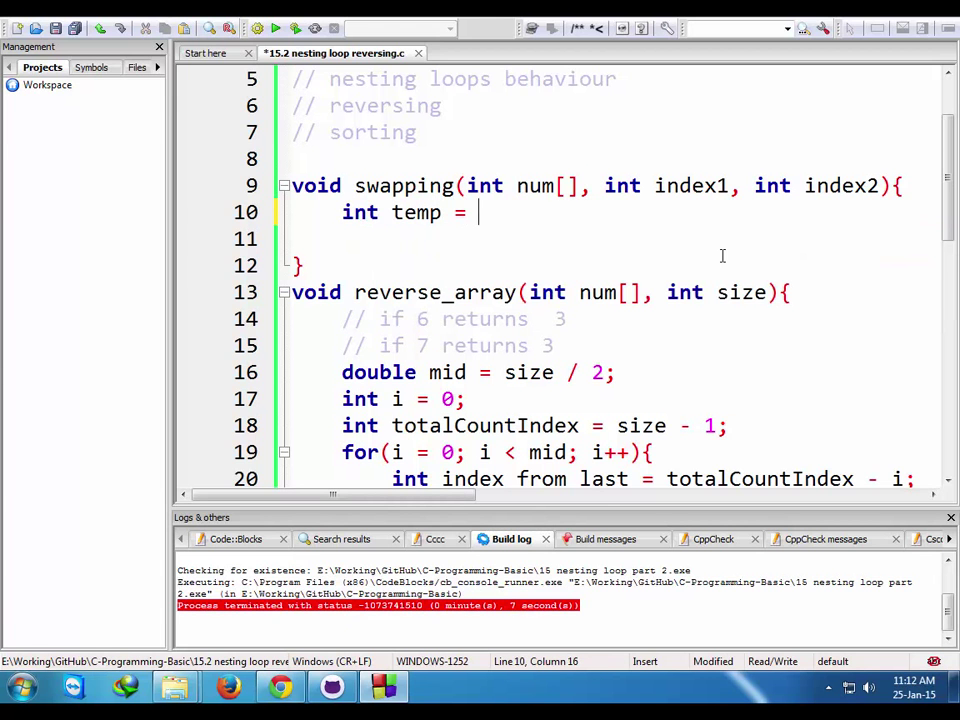
text(num[])
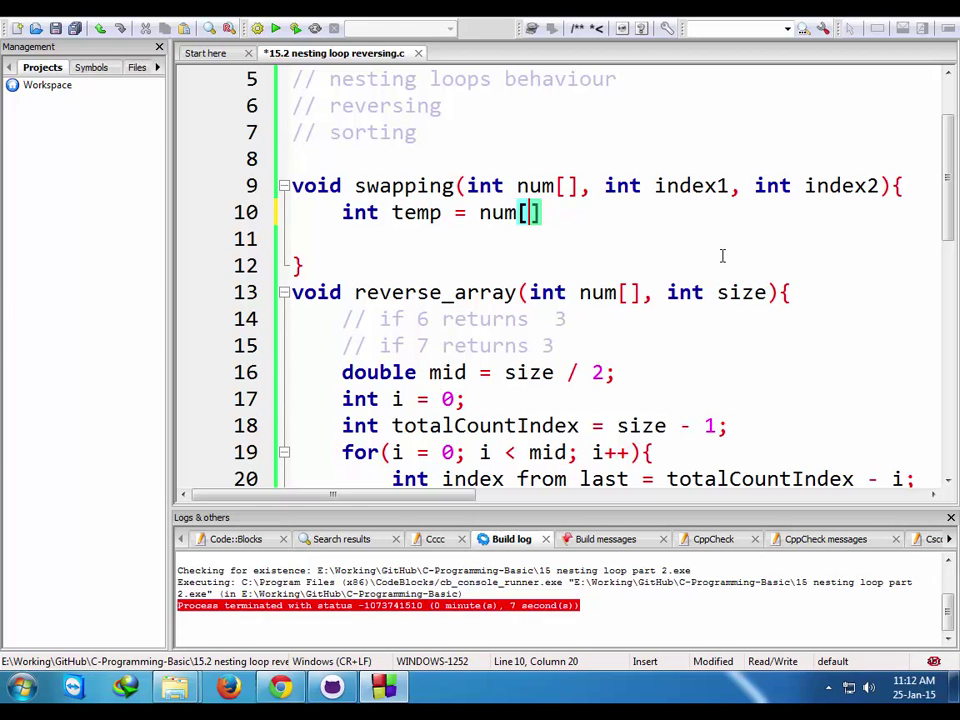
text(index1)
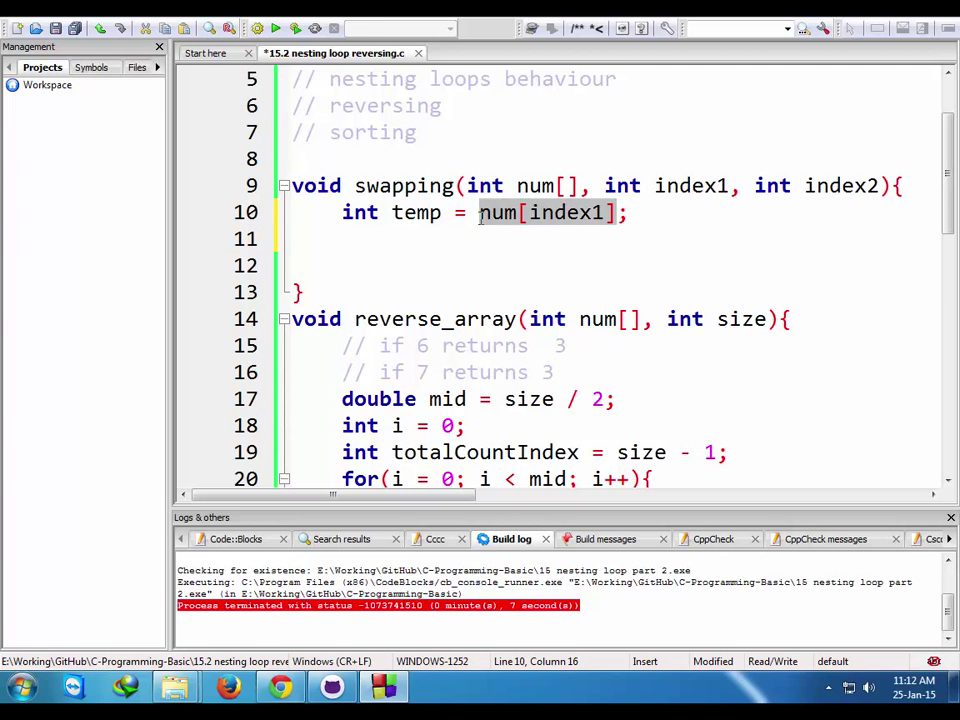
text(num[index1] =)
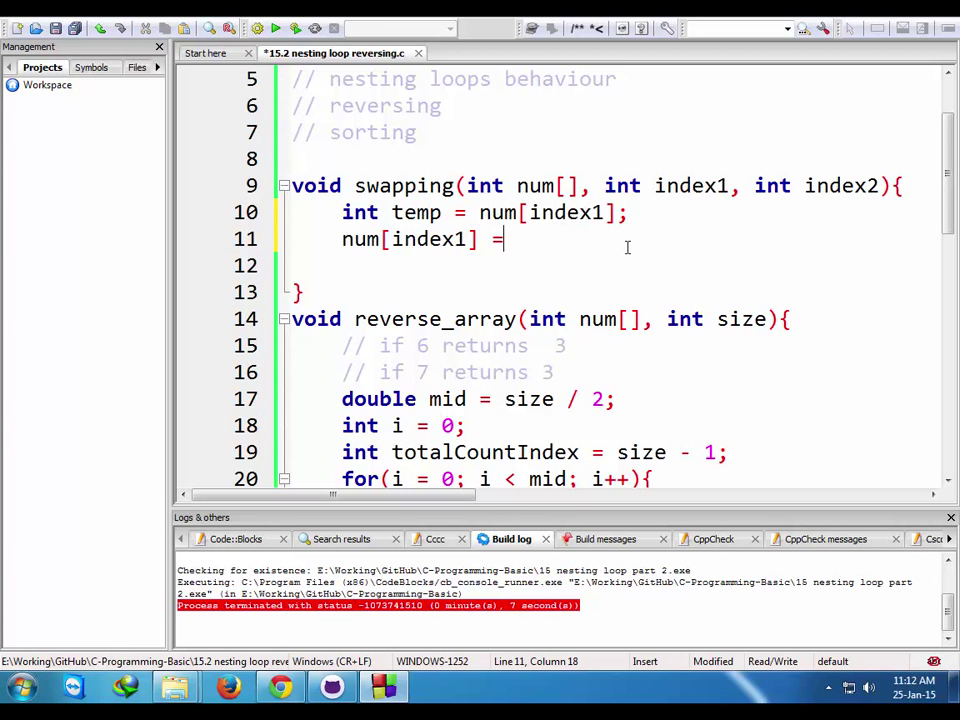
text(num[index1])
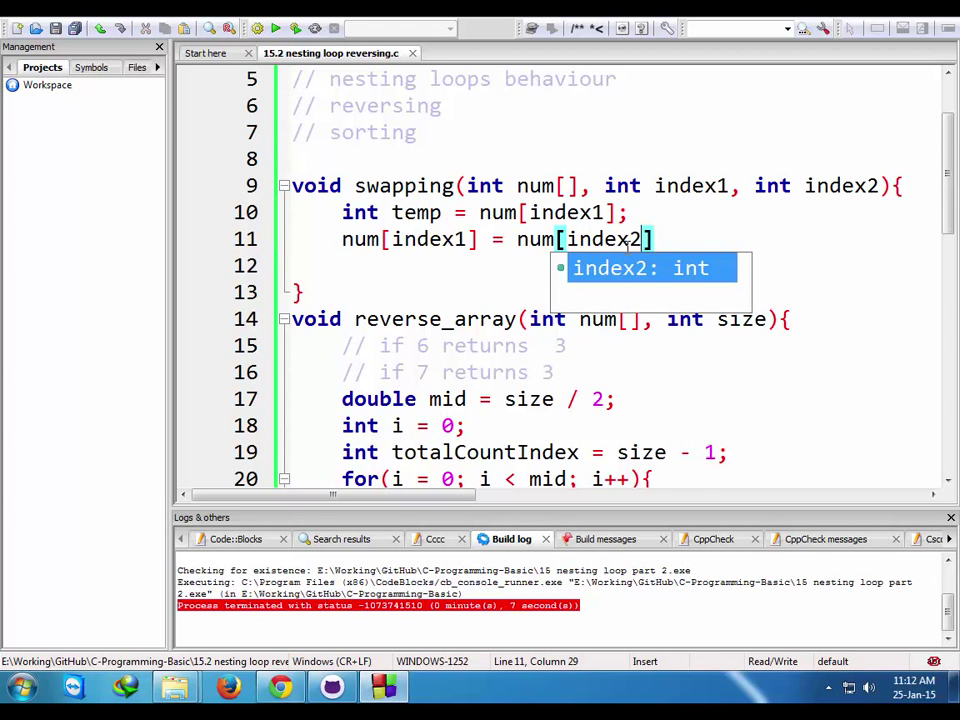
- Finish swapping with the missing semicolon and num[index2] = temp; to complete the exchange
scroll(down, 3)
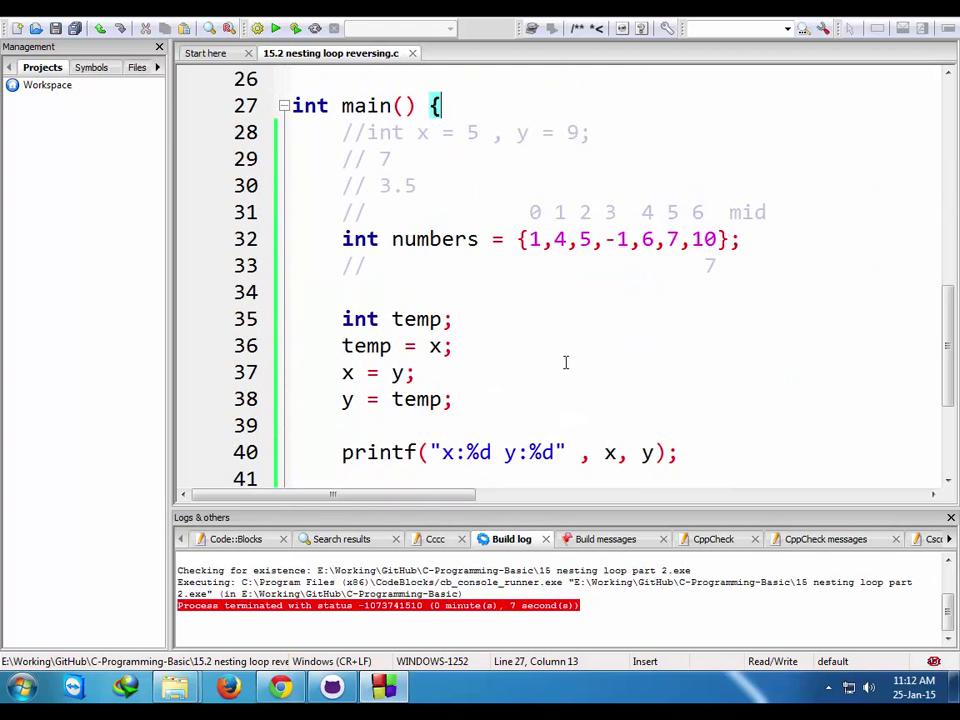
click(532, 240)
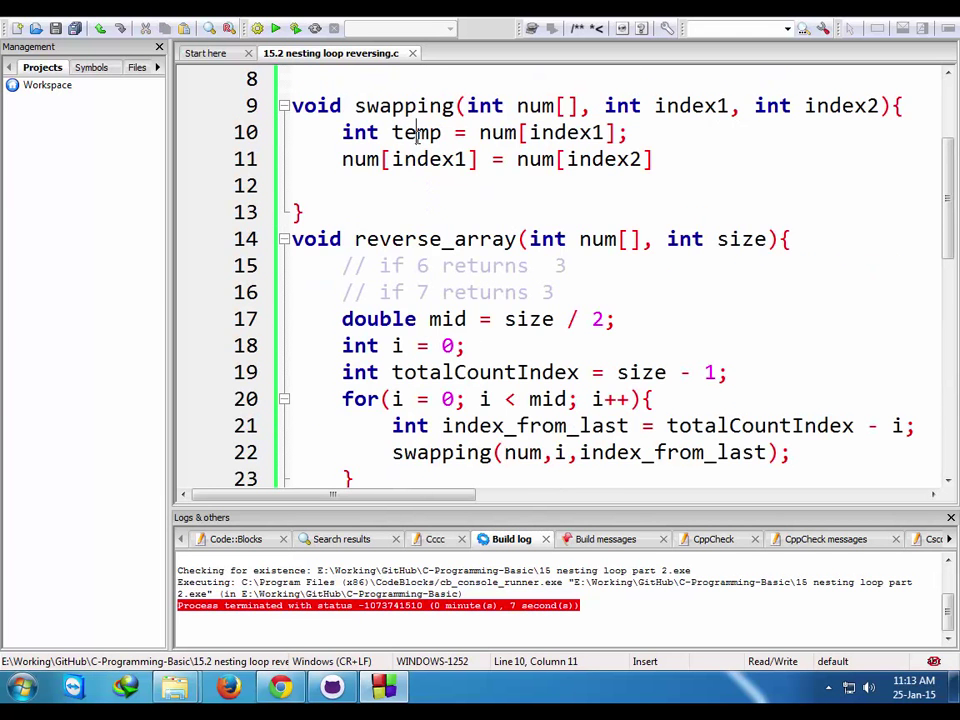
scroll(down, 3)
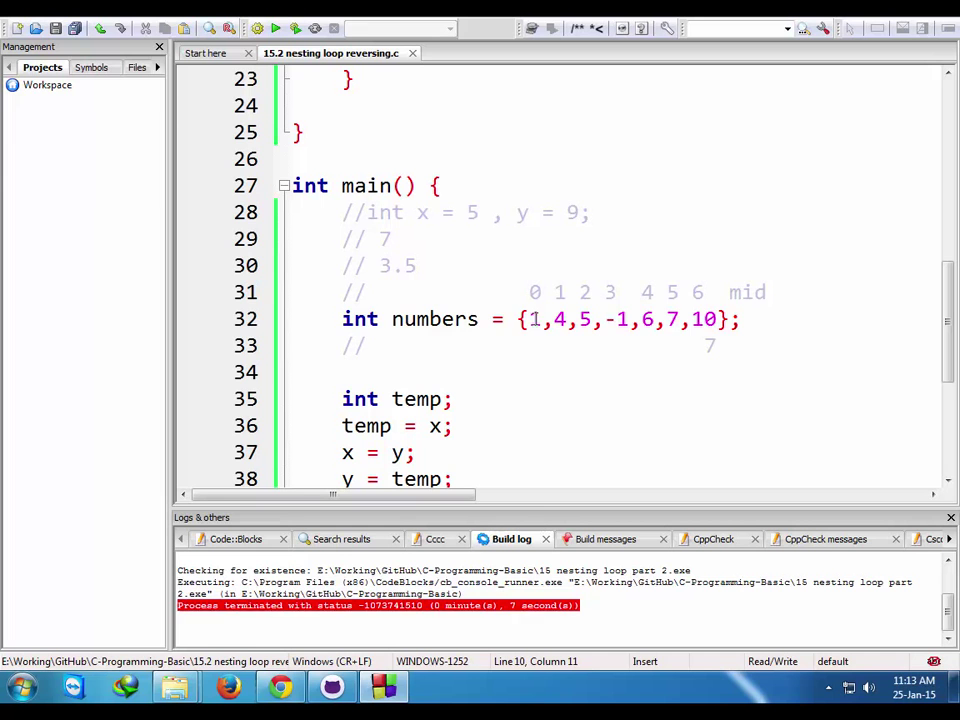
click(700, 318)
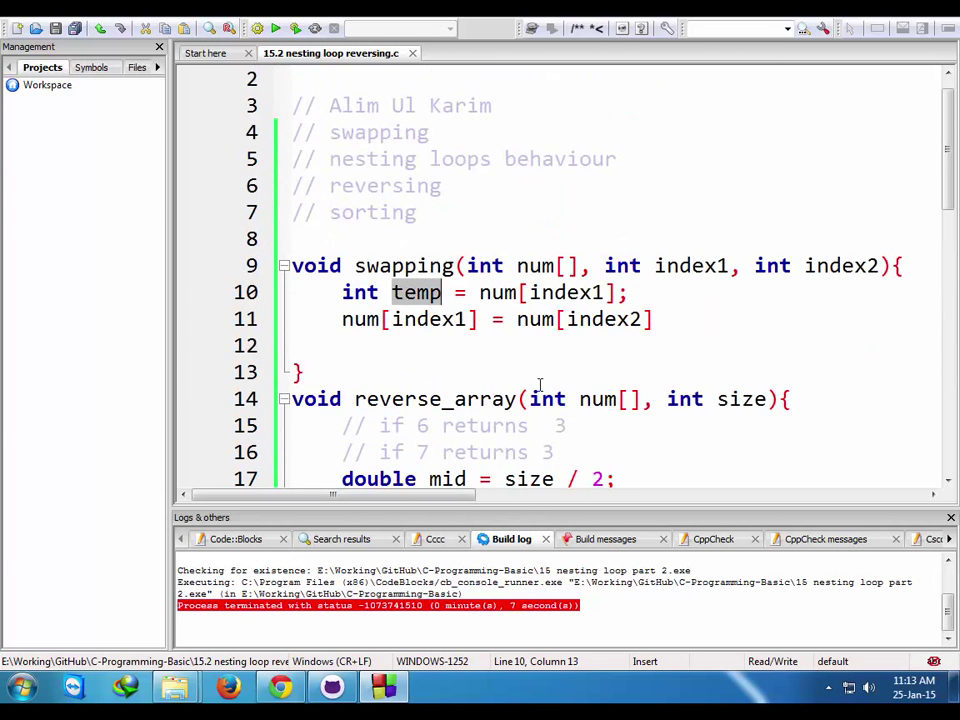
scroll(down, 3)
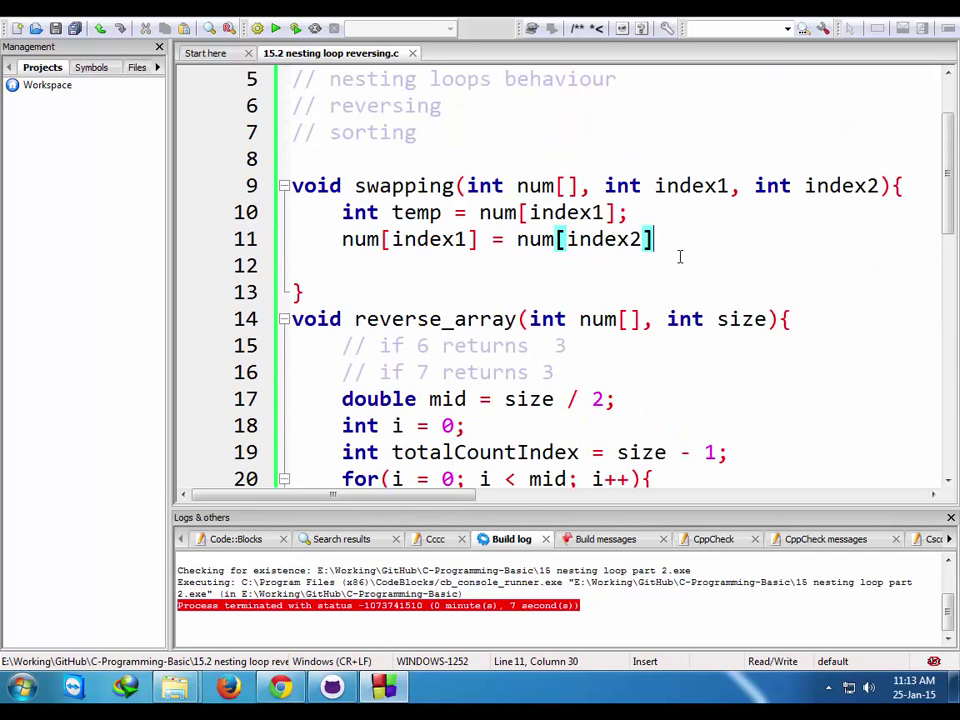
text(;)
click(614, 264)
text(num[index2] =)
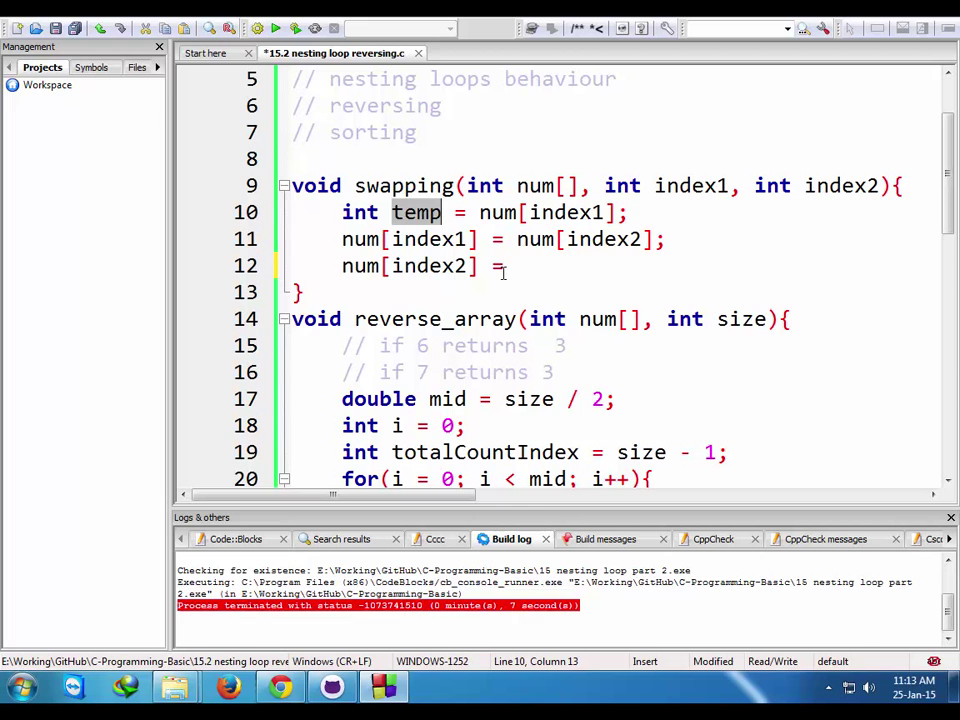
text(temp;)
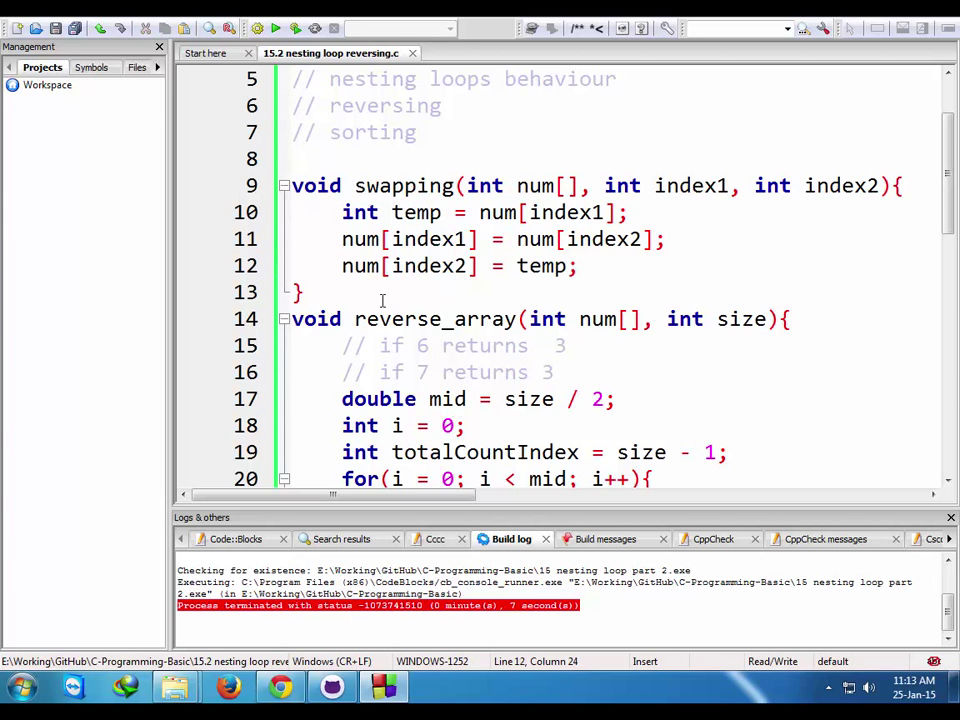
click(300, 292)
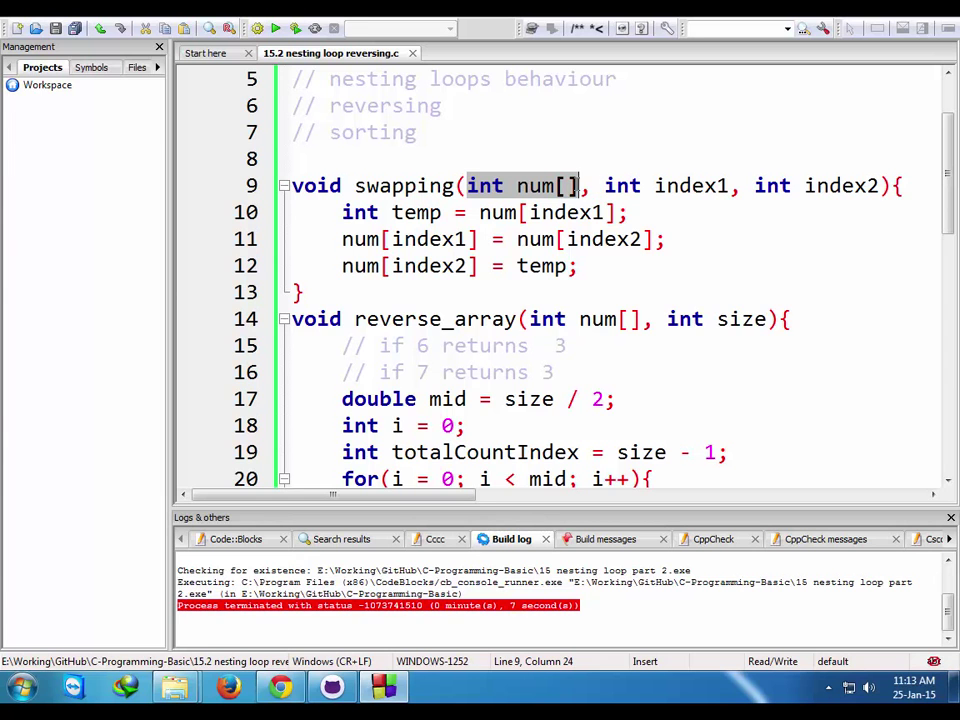
mouse_move(576, 190)
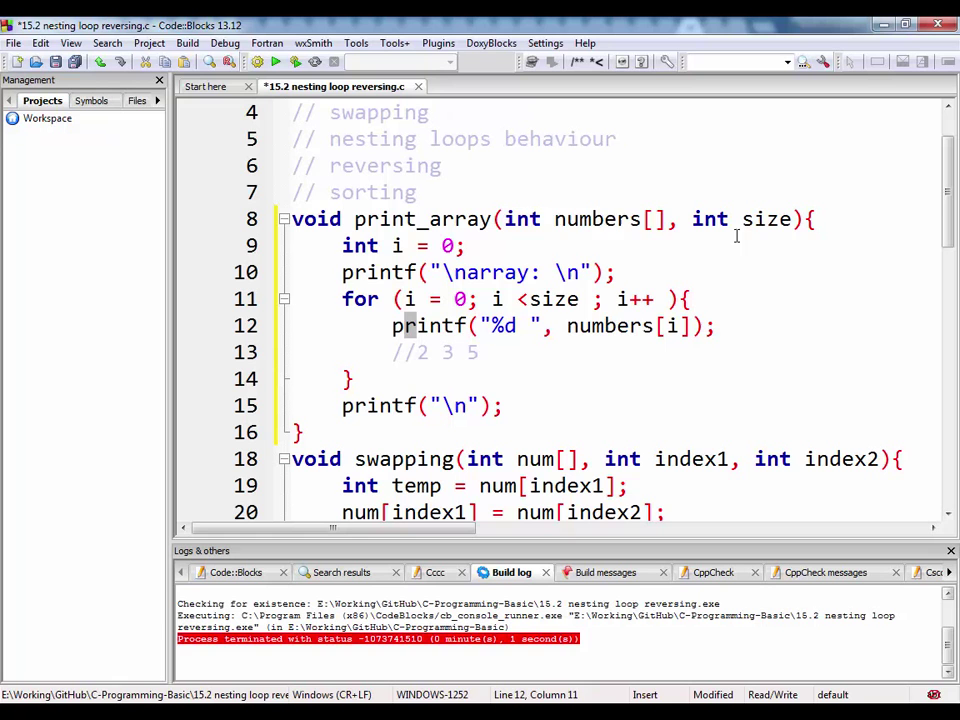
- Declare int count = sizeof(numbers) / sizeof(numbers[0]); in main and start a printf of count
double_click(766, 218)
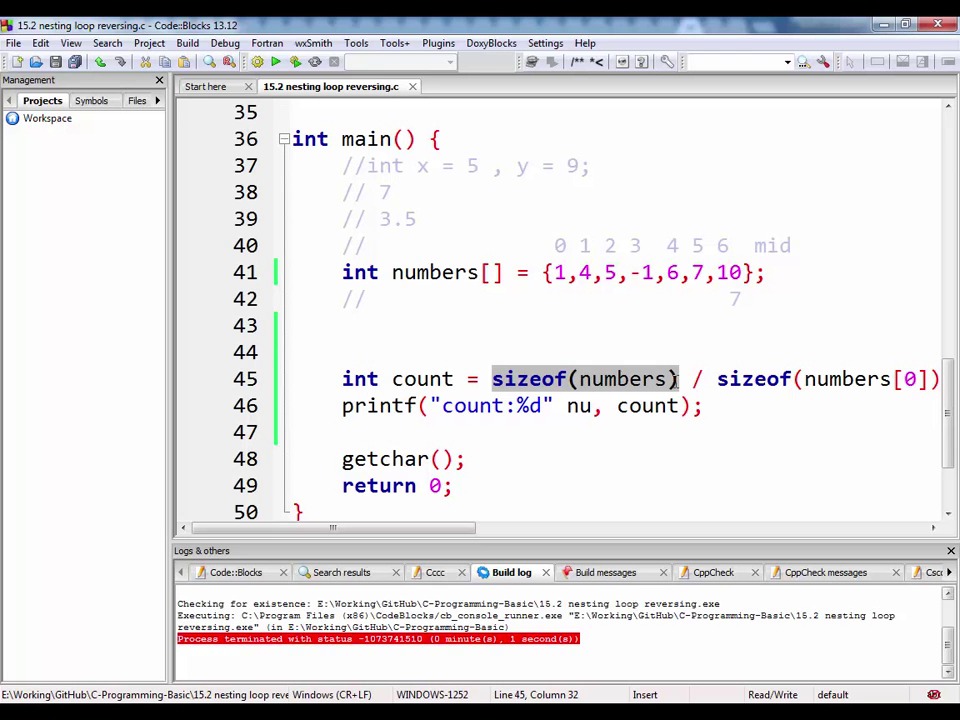
- Review sizeof(numbers) / sizeof(numbers[0]) and clean the line to printf("count:%d", count);
double_click(624, 378)
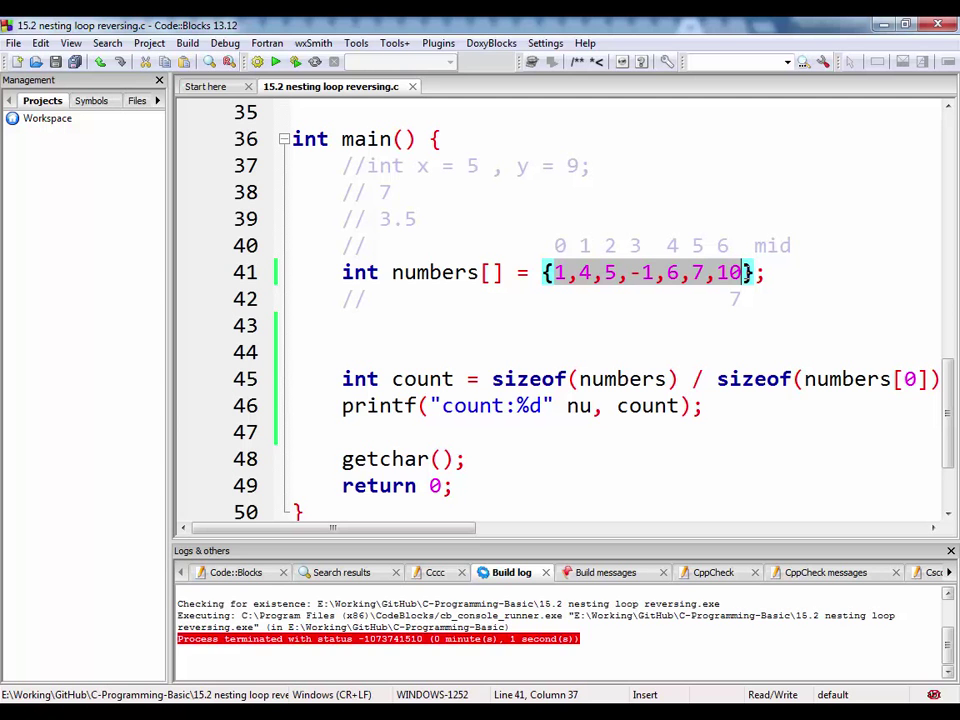
click(492, 378)
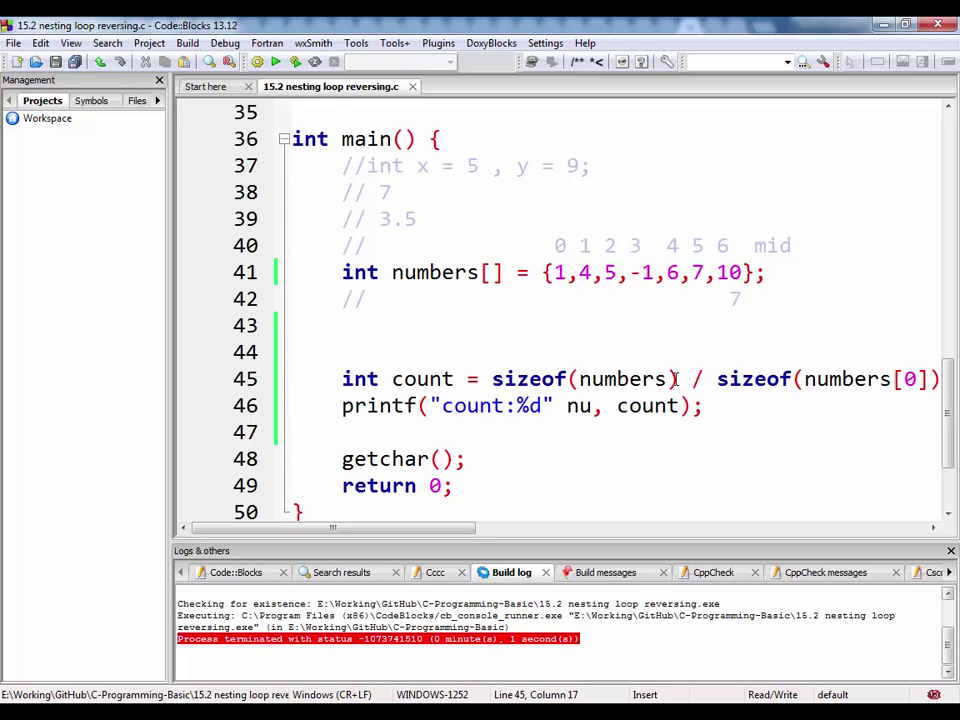
double_click(584, 378)
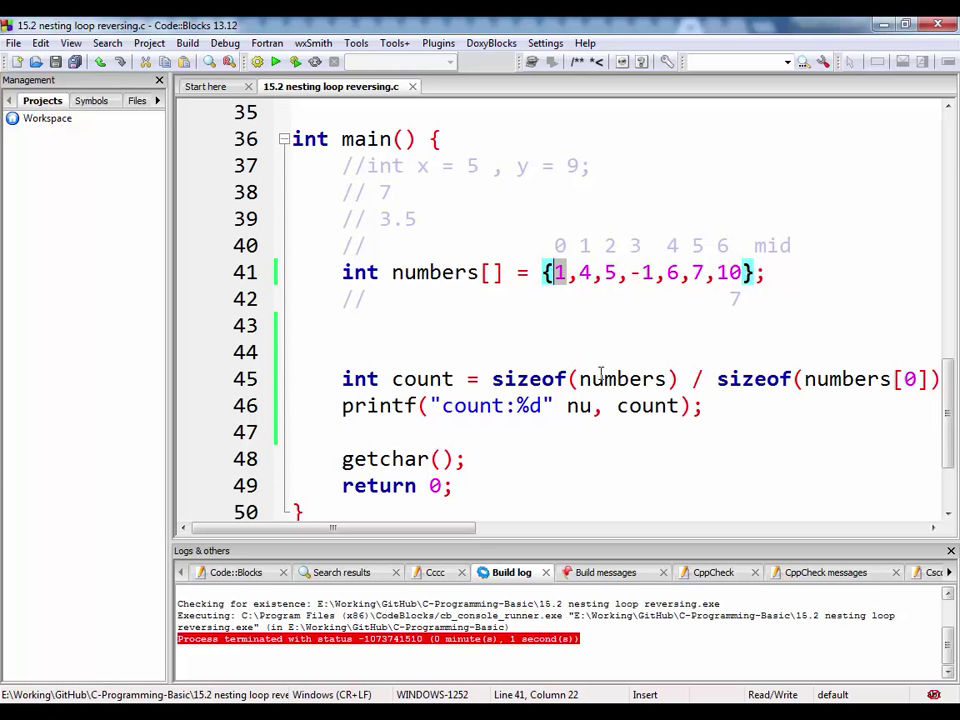
double_click(624, 378)
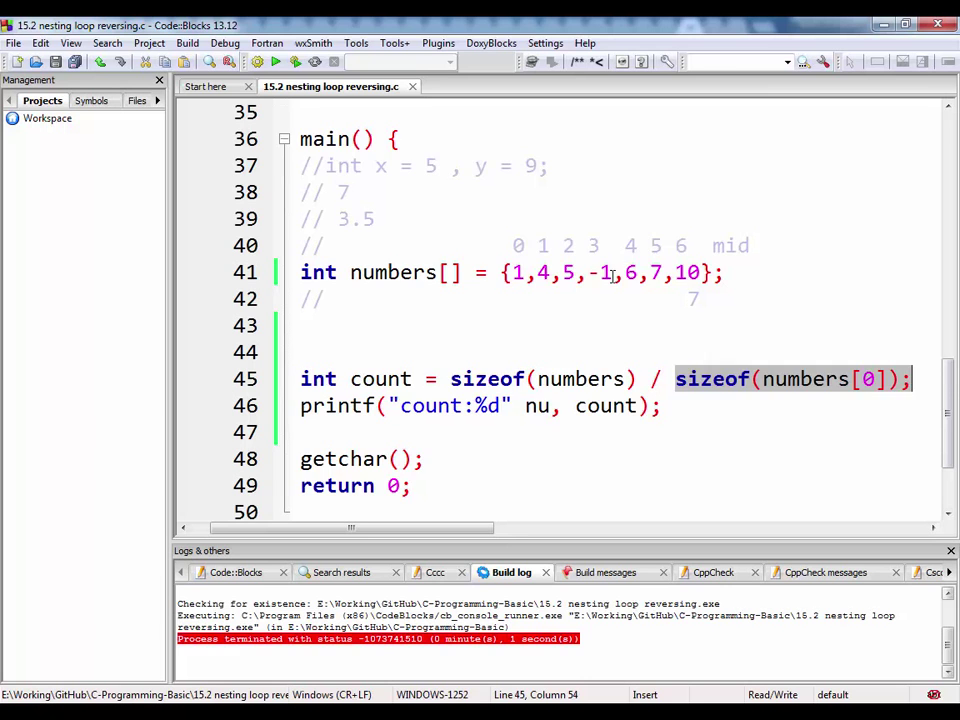
scroll(down, 3)
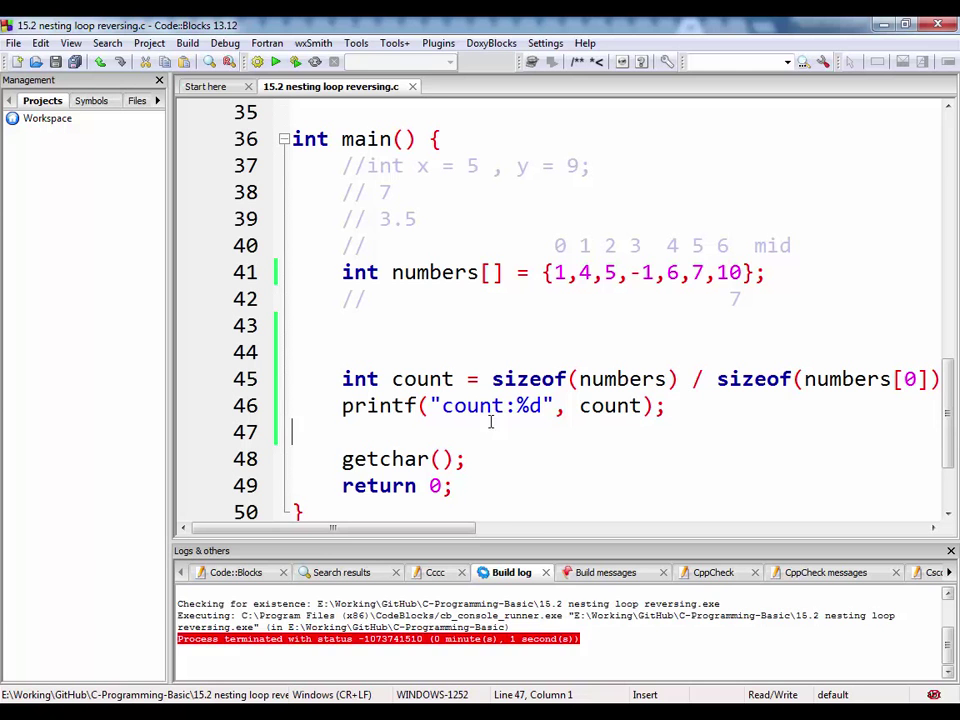
- Call print_array(numbers, count); in main and run, printing count:7 and 1 4 5 -1 6 7 10
text(print_array()
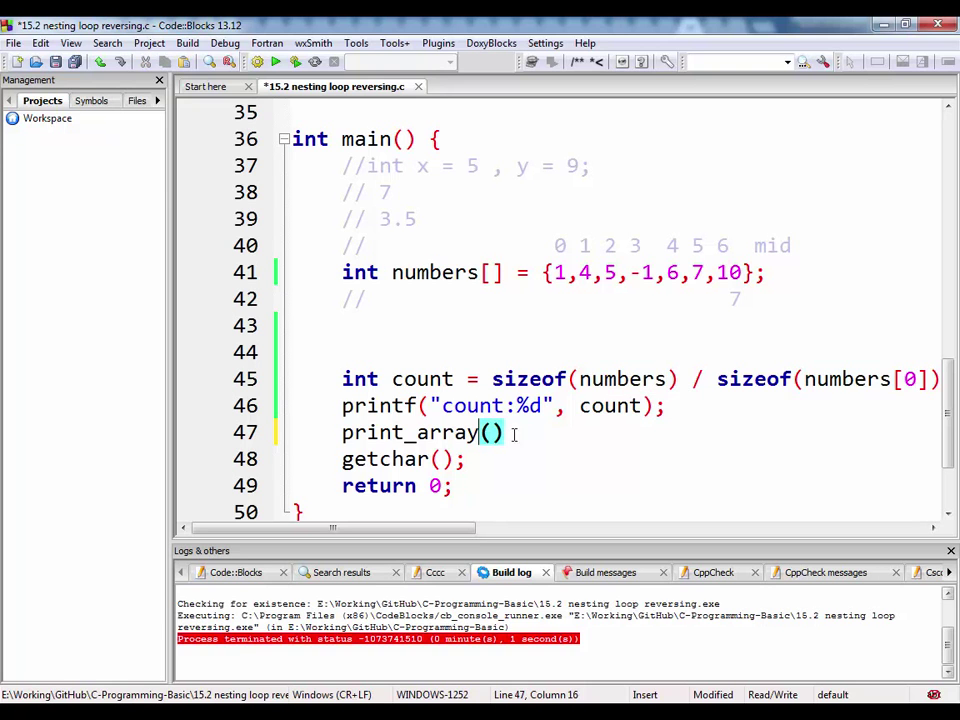
text(numbers)
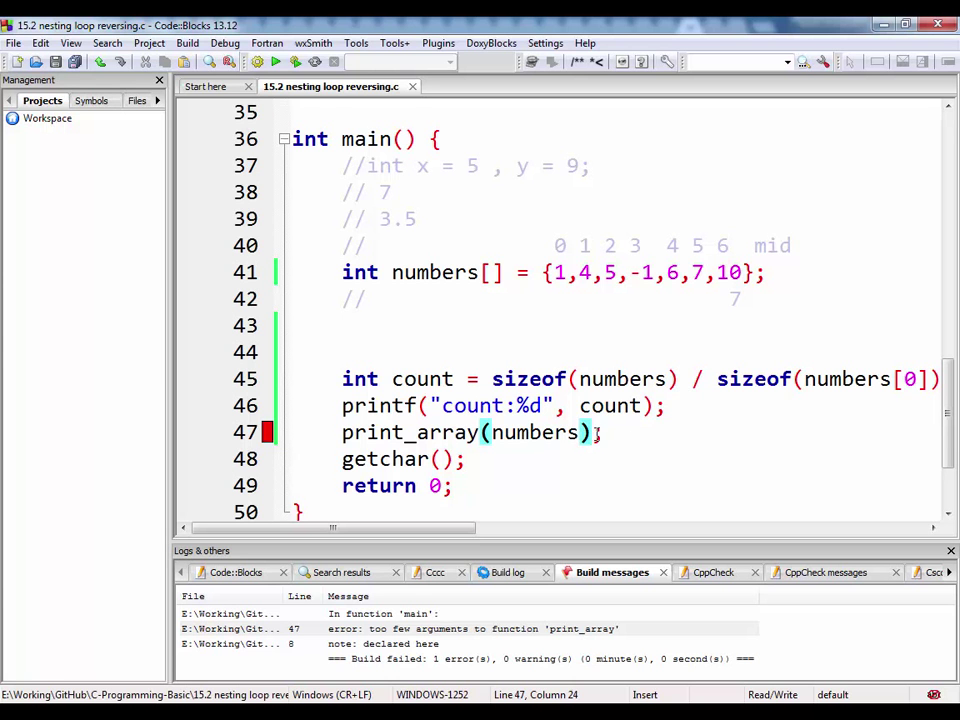
text(, count)
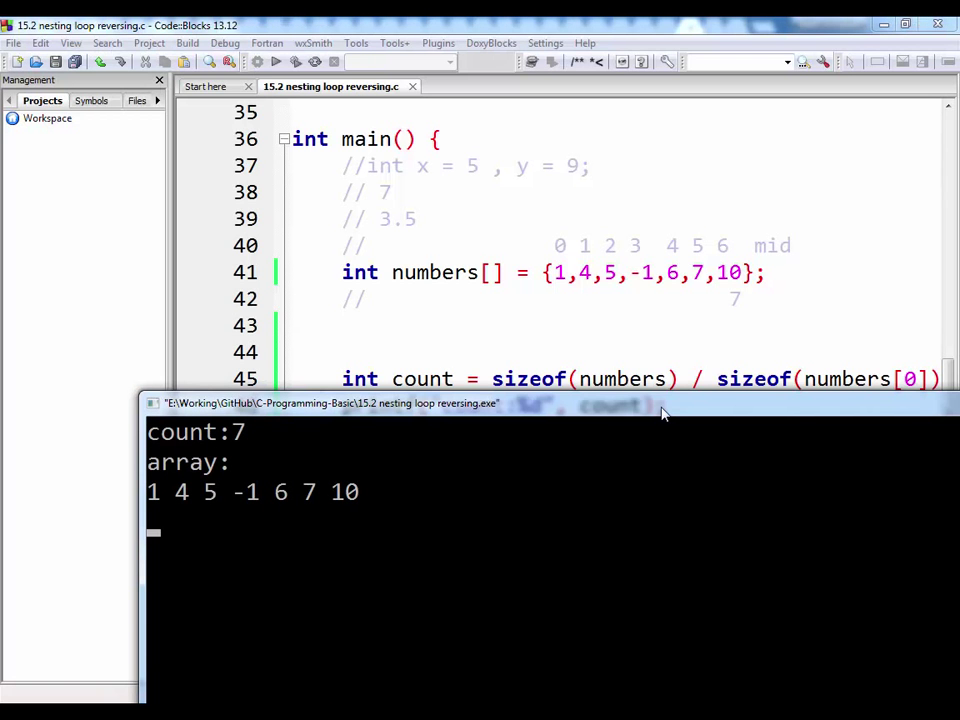
mouse_move(818, 412)
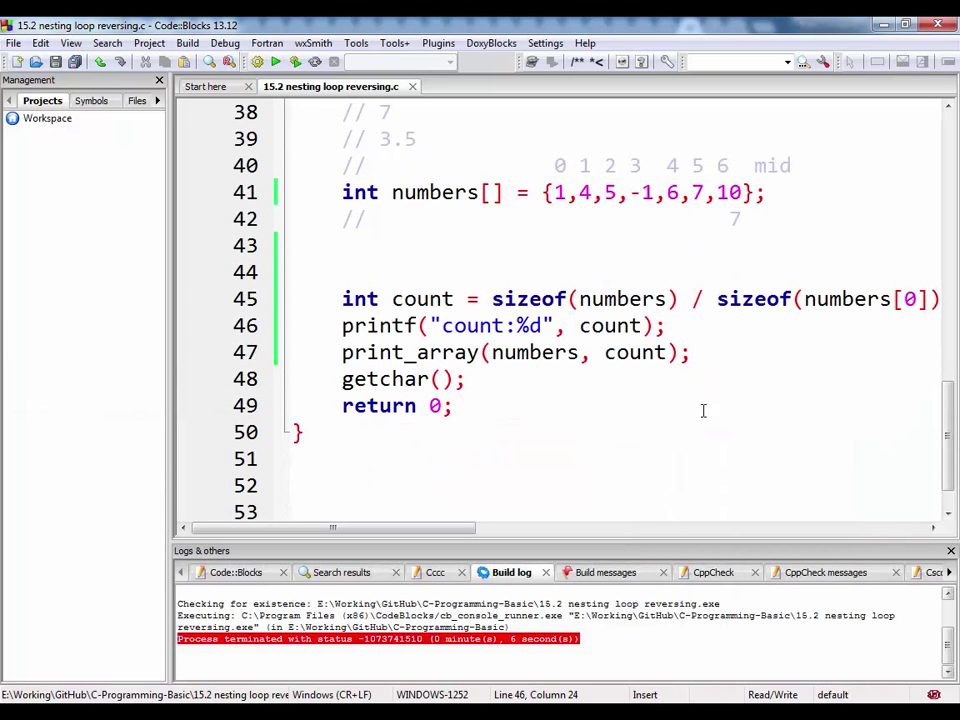
- Add reverse_array(numbers, count); and a second print_array call, then run to print 10 7 6 -1 5 4 1
text(re)
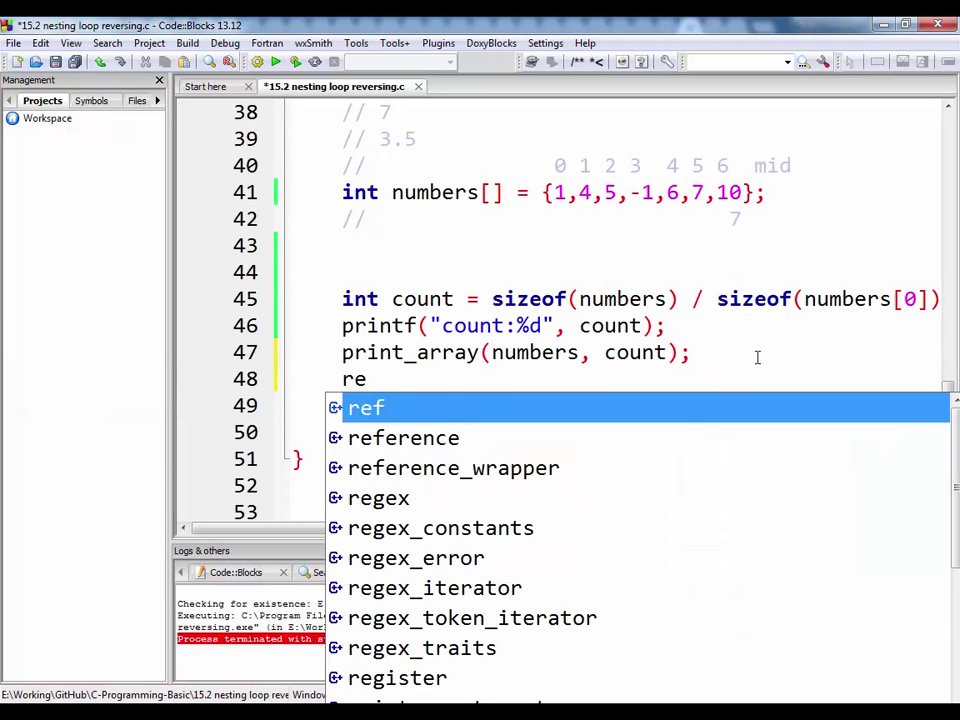
text(ver)
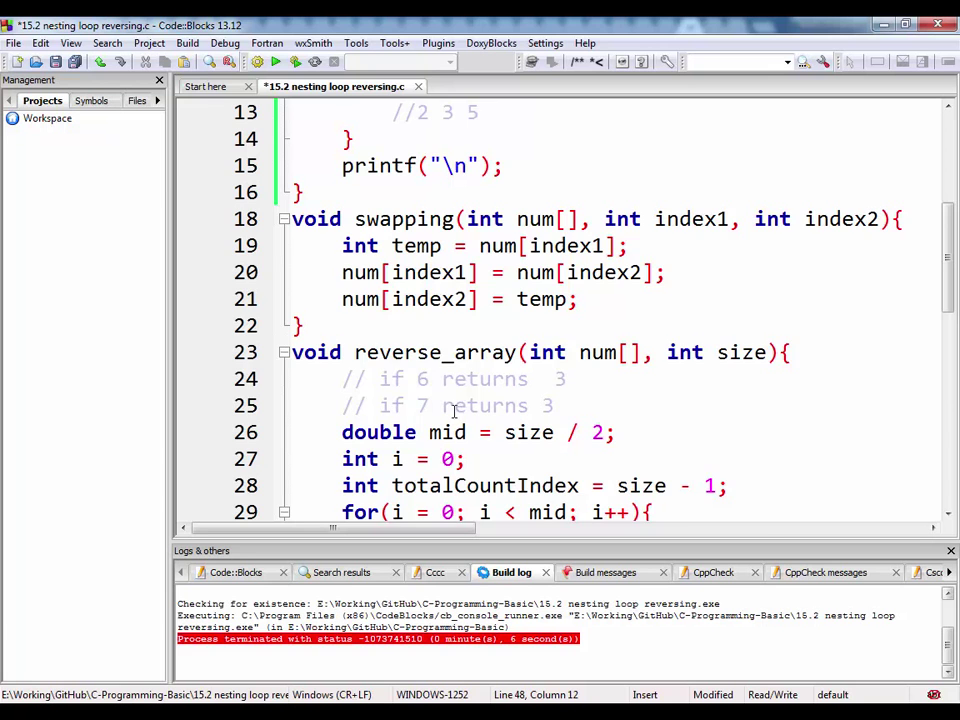
scroll(down, 3)
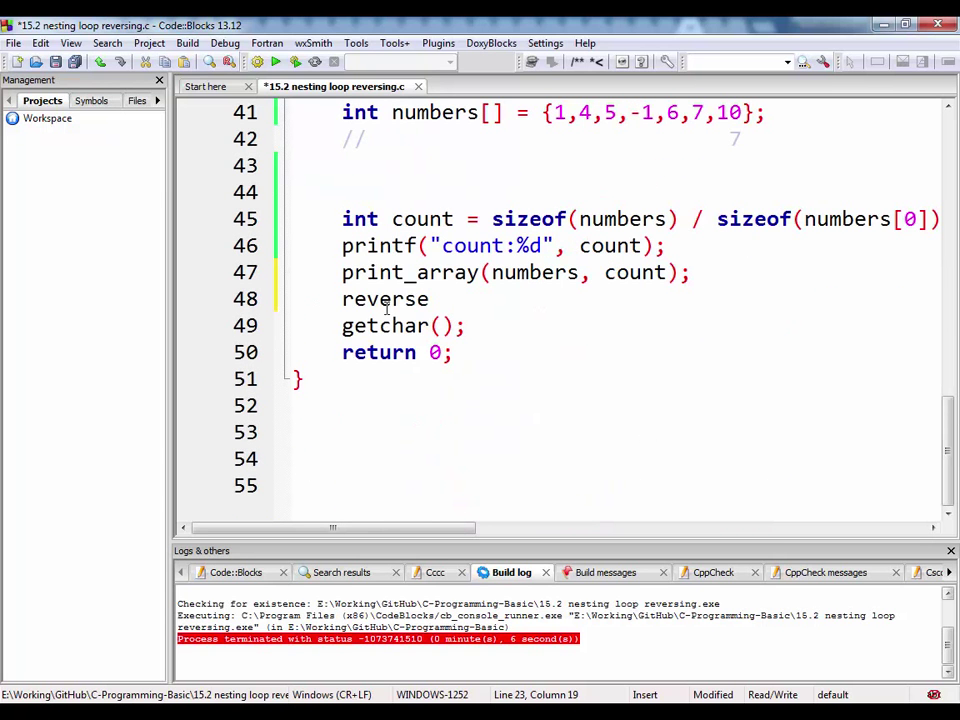
text(_array())
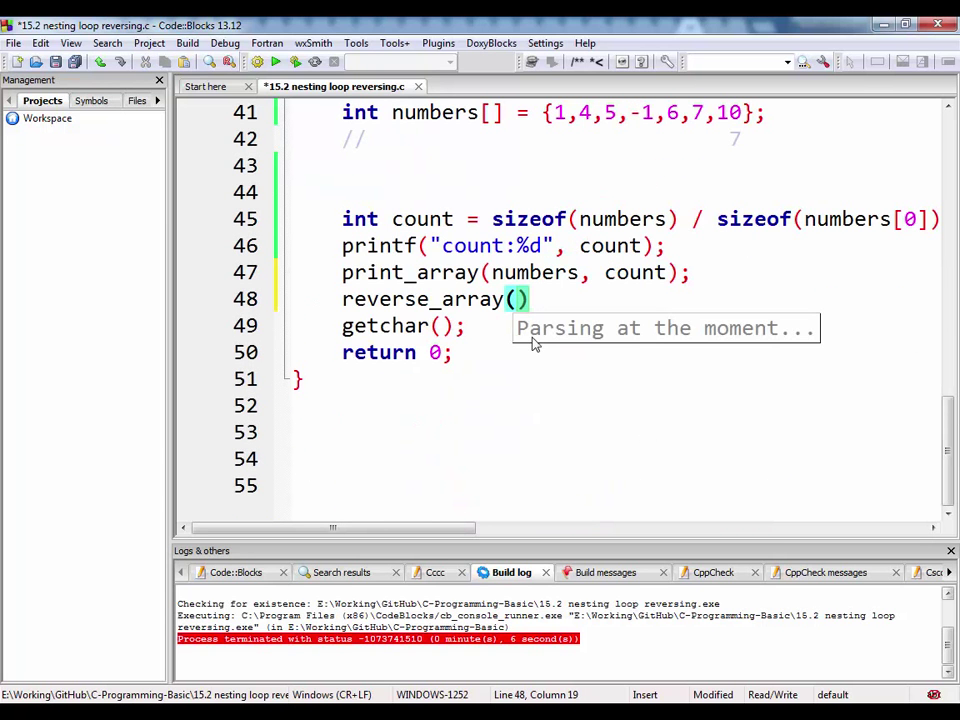
text(numbers)
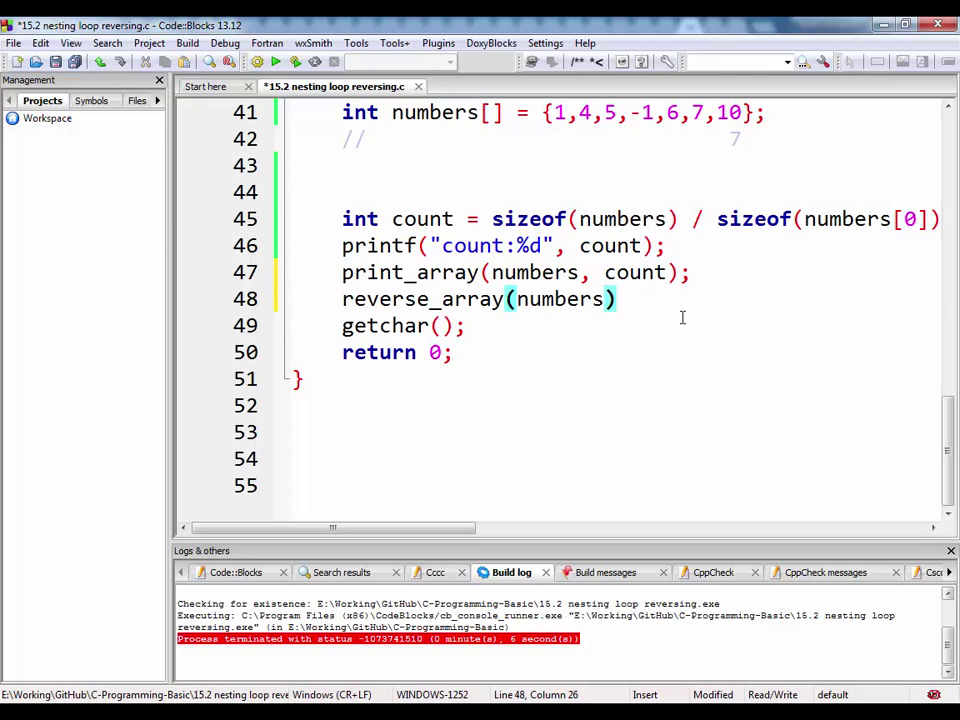
text(, count)
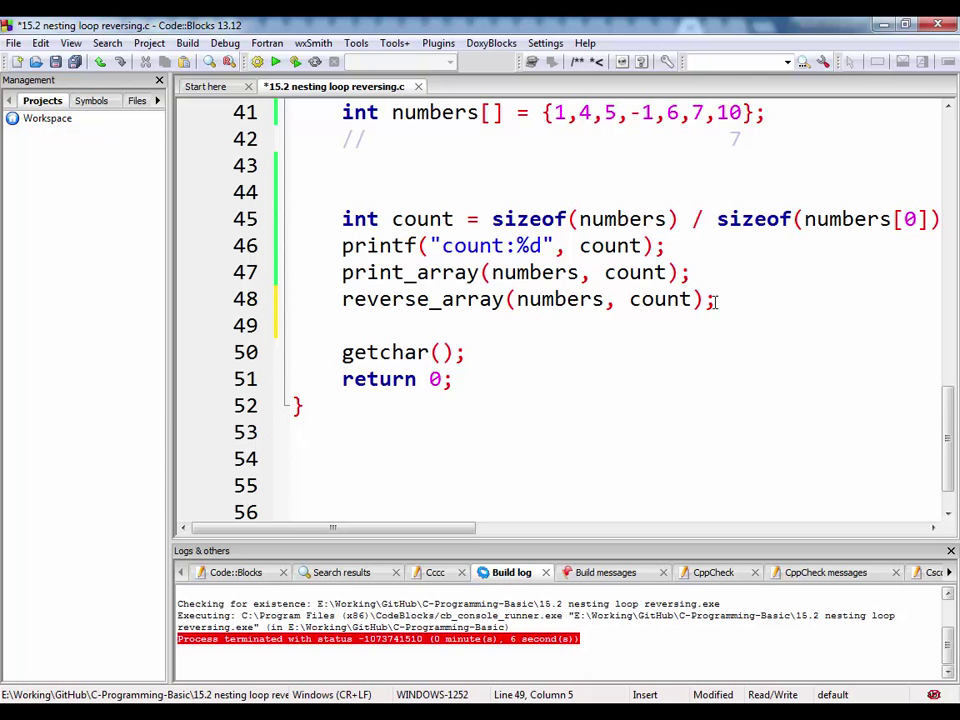
drag(342, 272, 688, 272)
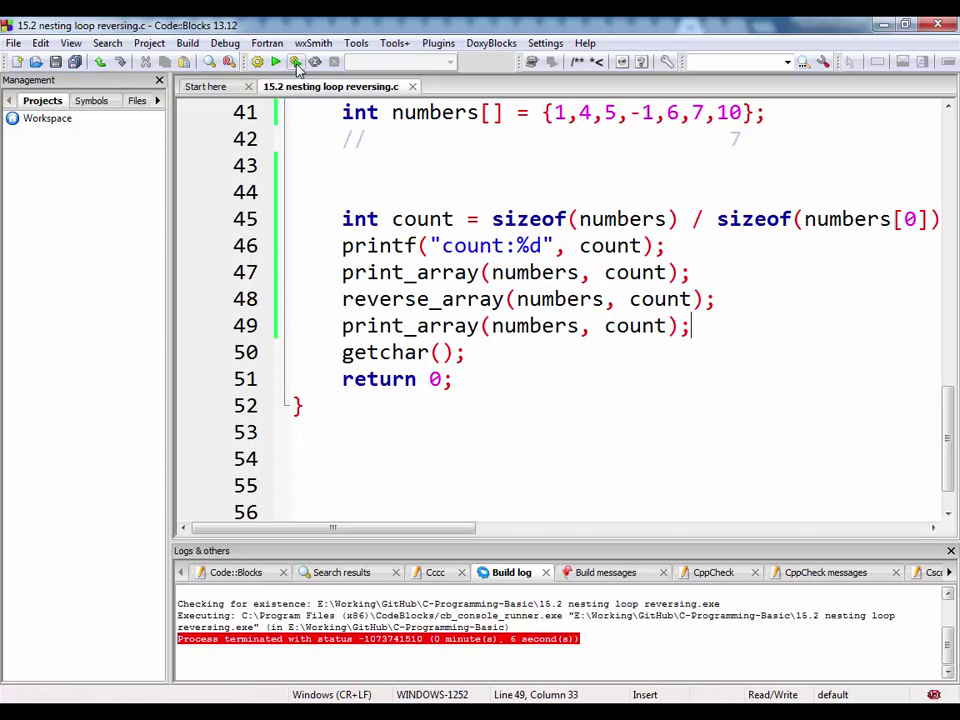
click(276, 62)
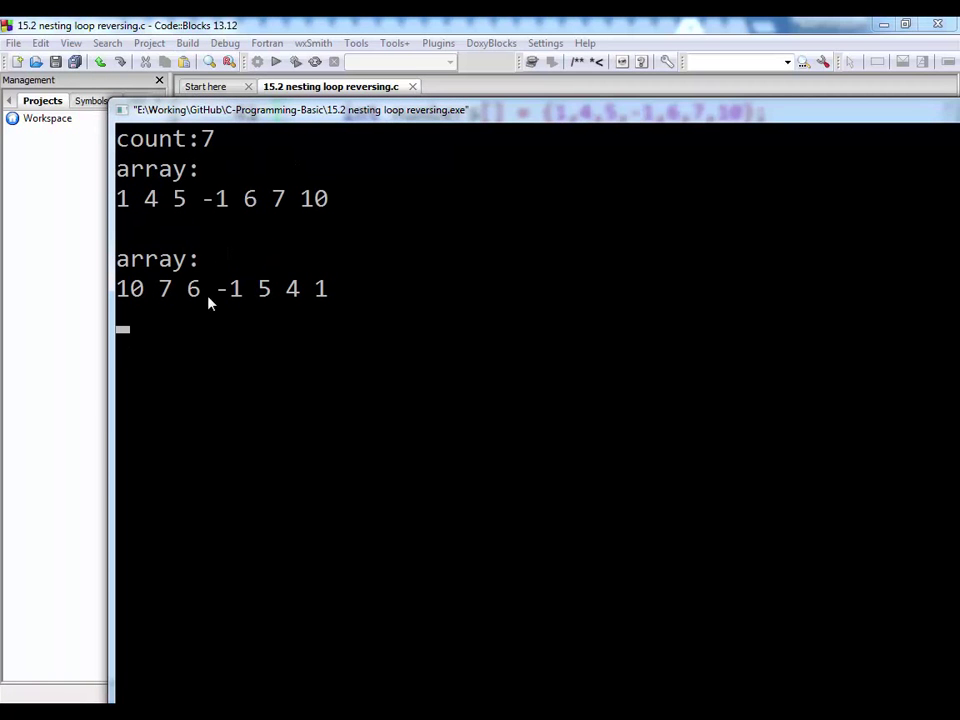
mouse_move(630, 150)
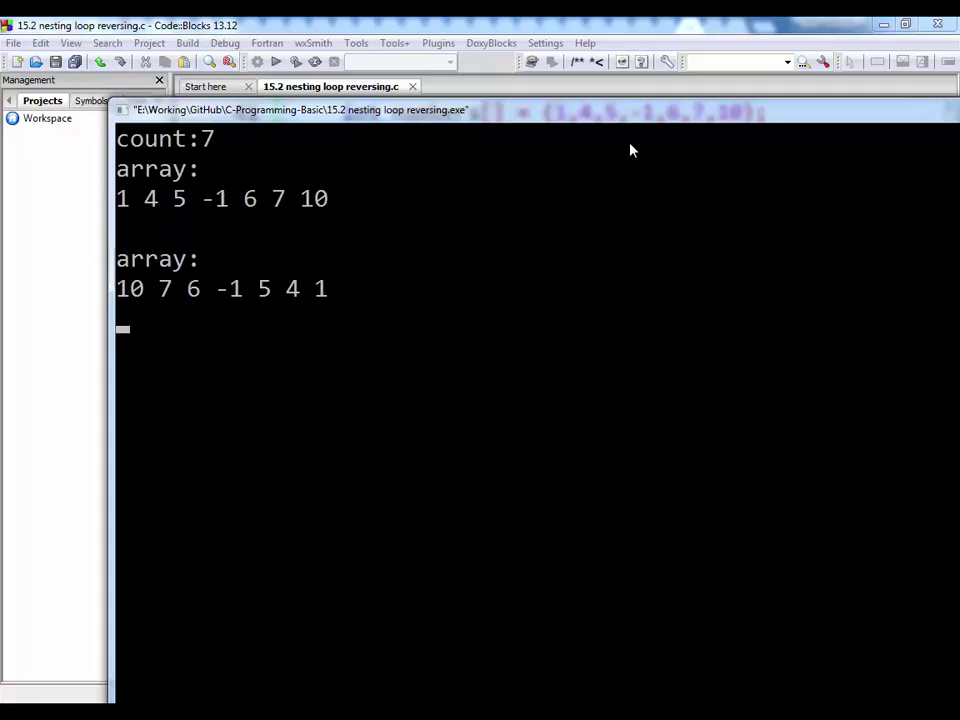